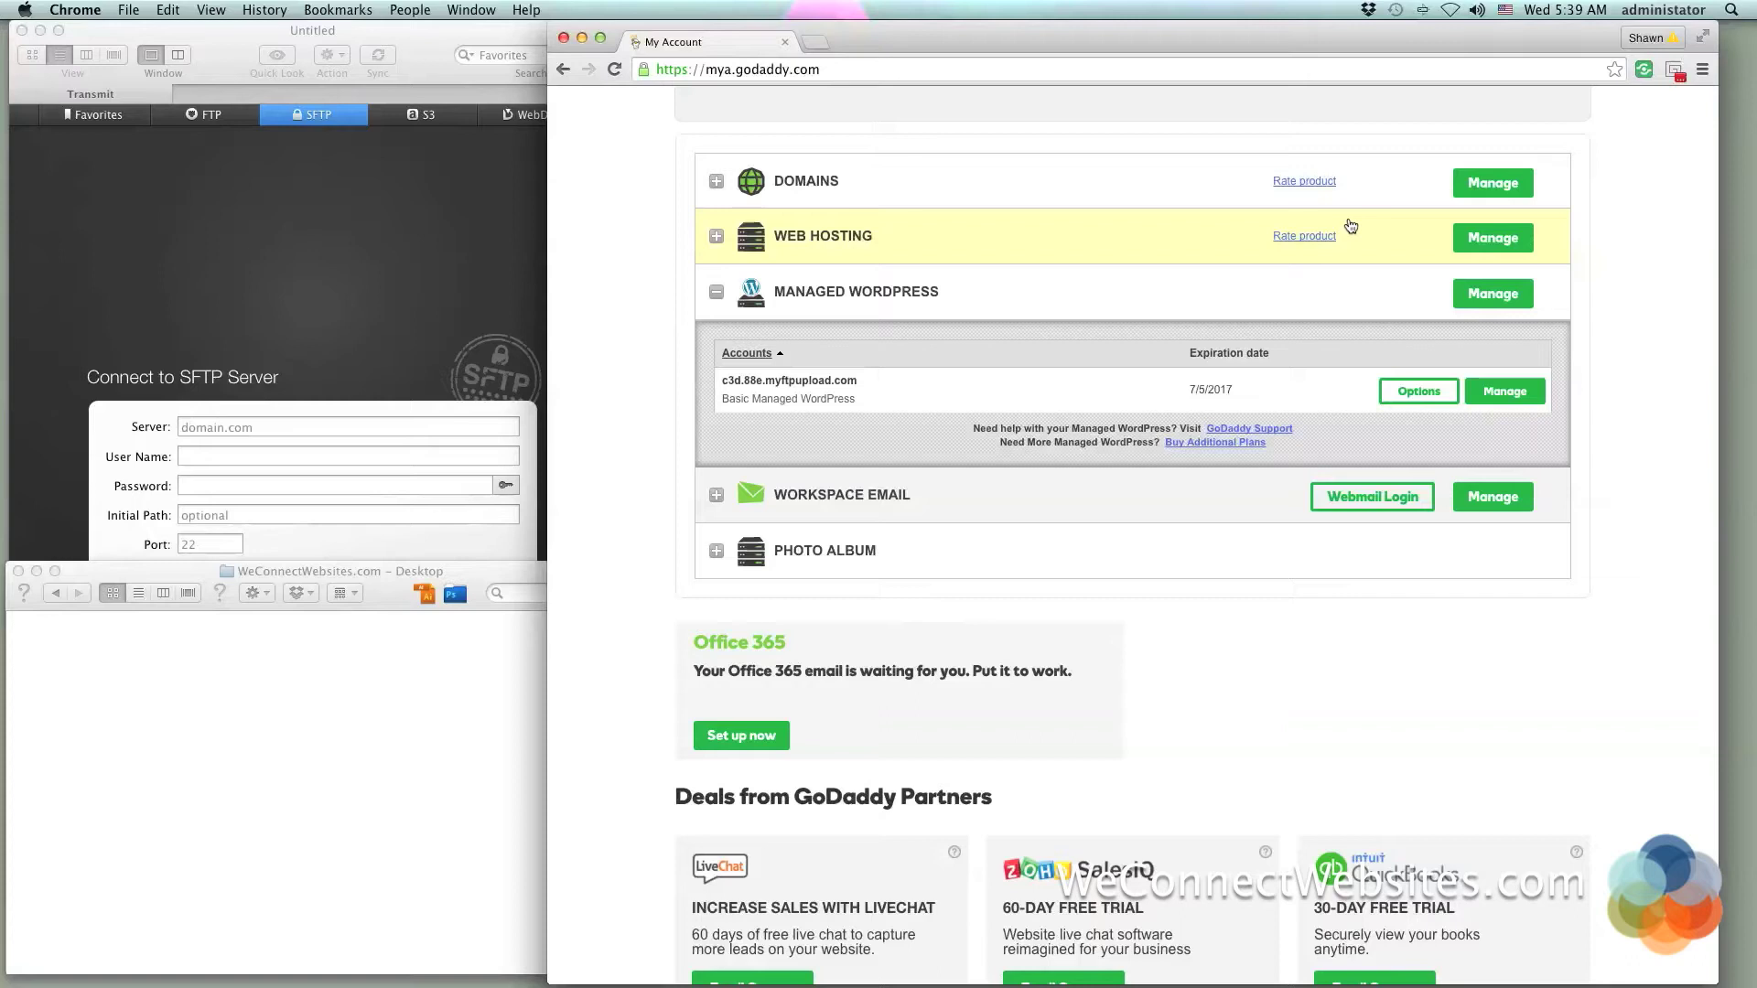
Scroll to Managed WordPress and open the c3d.88e.myftpupload.com site's dashboard.
{"action": "scroll", "scroll_direction": "down", "scroll_amount": 3}
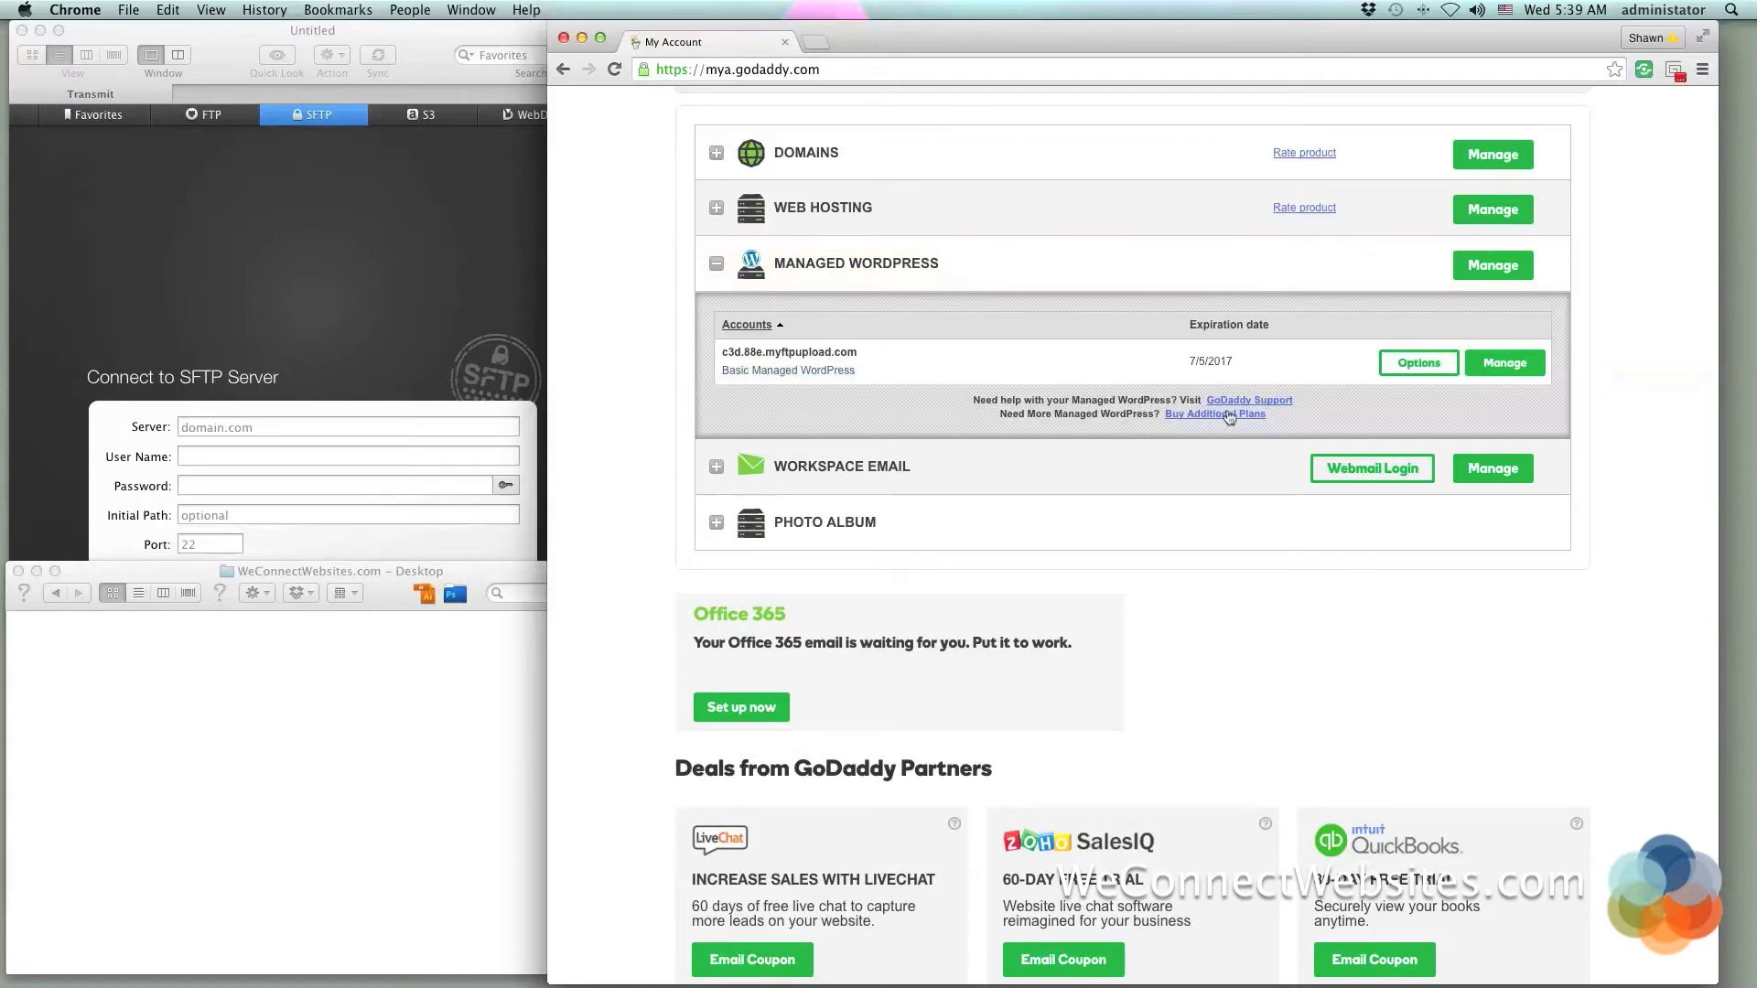
{"action": "left_click", "coordinate": [1504, 363]}
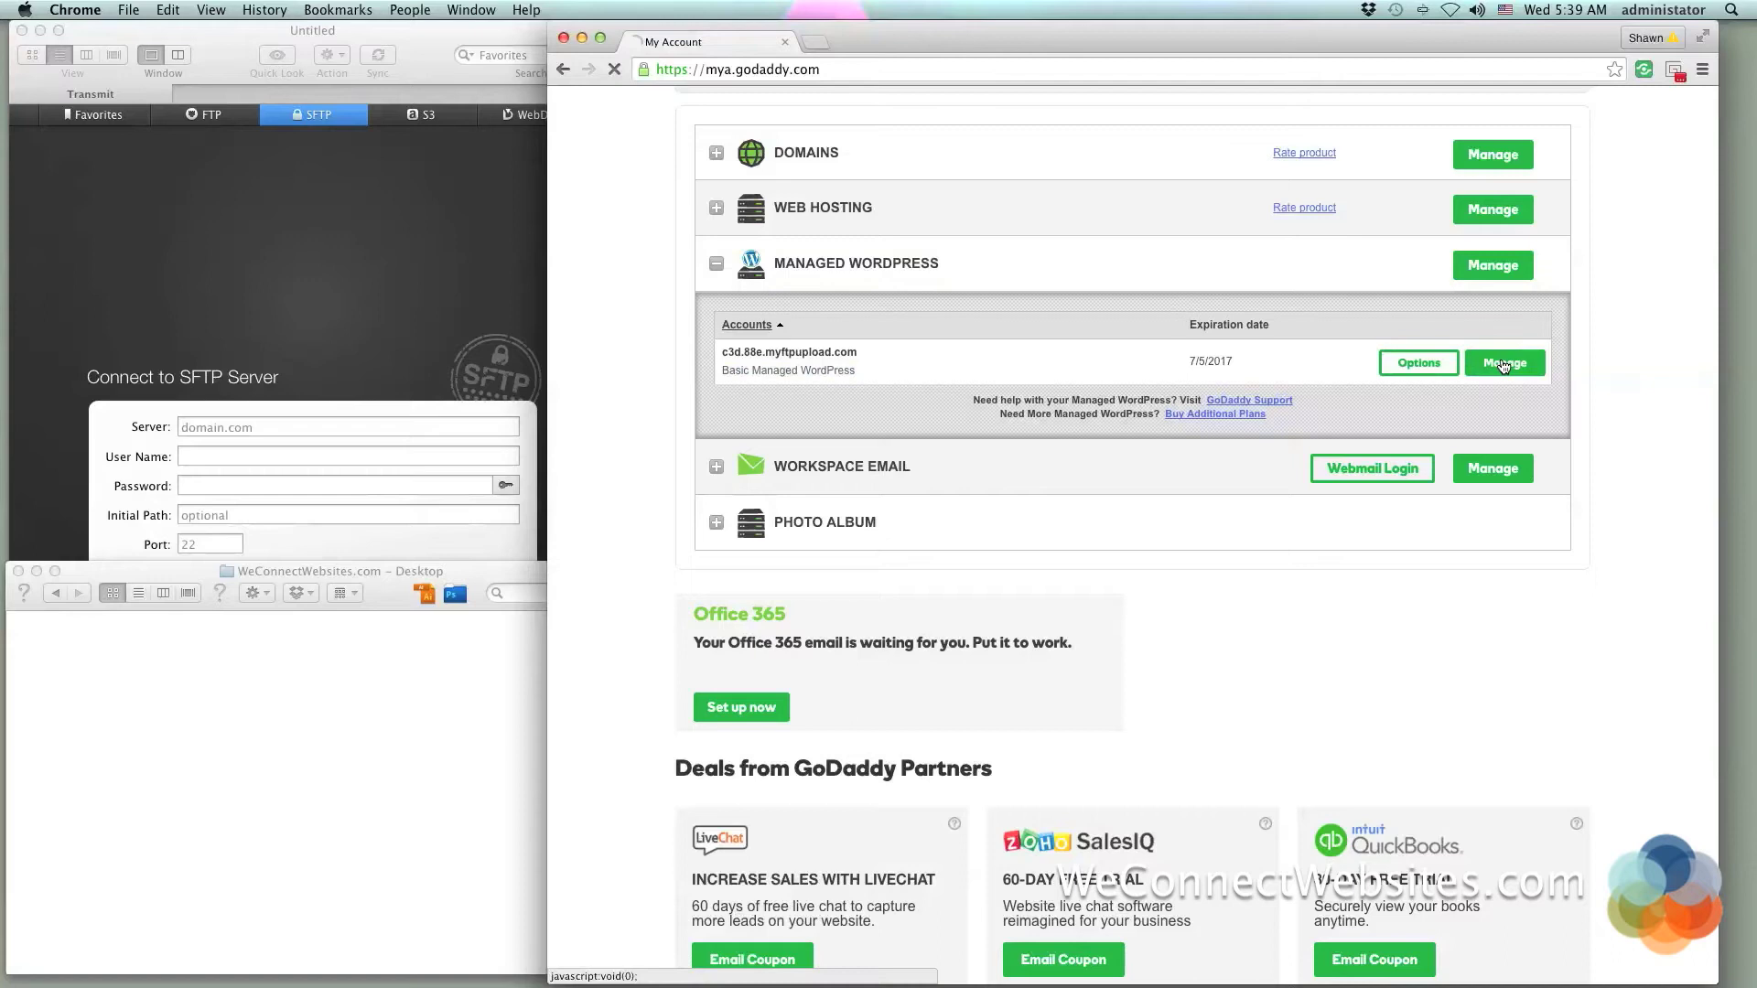
{"action": "left_click", "coordinate": [1504, 364]}
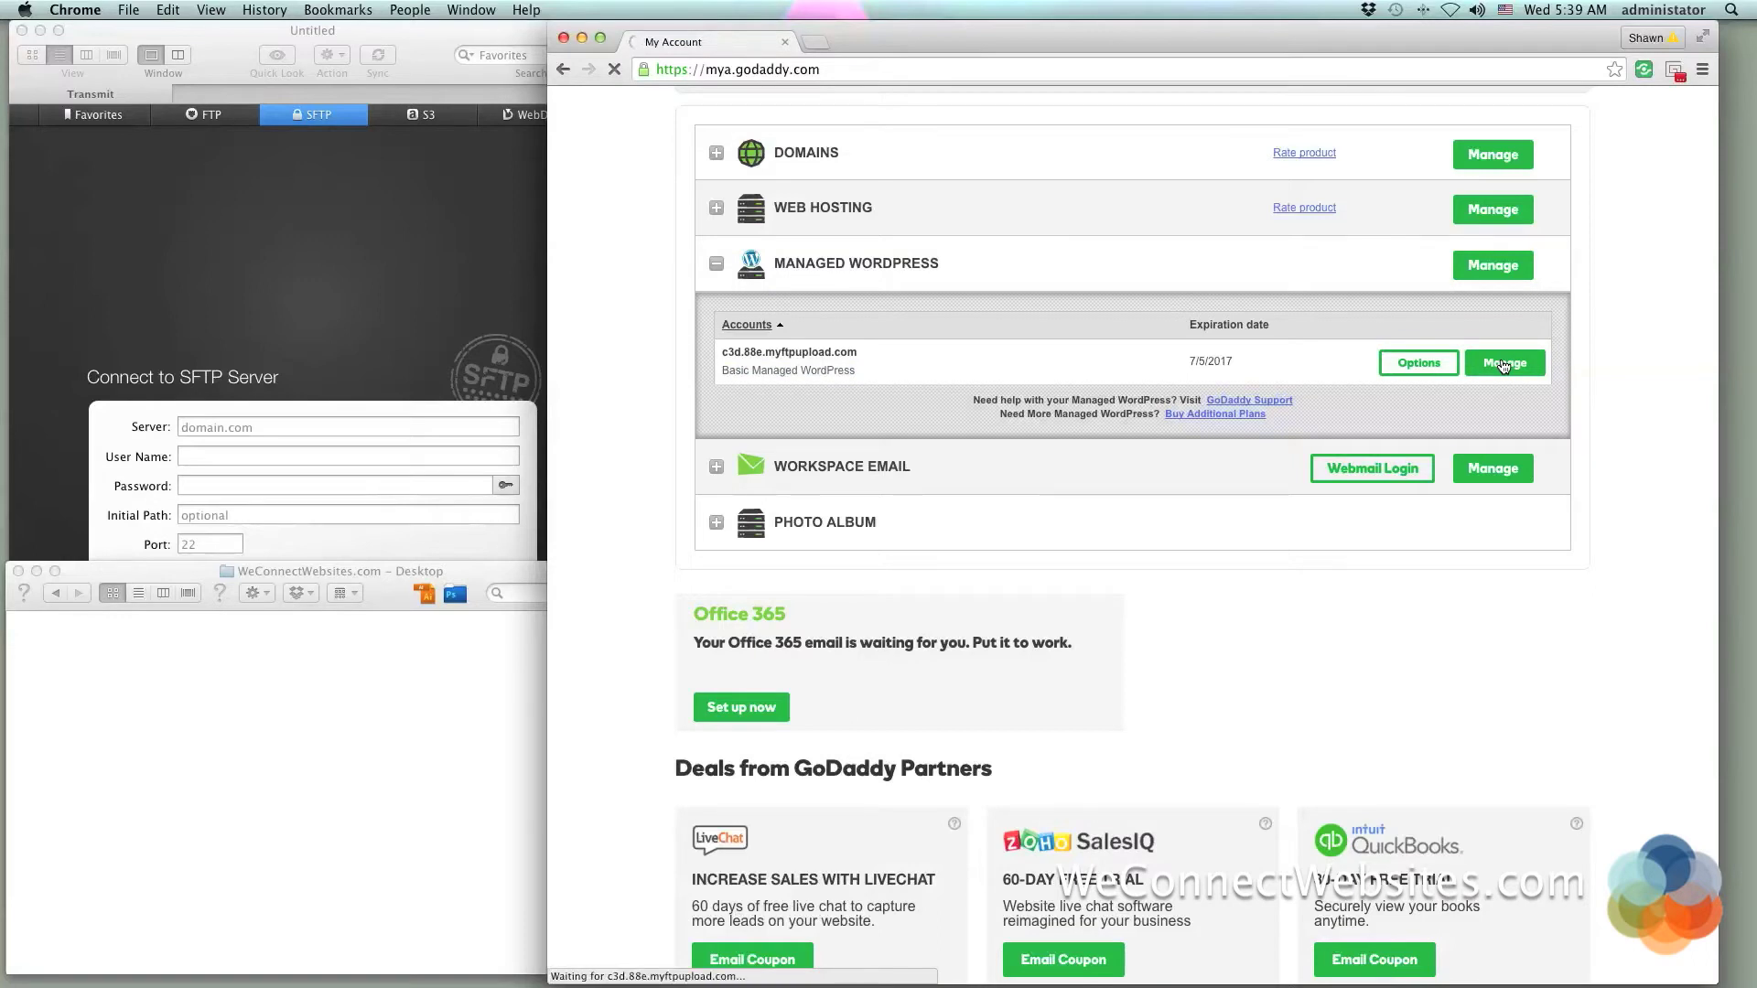
{"action": "left_click", "coordinate": [1503, 363]}
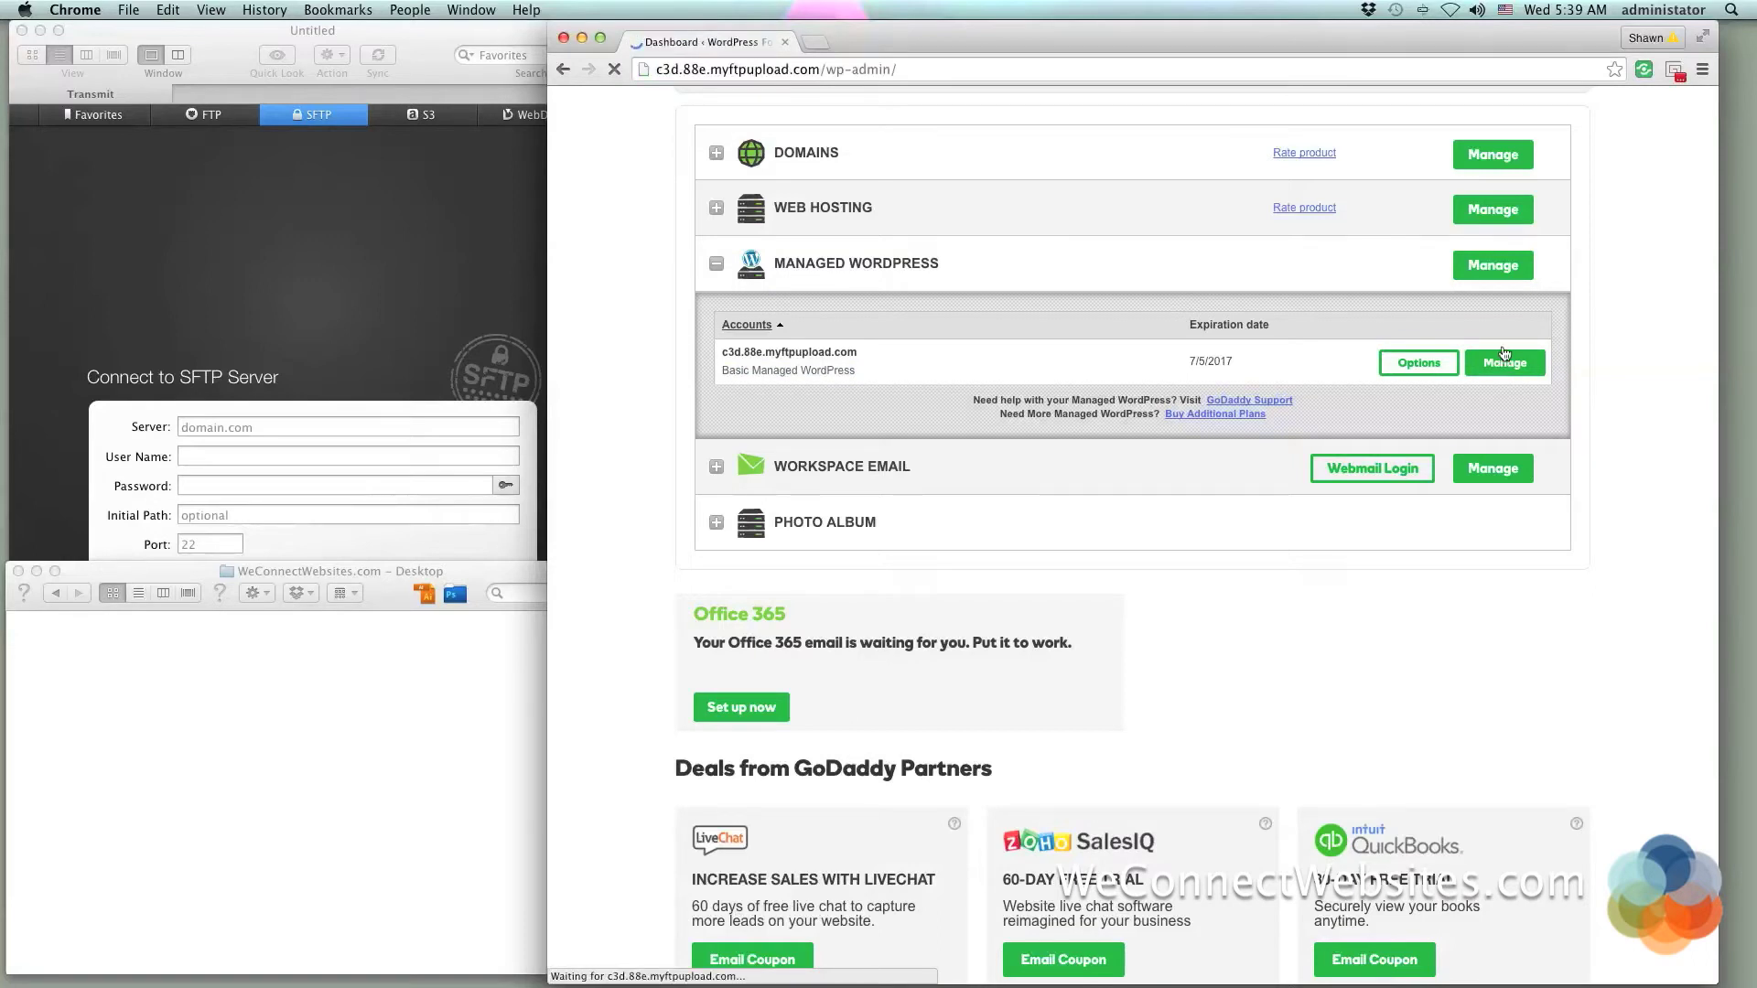
Let wp-admin load, glance at the GoDaddy admin-bar options, then dismiss them.
{"action": "left_click", "coordinate": [1503, 362]}
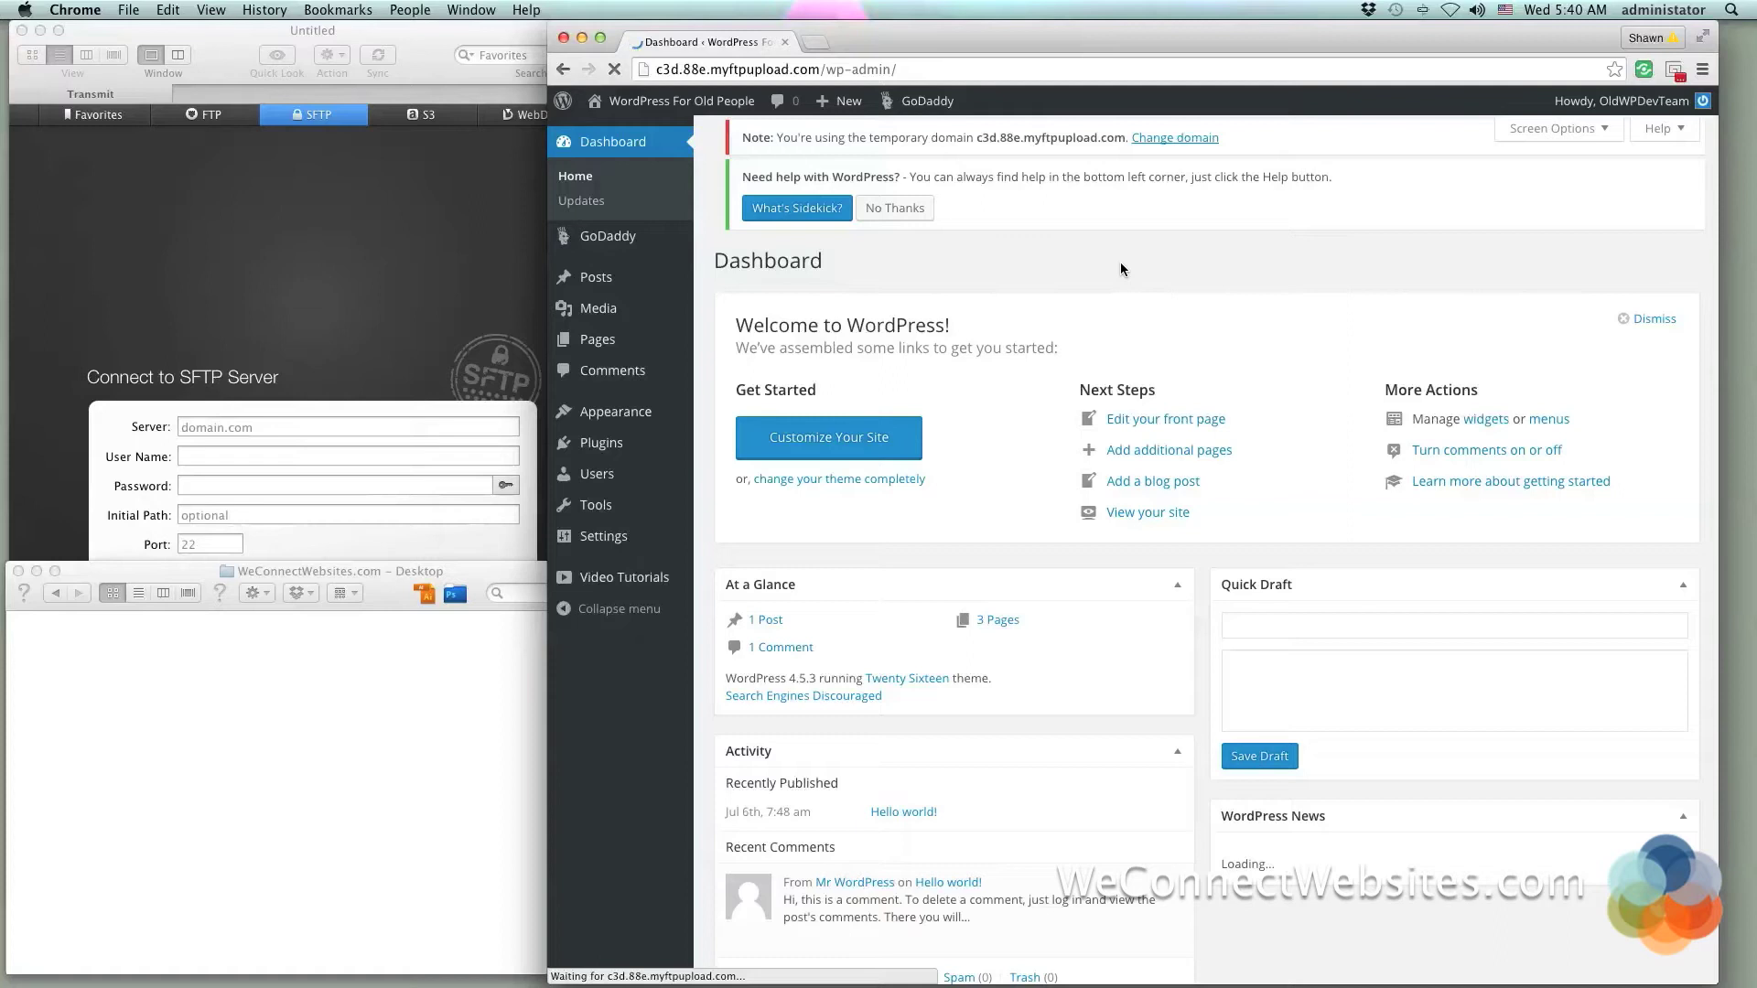
{"action": "mouse_move", "coordinate": [1107, 266]}
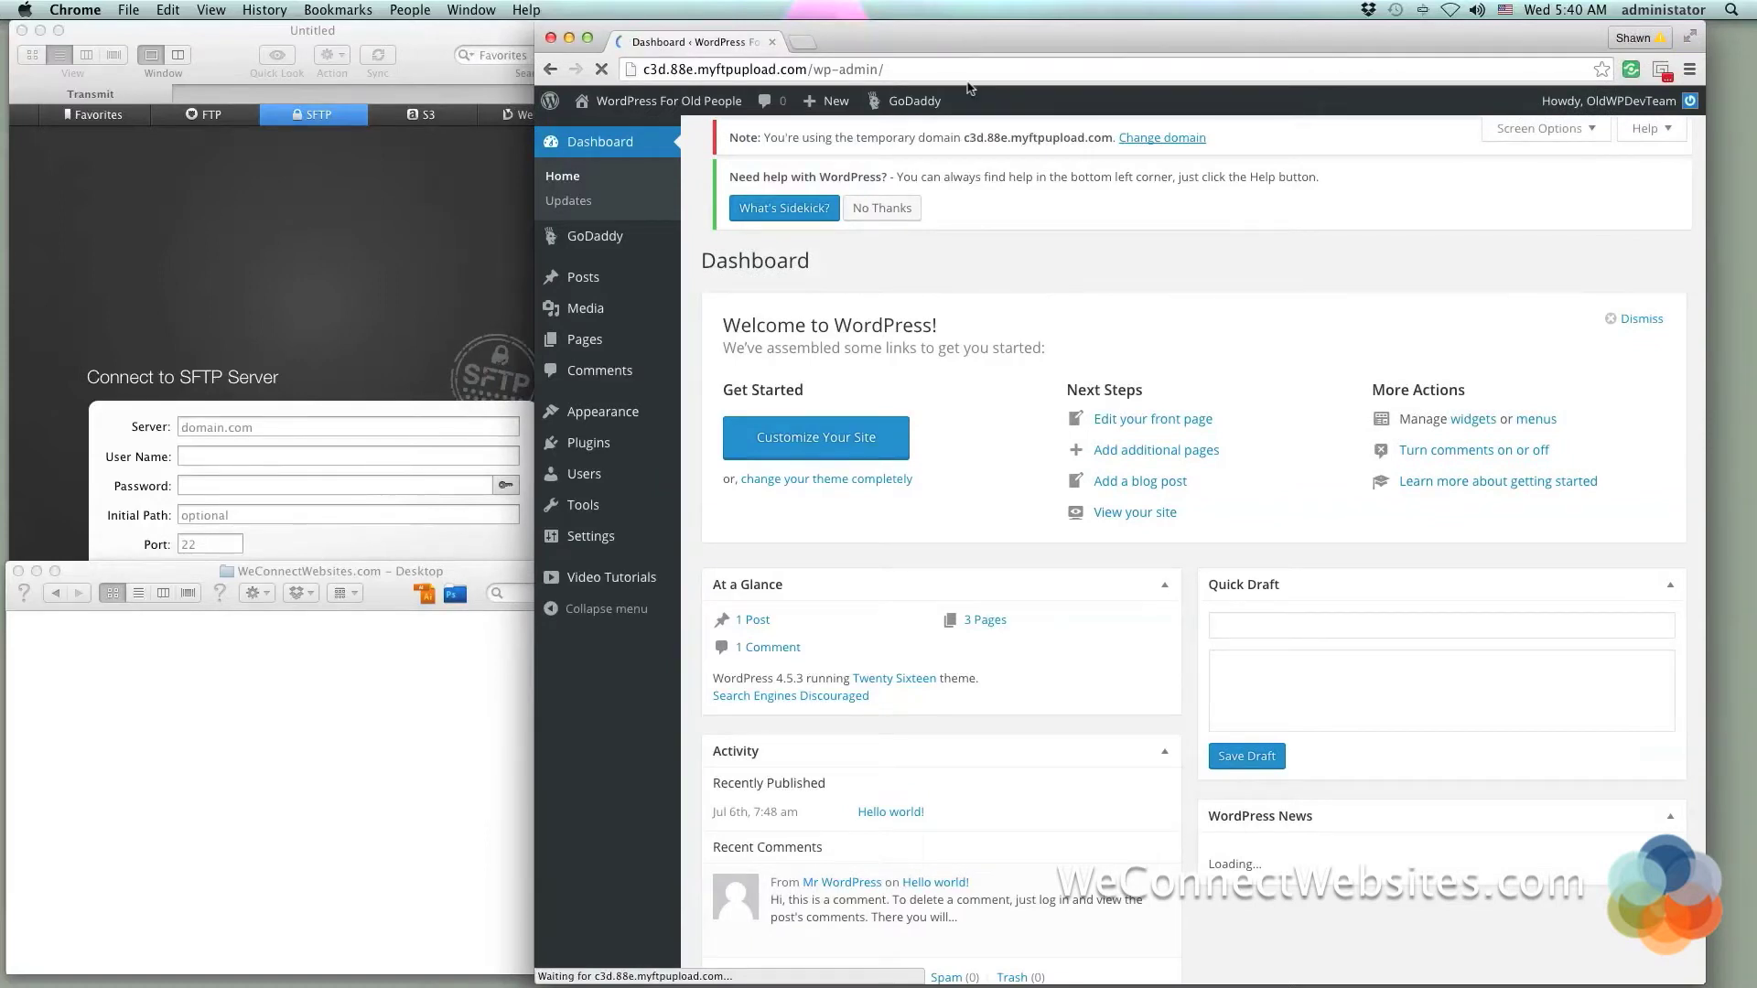
{"action": "left_click", "coordinate": [914, 101]}
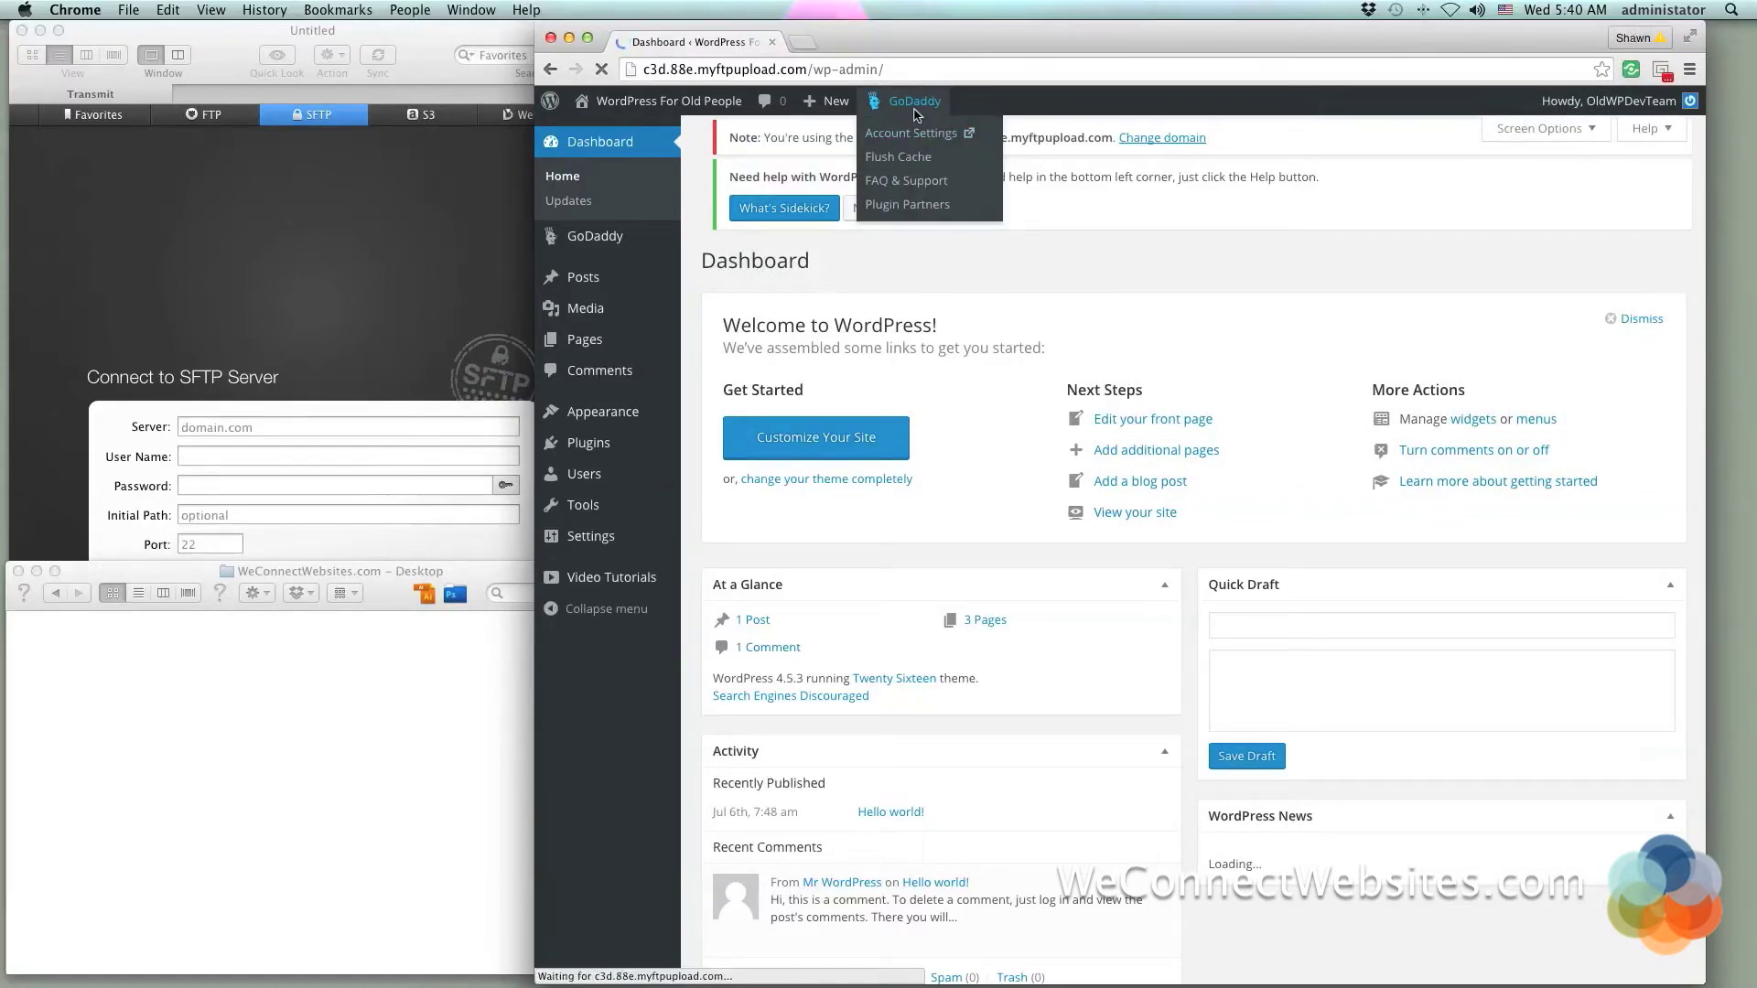
{"action": "left_click", "coordinate": [1073, 224]}
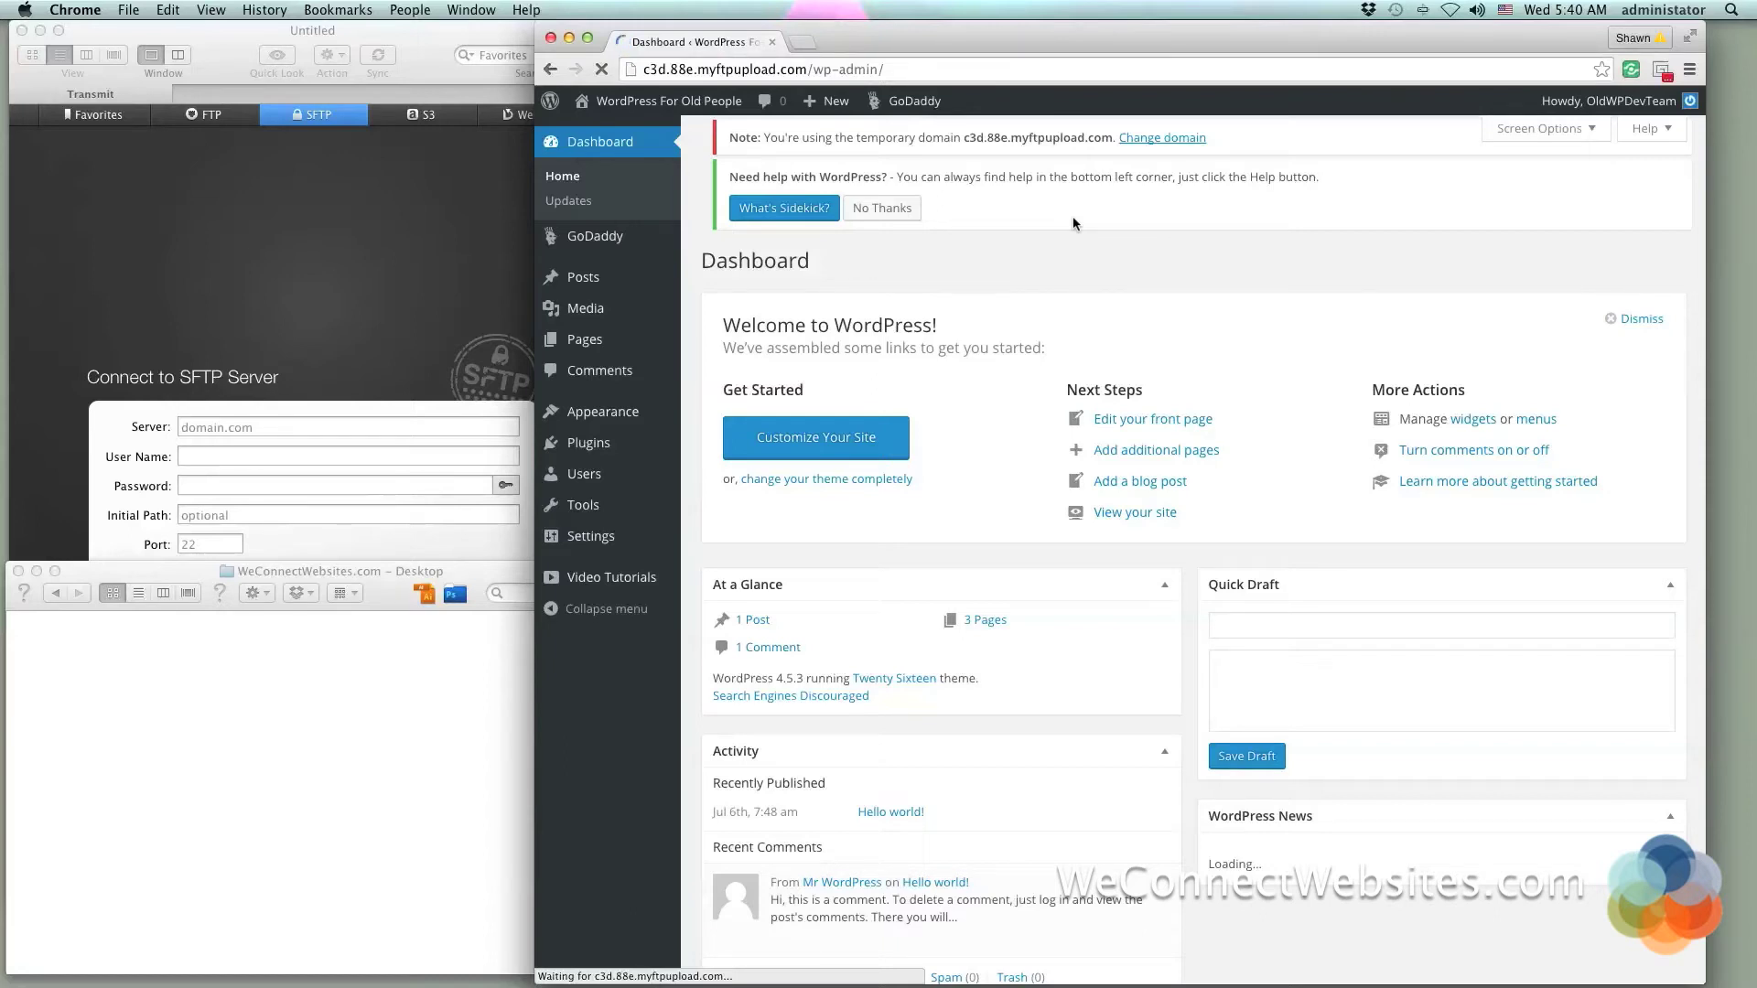
{"action": "mouse_move", "coordinate": [1067, 220]}
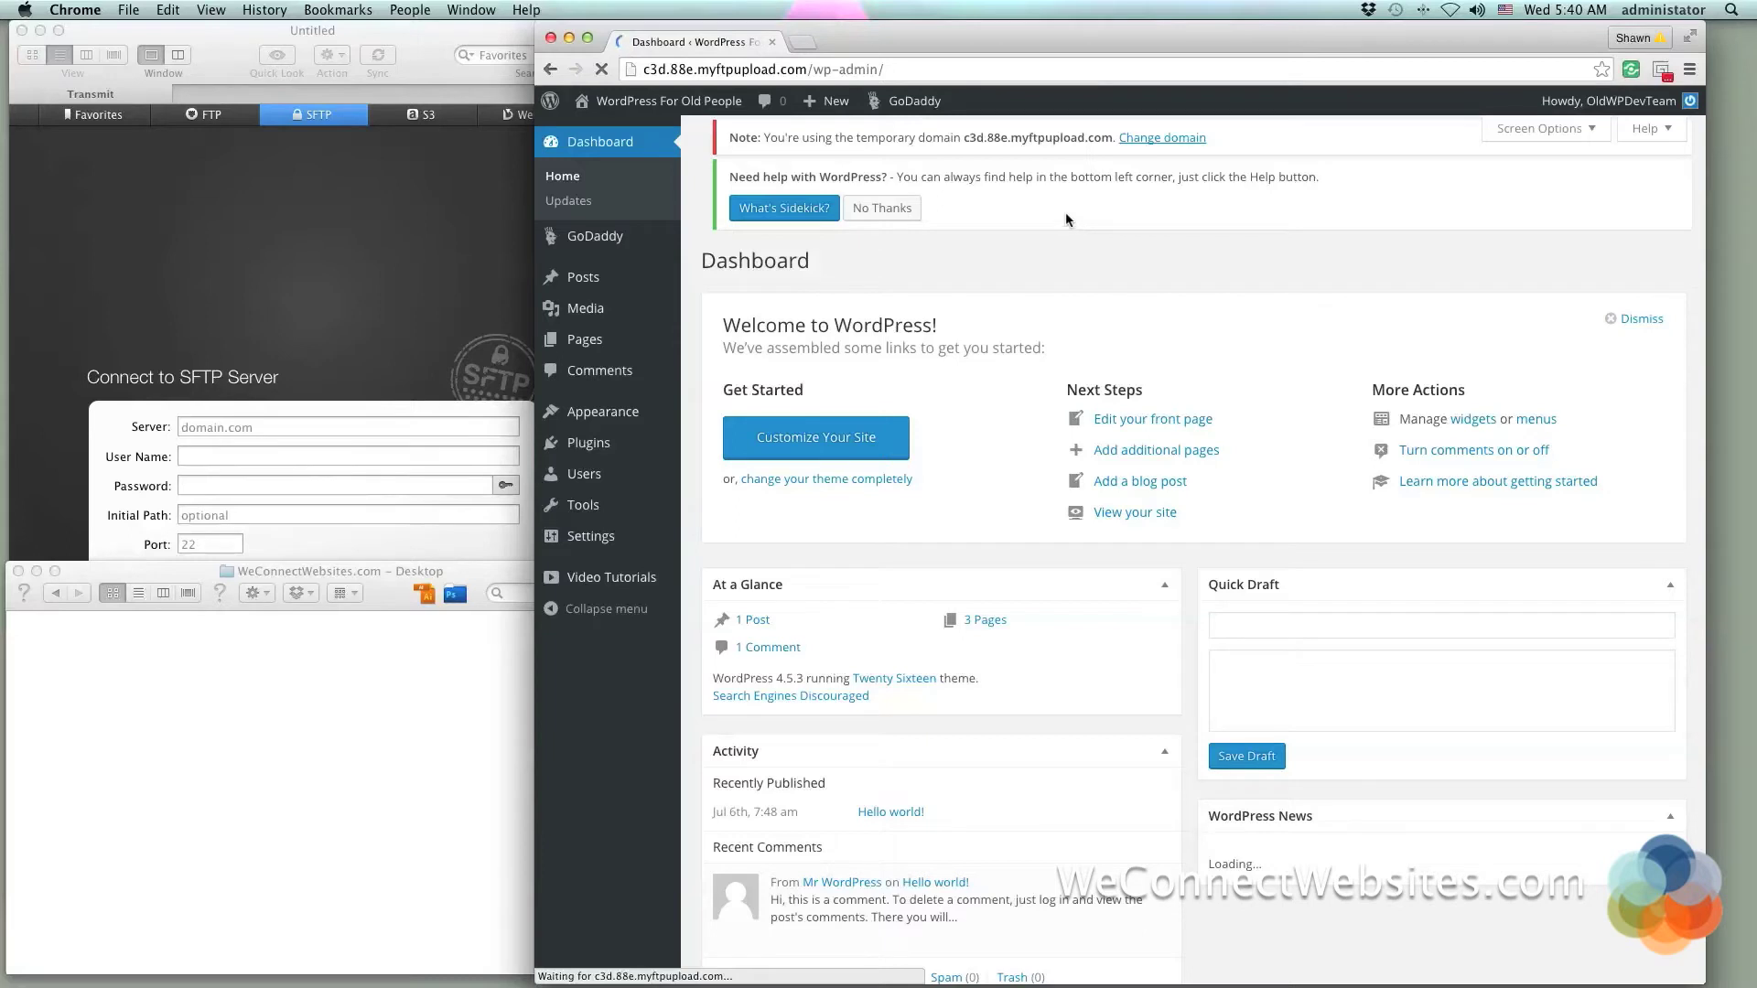
{"action": "left_click", "coordinate": [314, 425]}
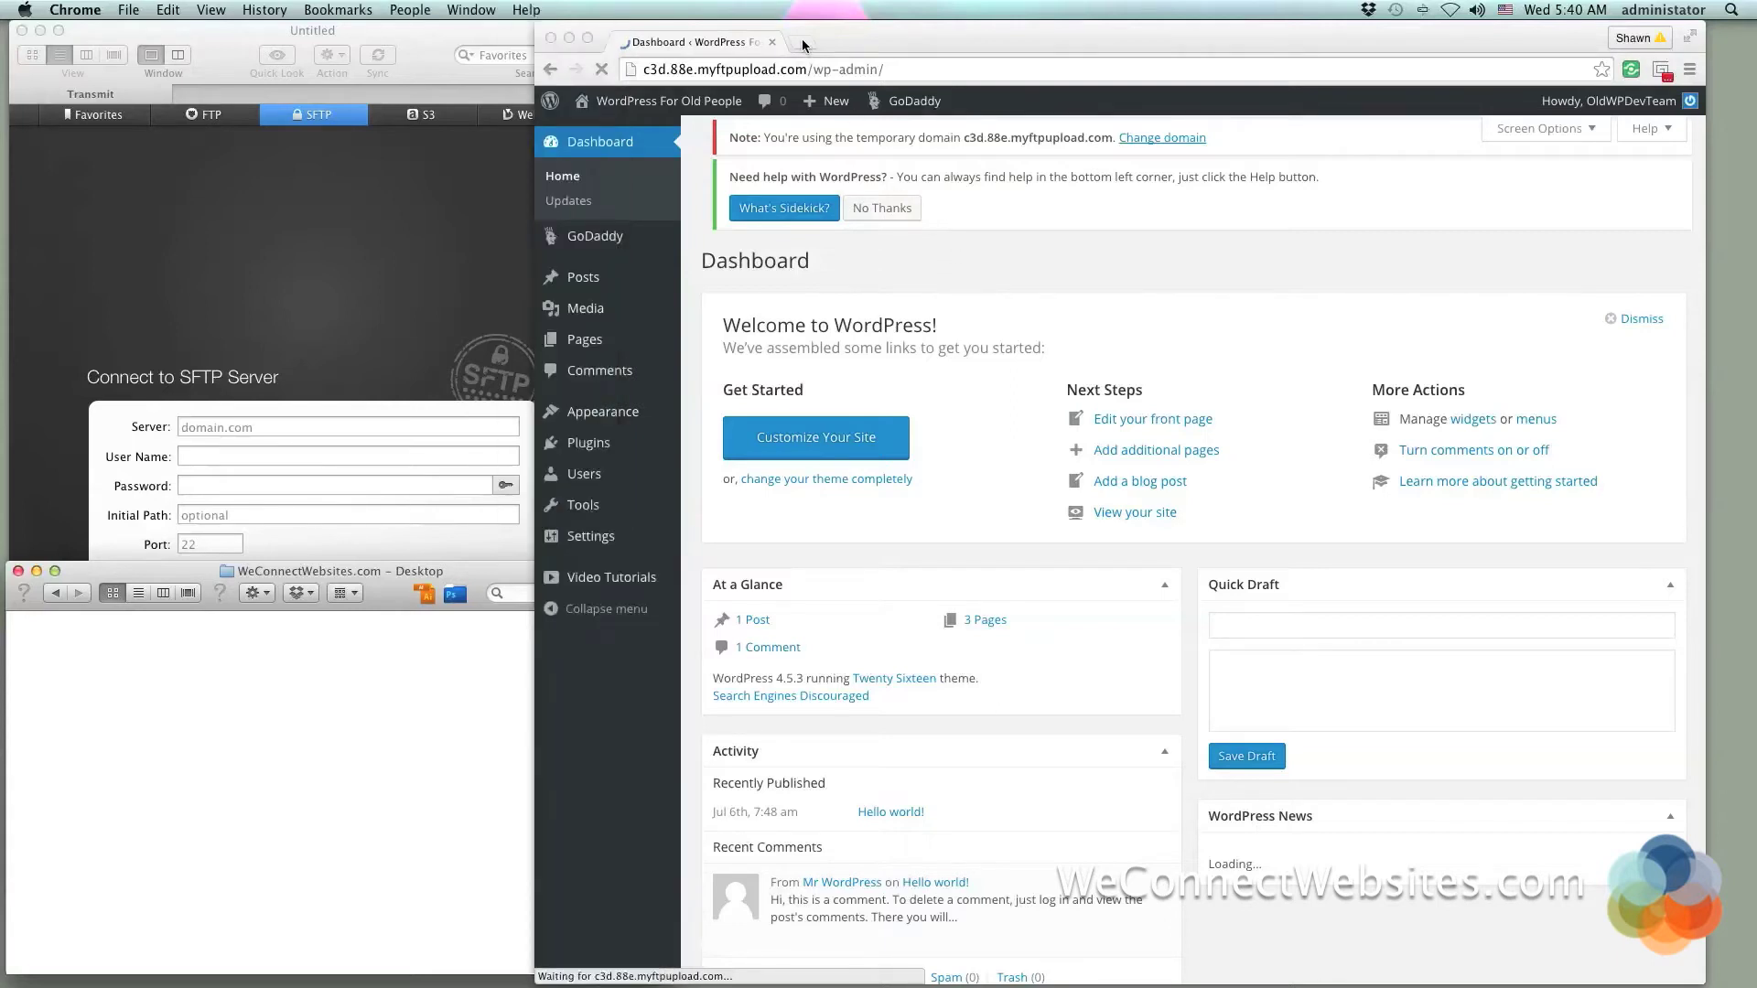
Go to cyberduck.io in a new browser tab.
{"action": "left_click", "coordinate": [969, 41]}
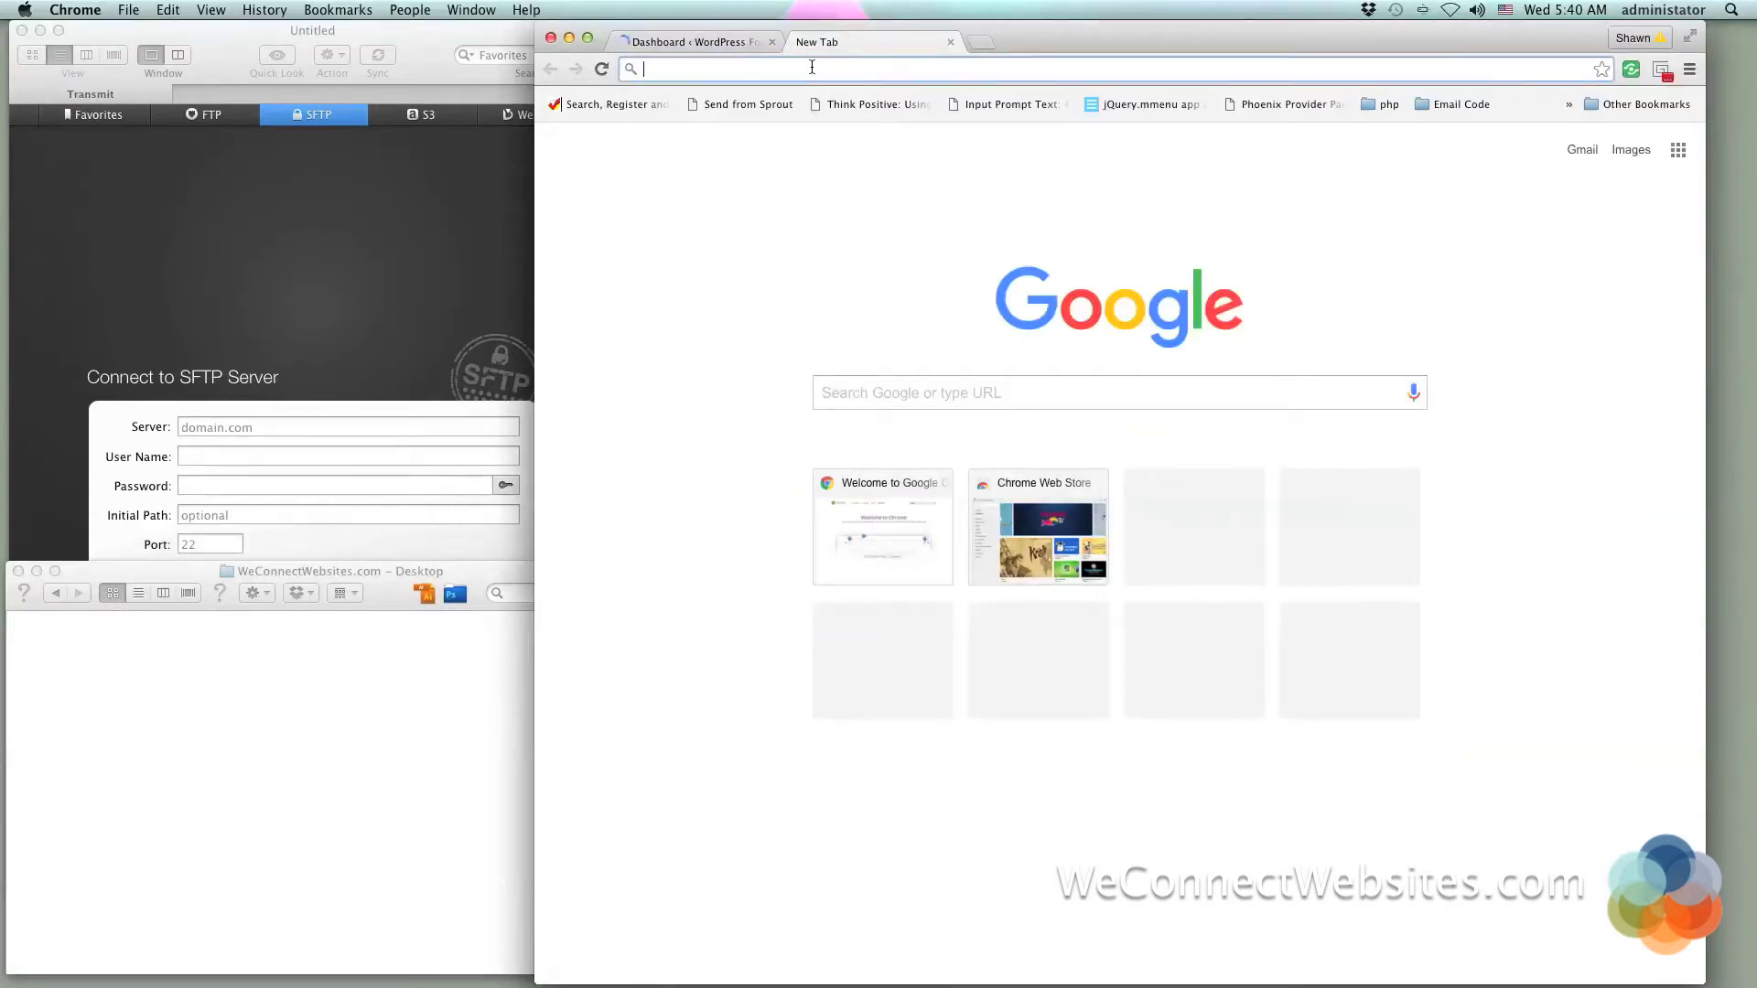
{"action": "type", "text": "cyberduck.io/?l=en"}
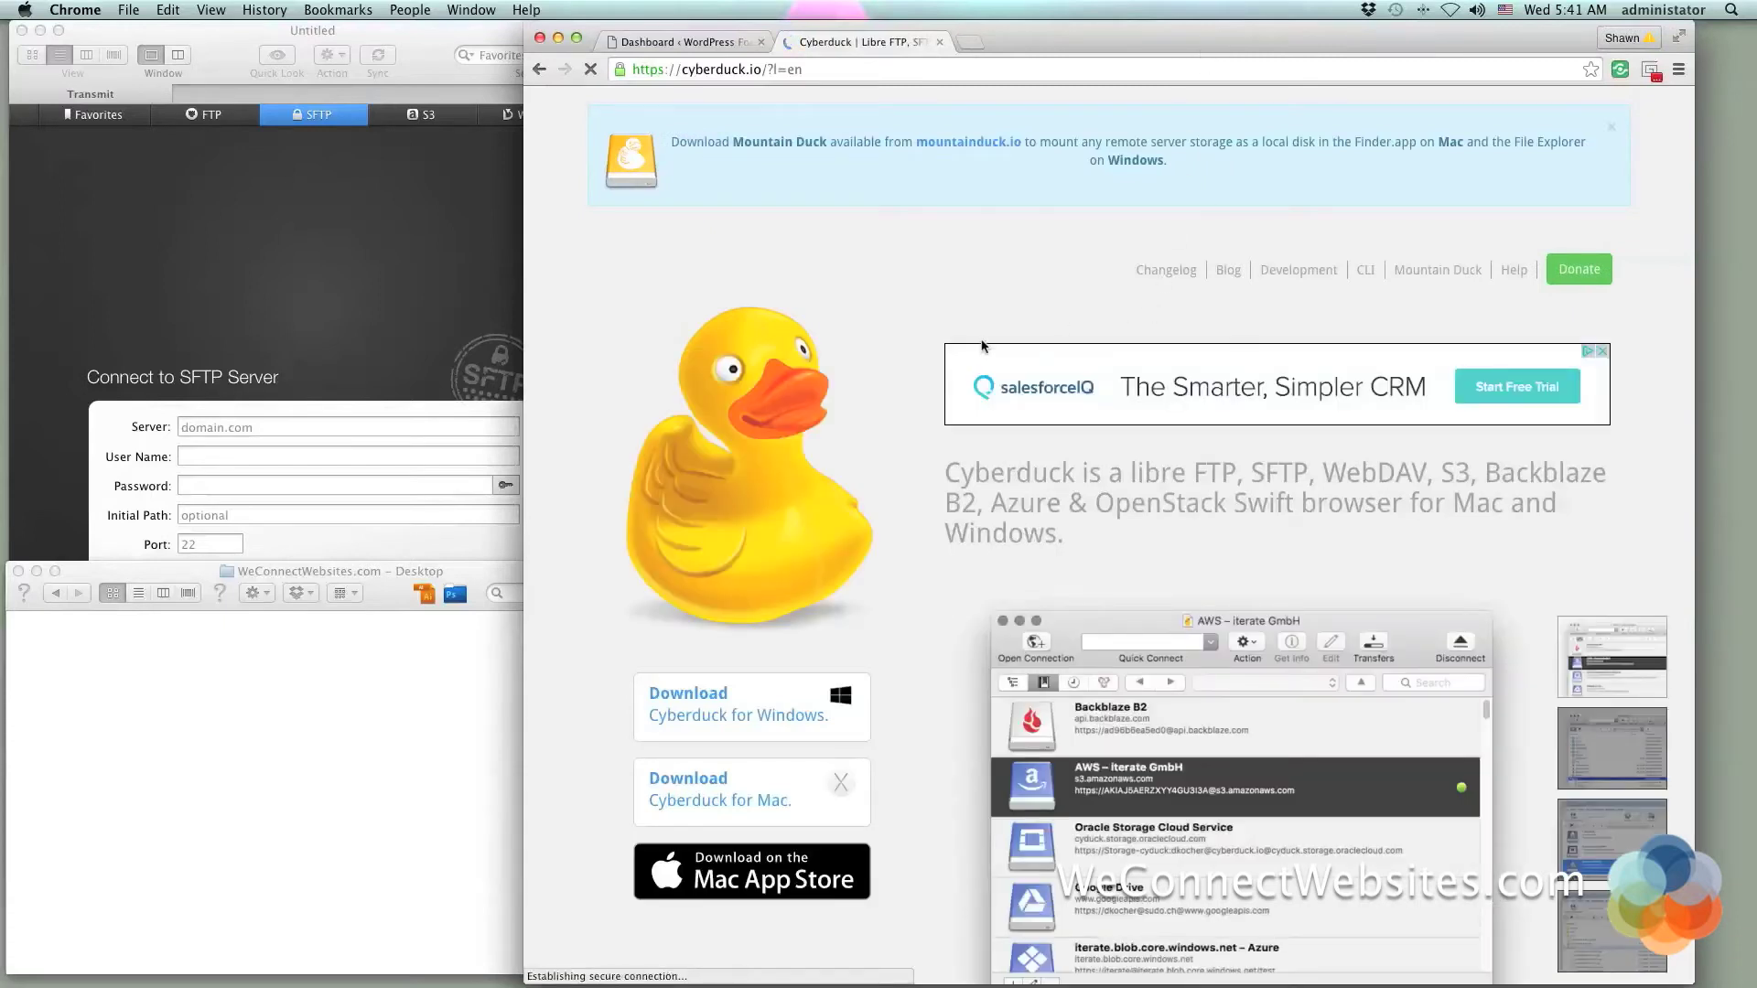
{"action": "mouse_move", "coordinate": [736, 715]}
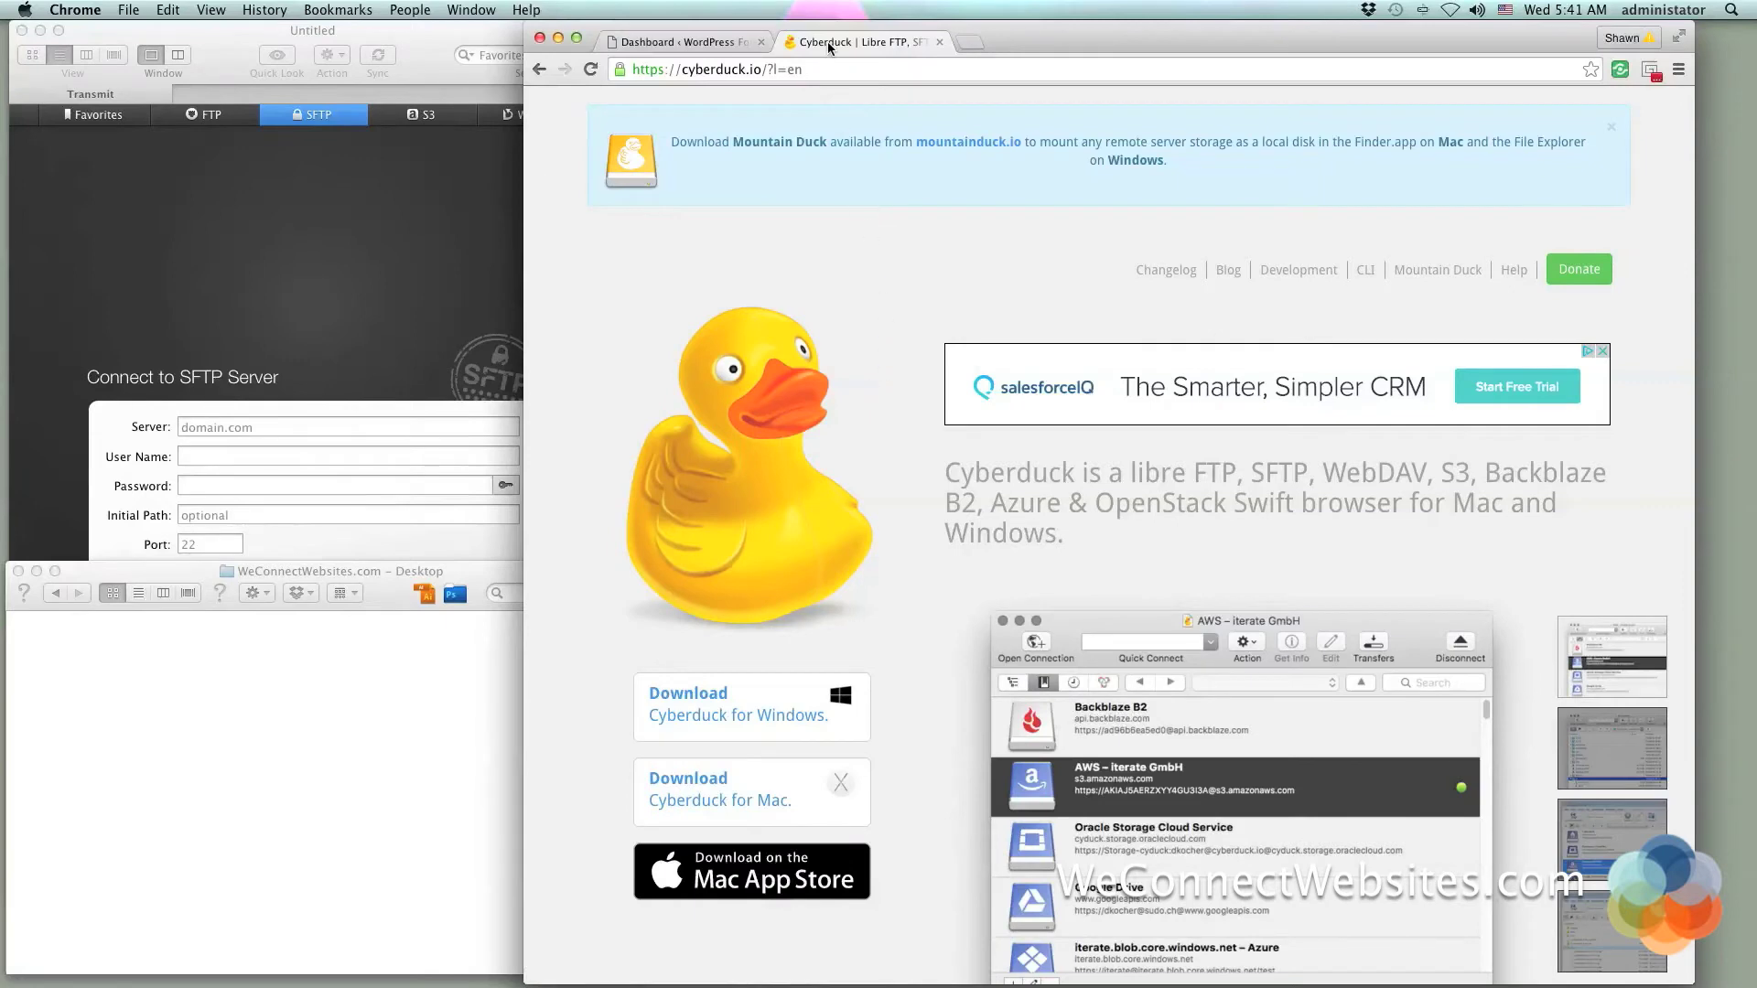
{"action": "mouse_move", "coordinate": [857, 41]}
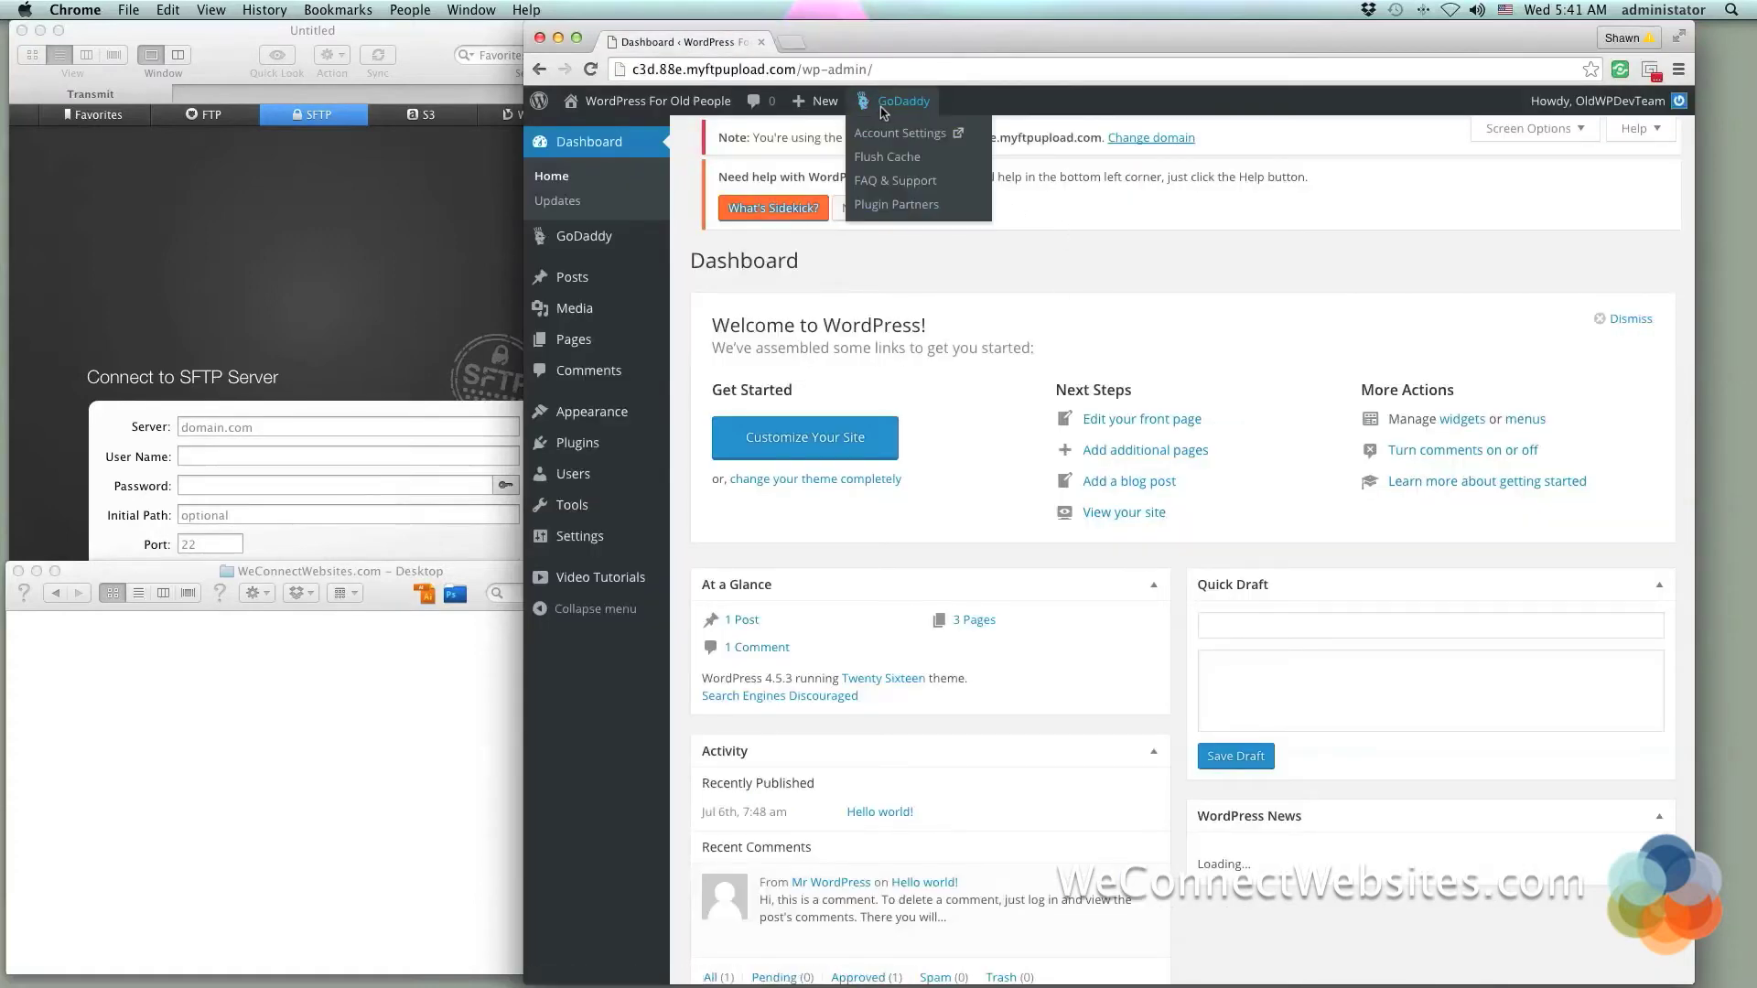
{"action": "mouse_move", "coordinate": [887, 156]}
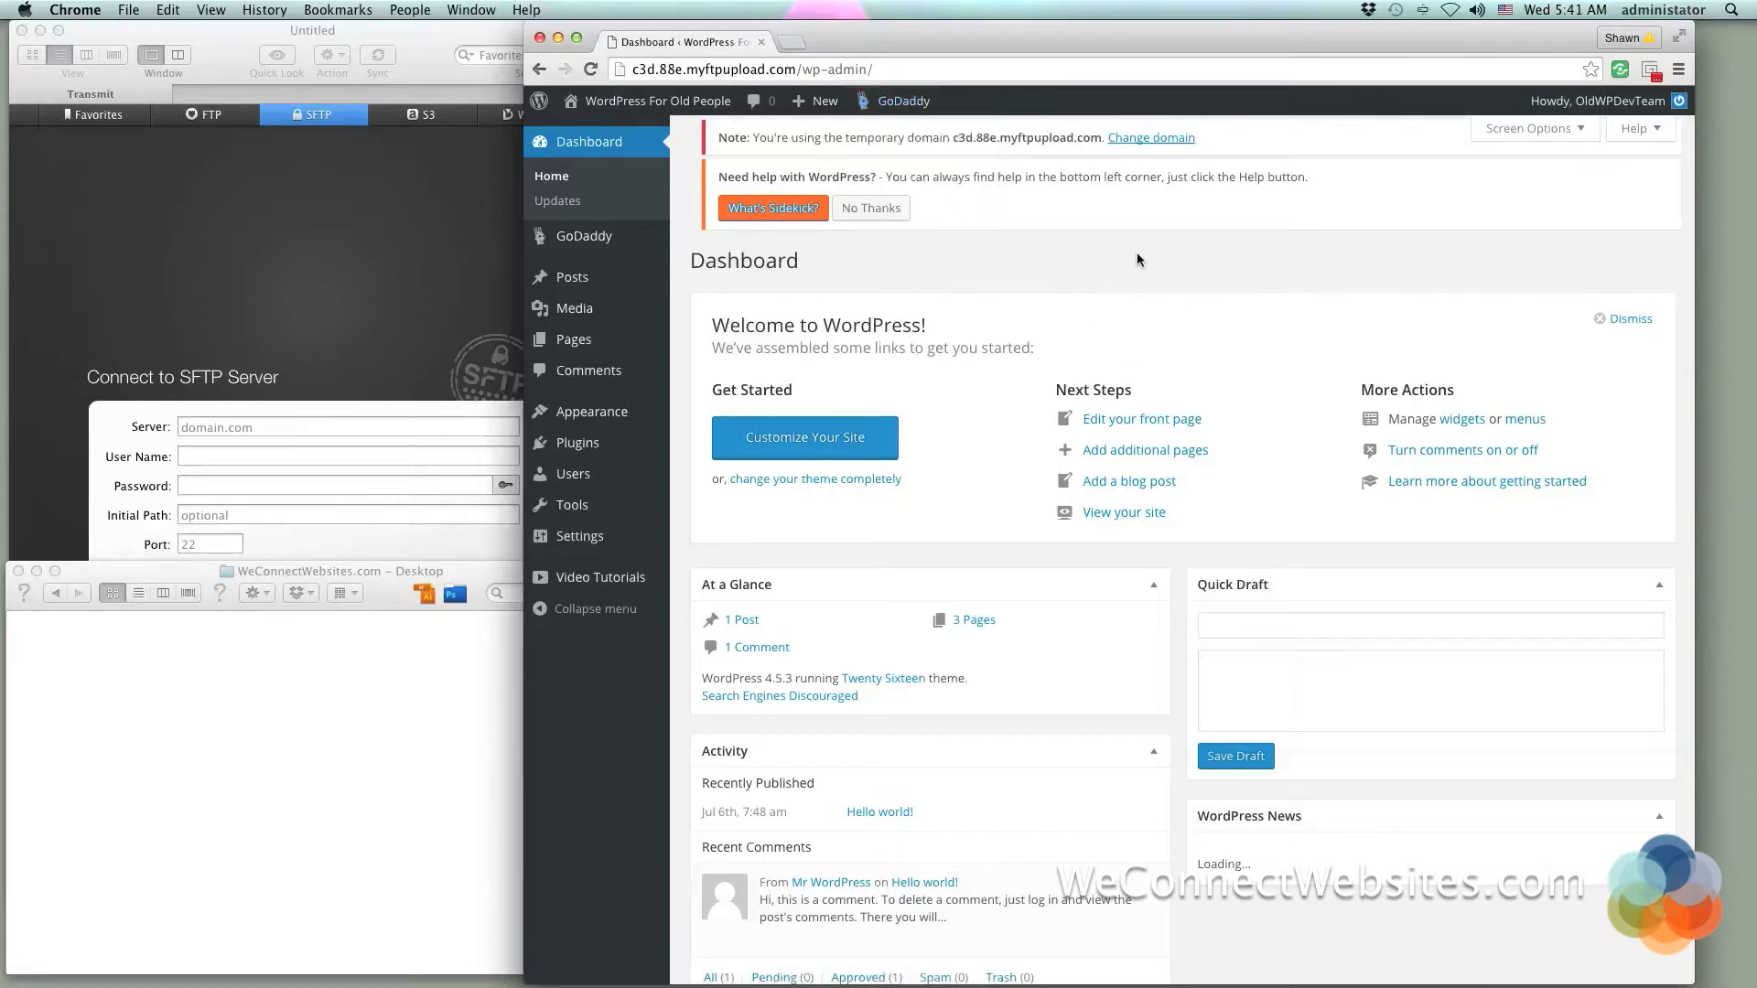
{"action": "mouse_move", "coordinate": [1146, 285]}
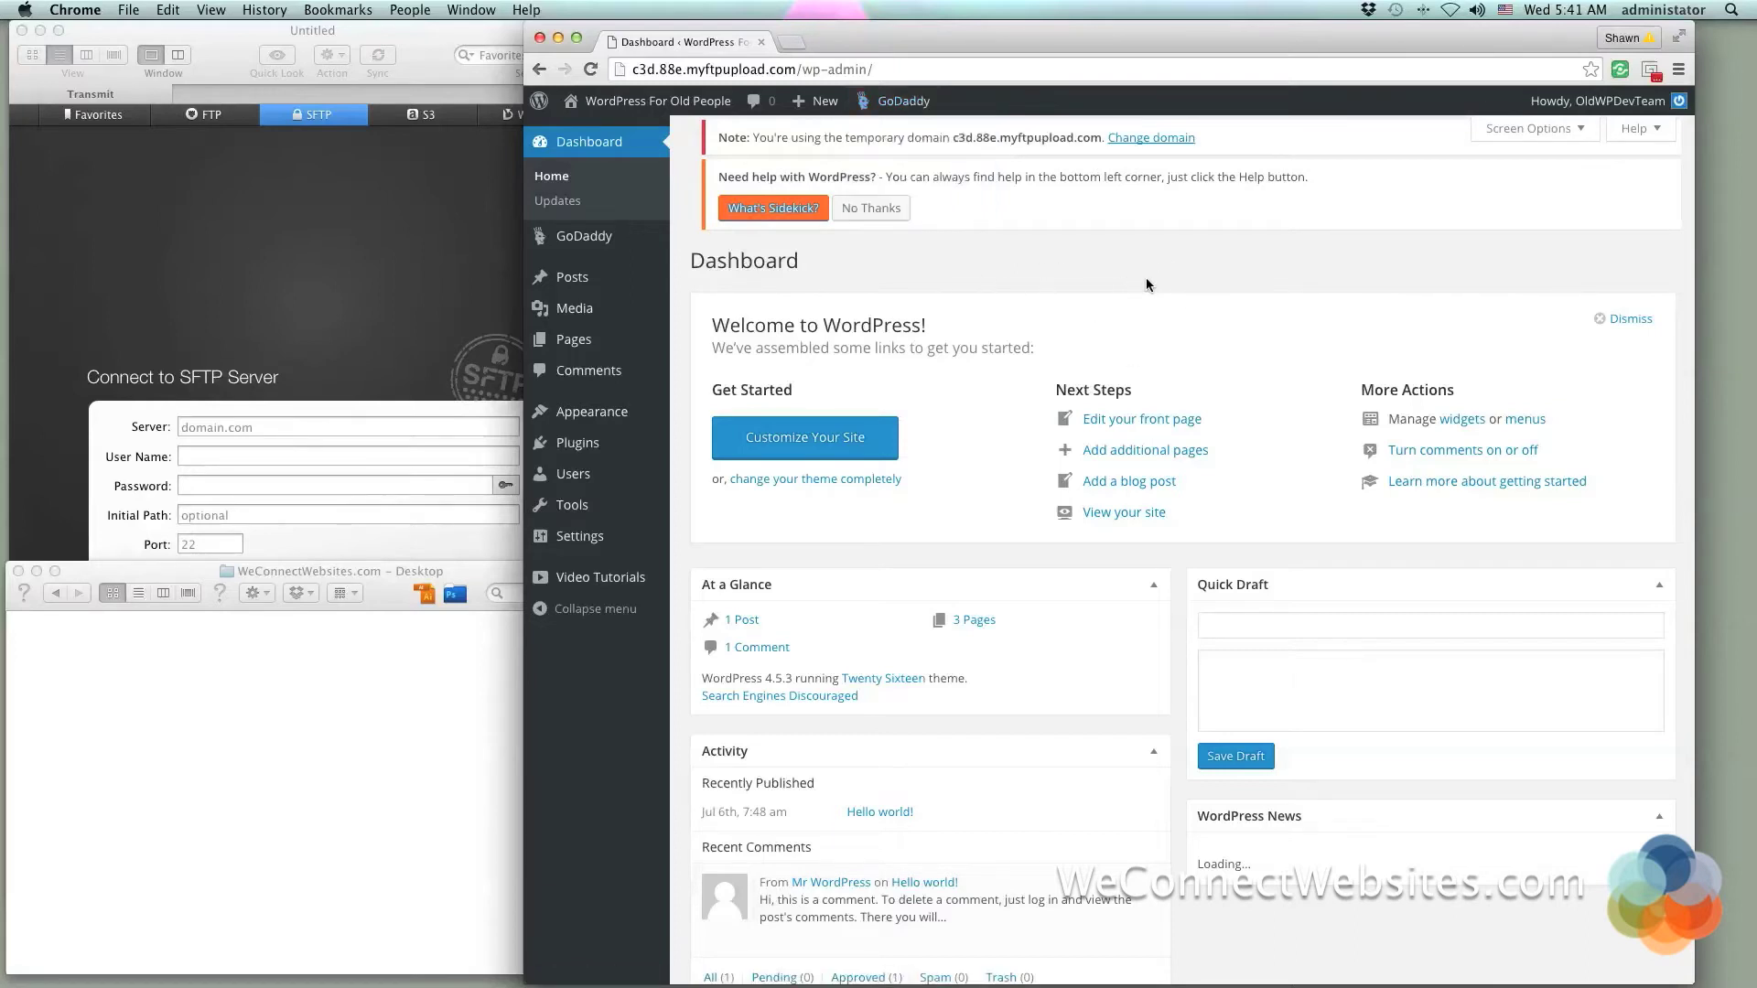
{"action": "mouse_move", "coordinate": [1119, 254]}
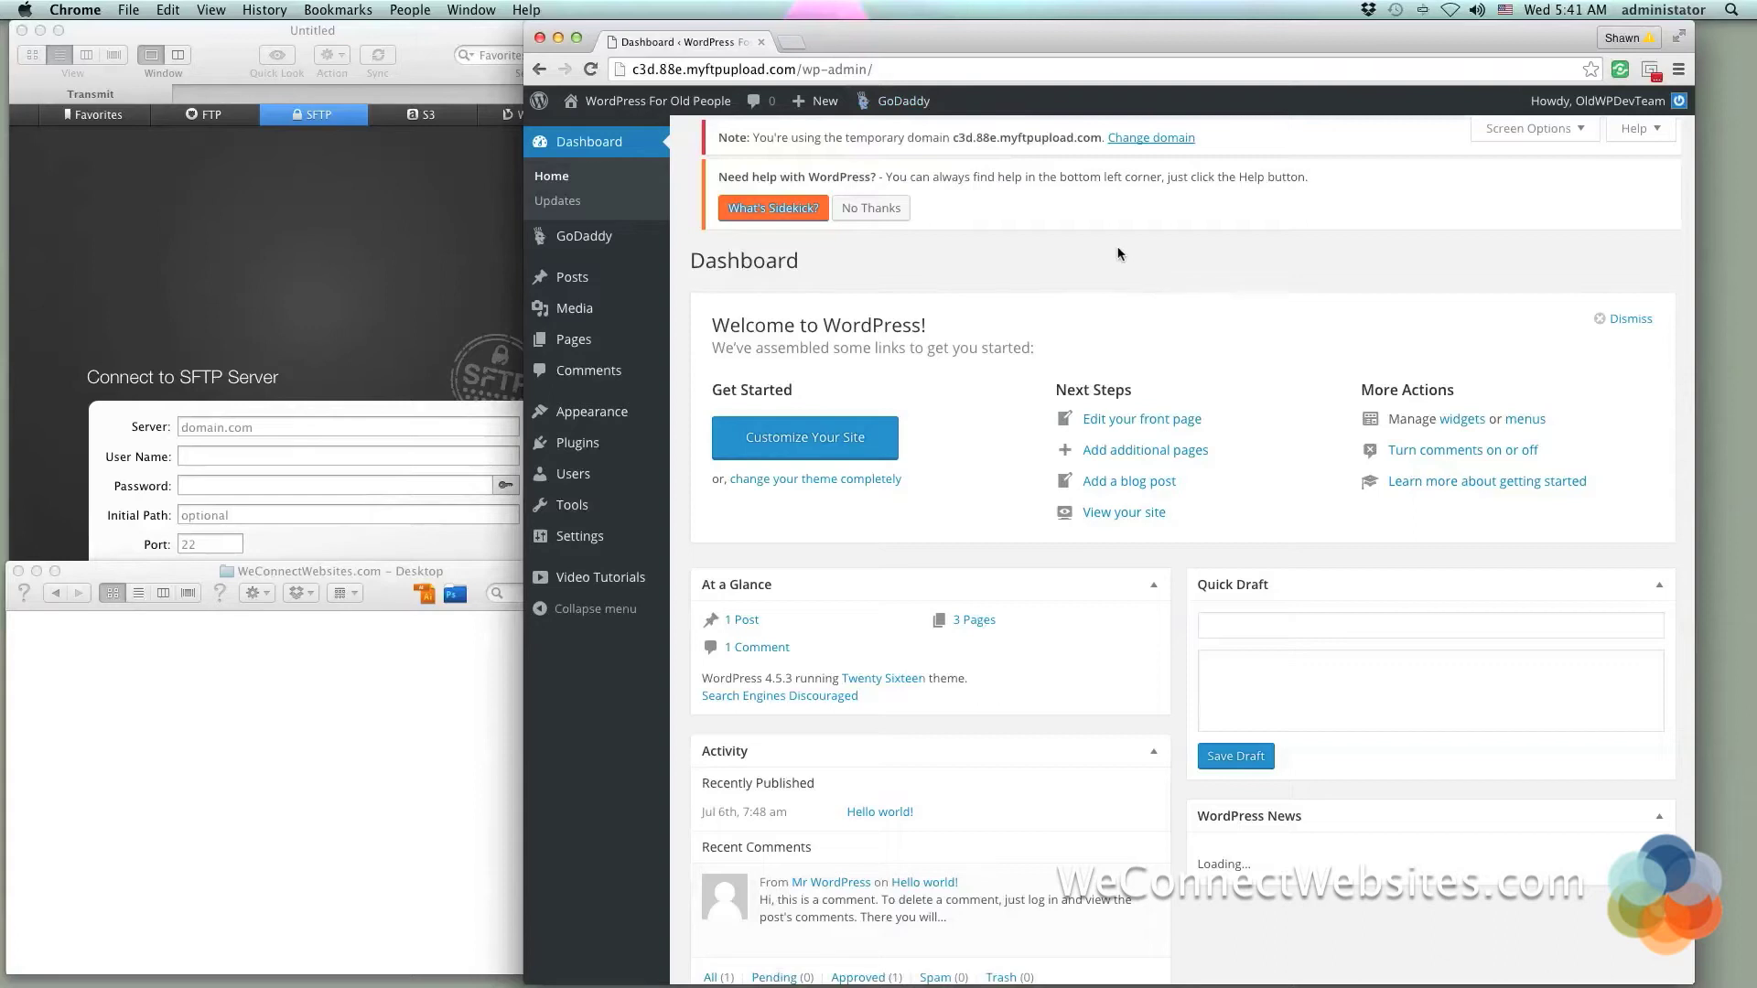
Back on the dashboard tab, open the GoDaddy admin-bar dropdown.
{"action": "left_click", "coordinate": [904, 101]}
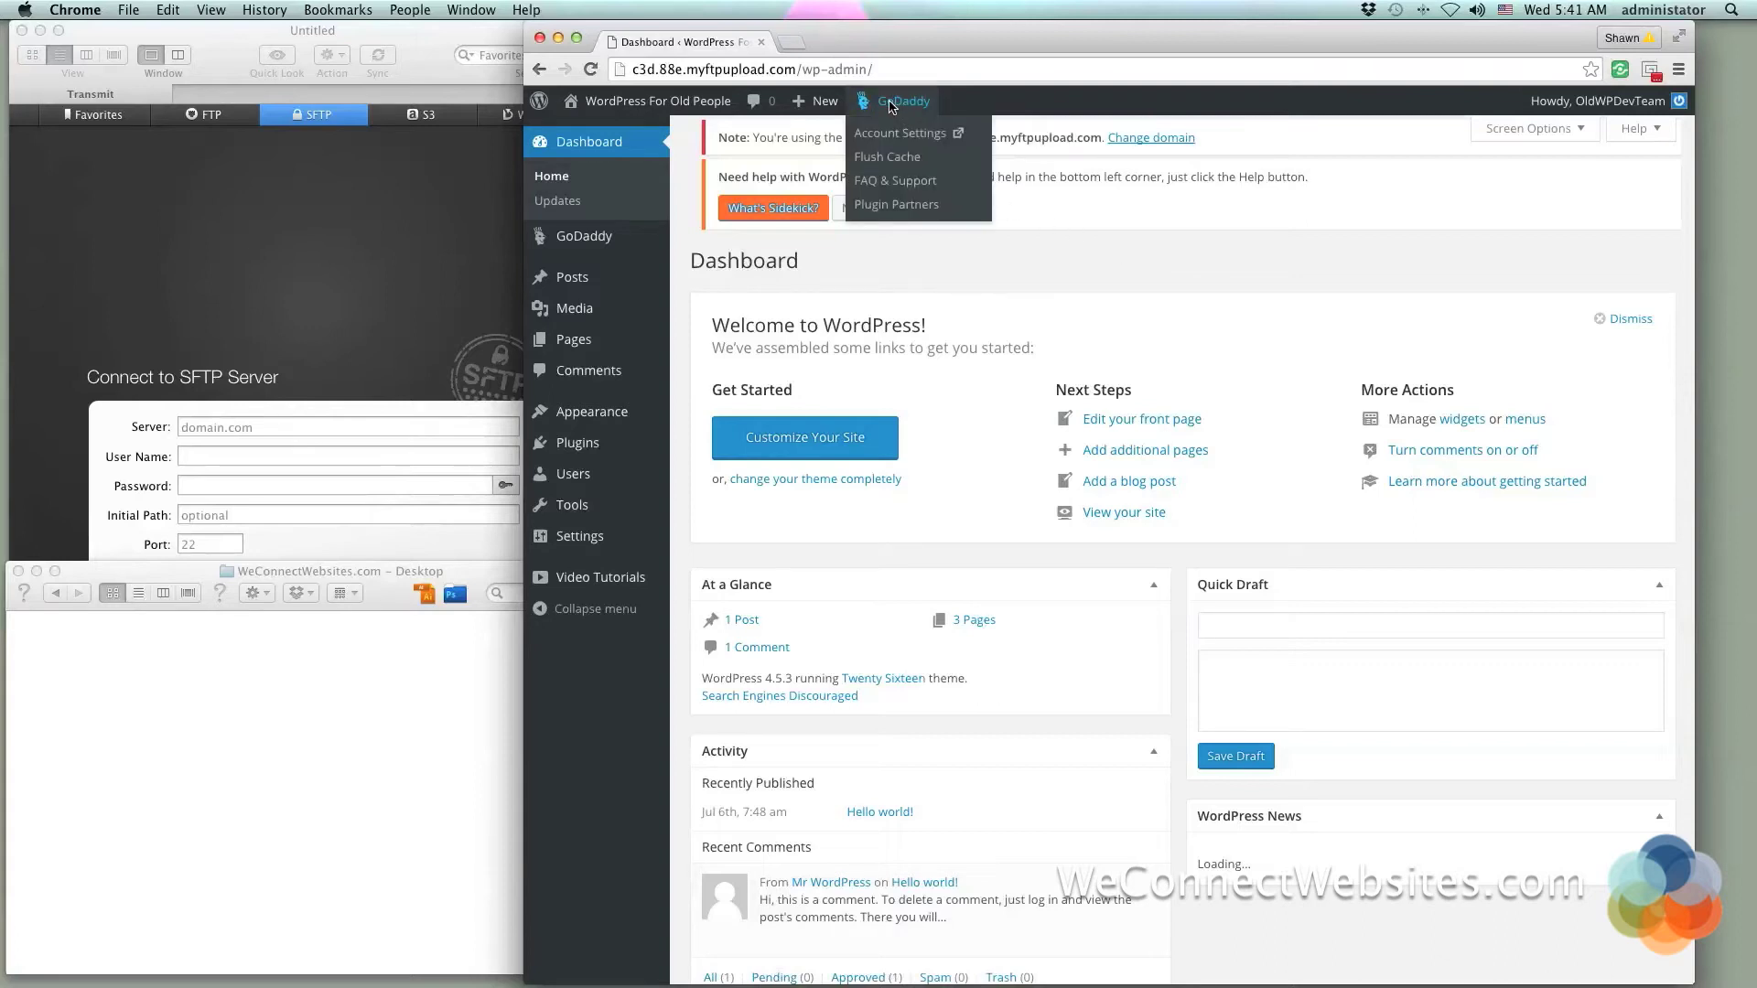
{"action": "mouse_move", "coordinate": [902, 131]}
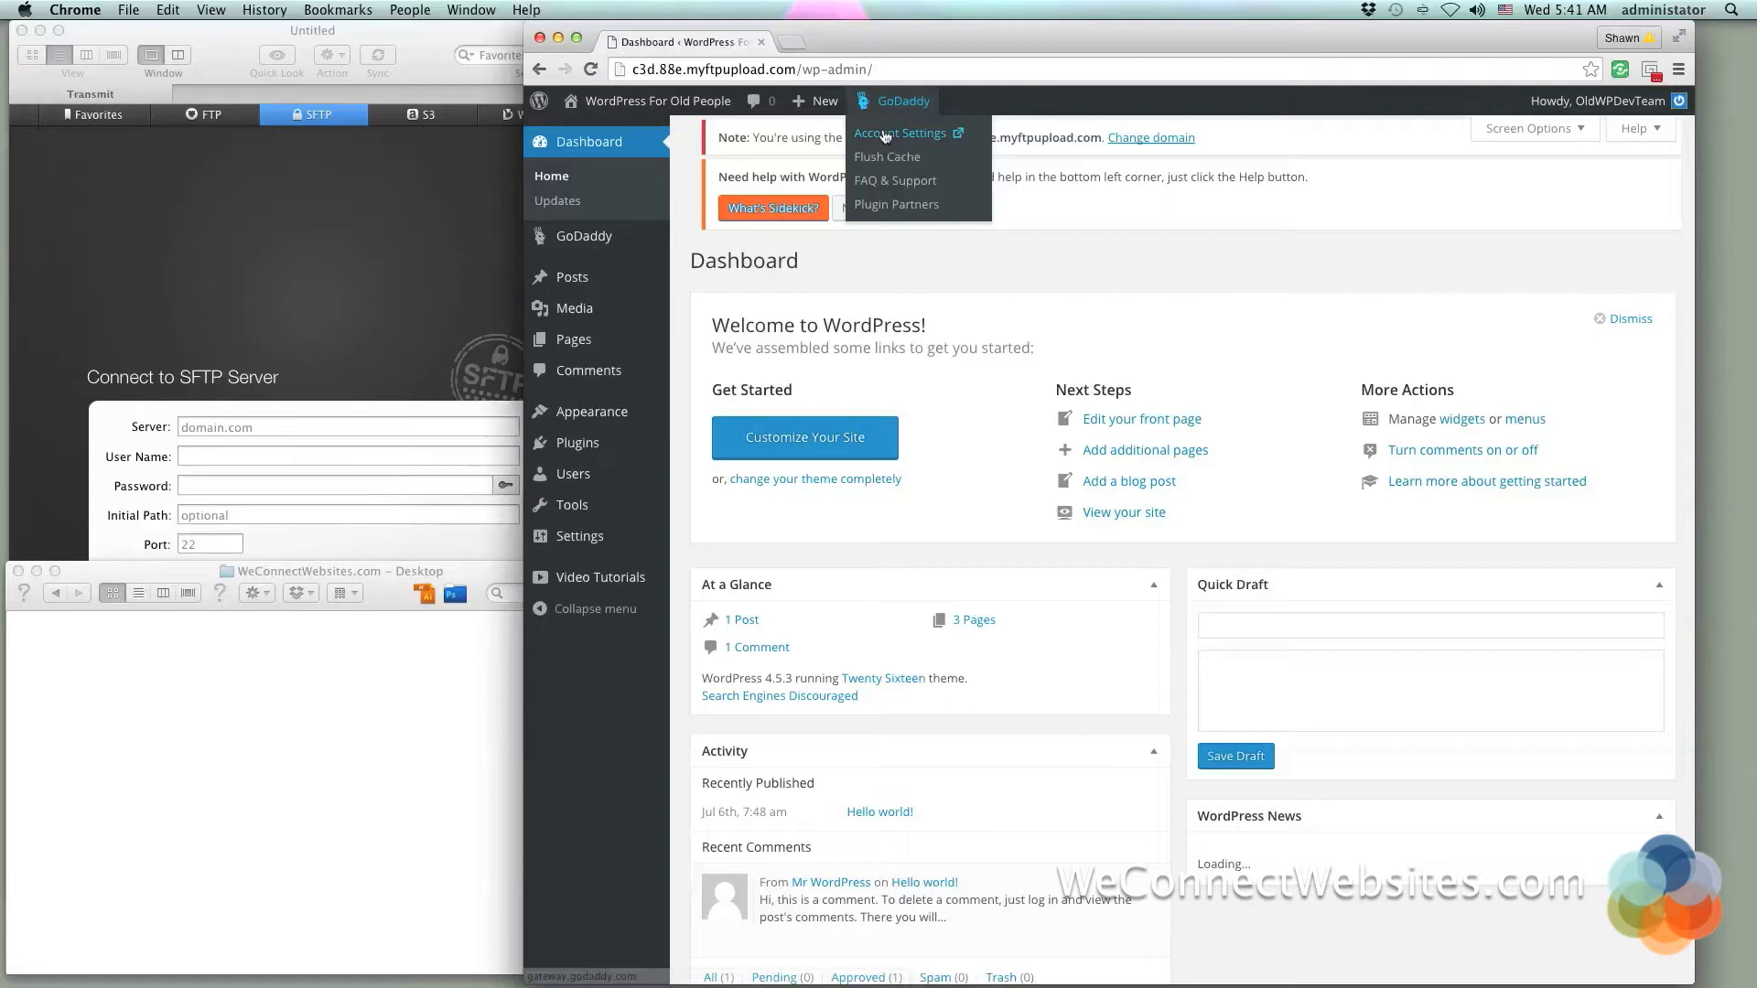
{"action": "left_click", "coordinate": [902, 133]}
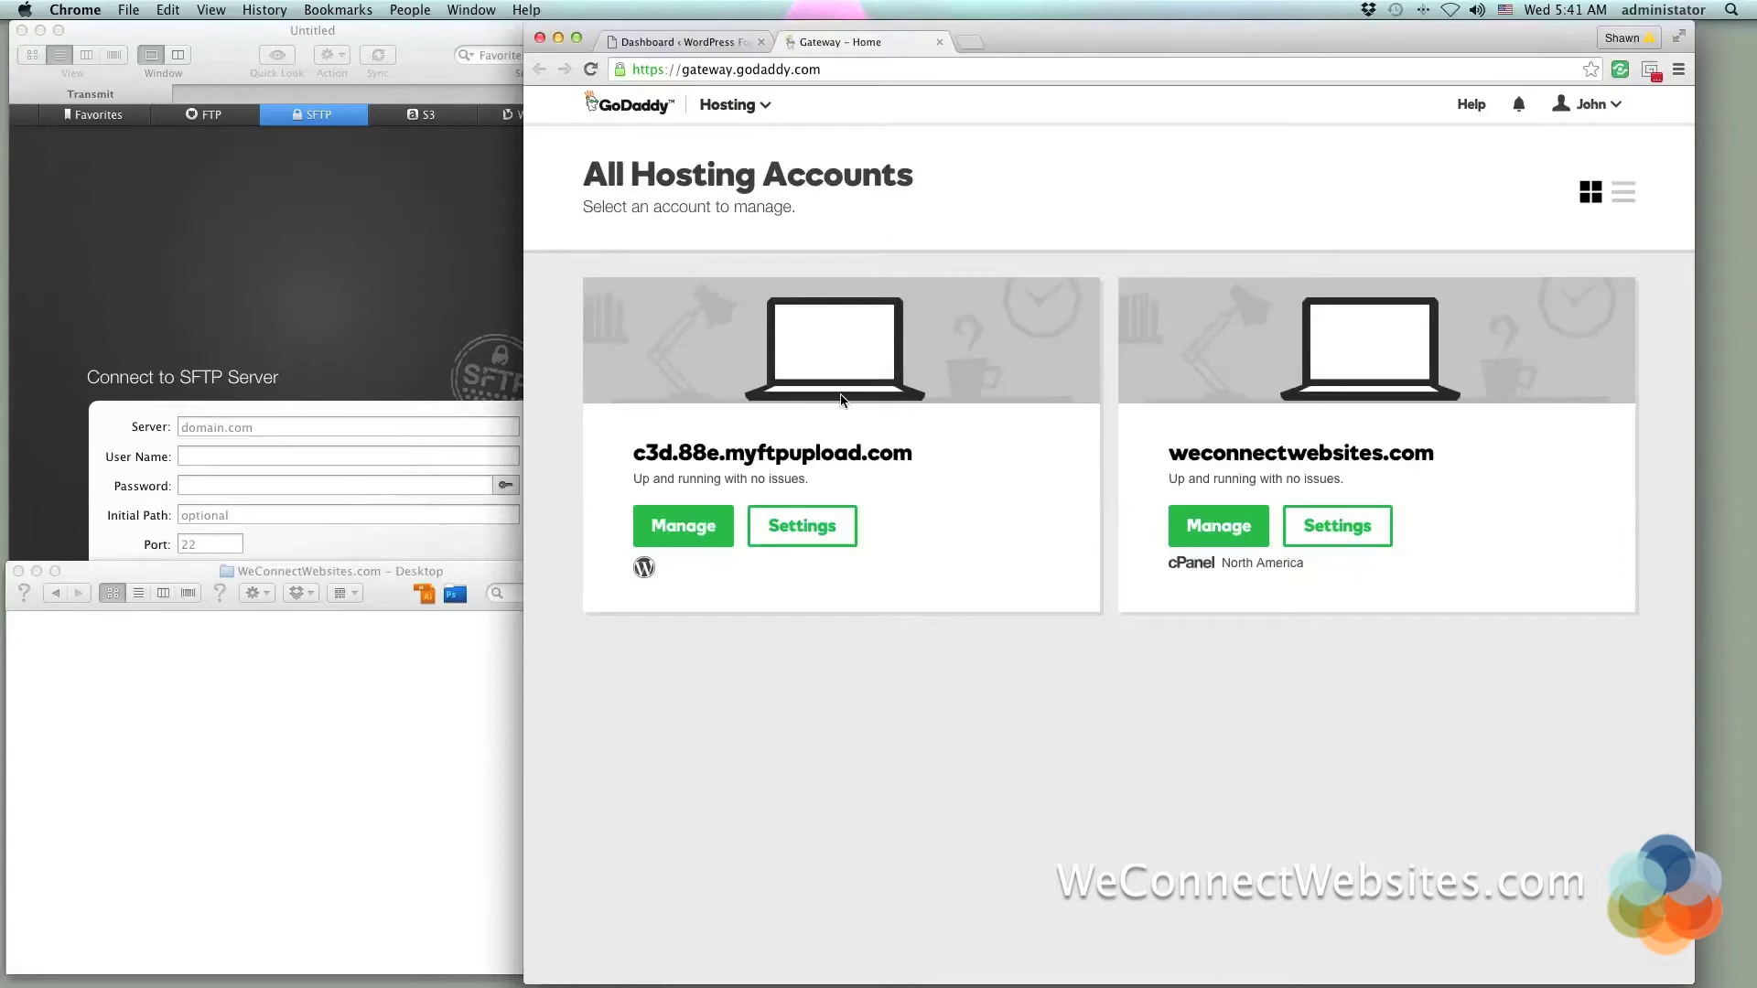
{"action": "mouse_move", "coordinate": [979, 428]}
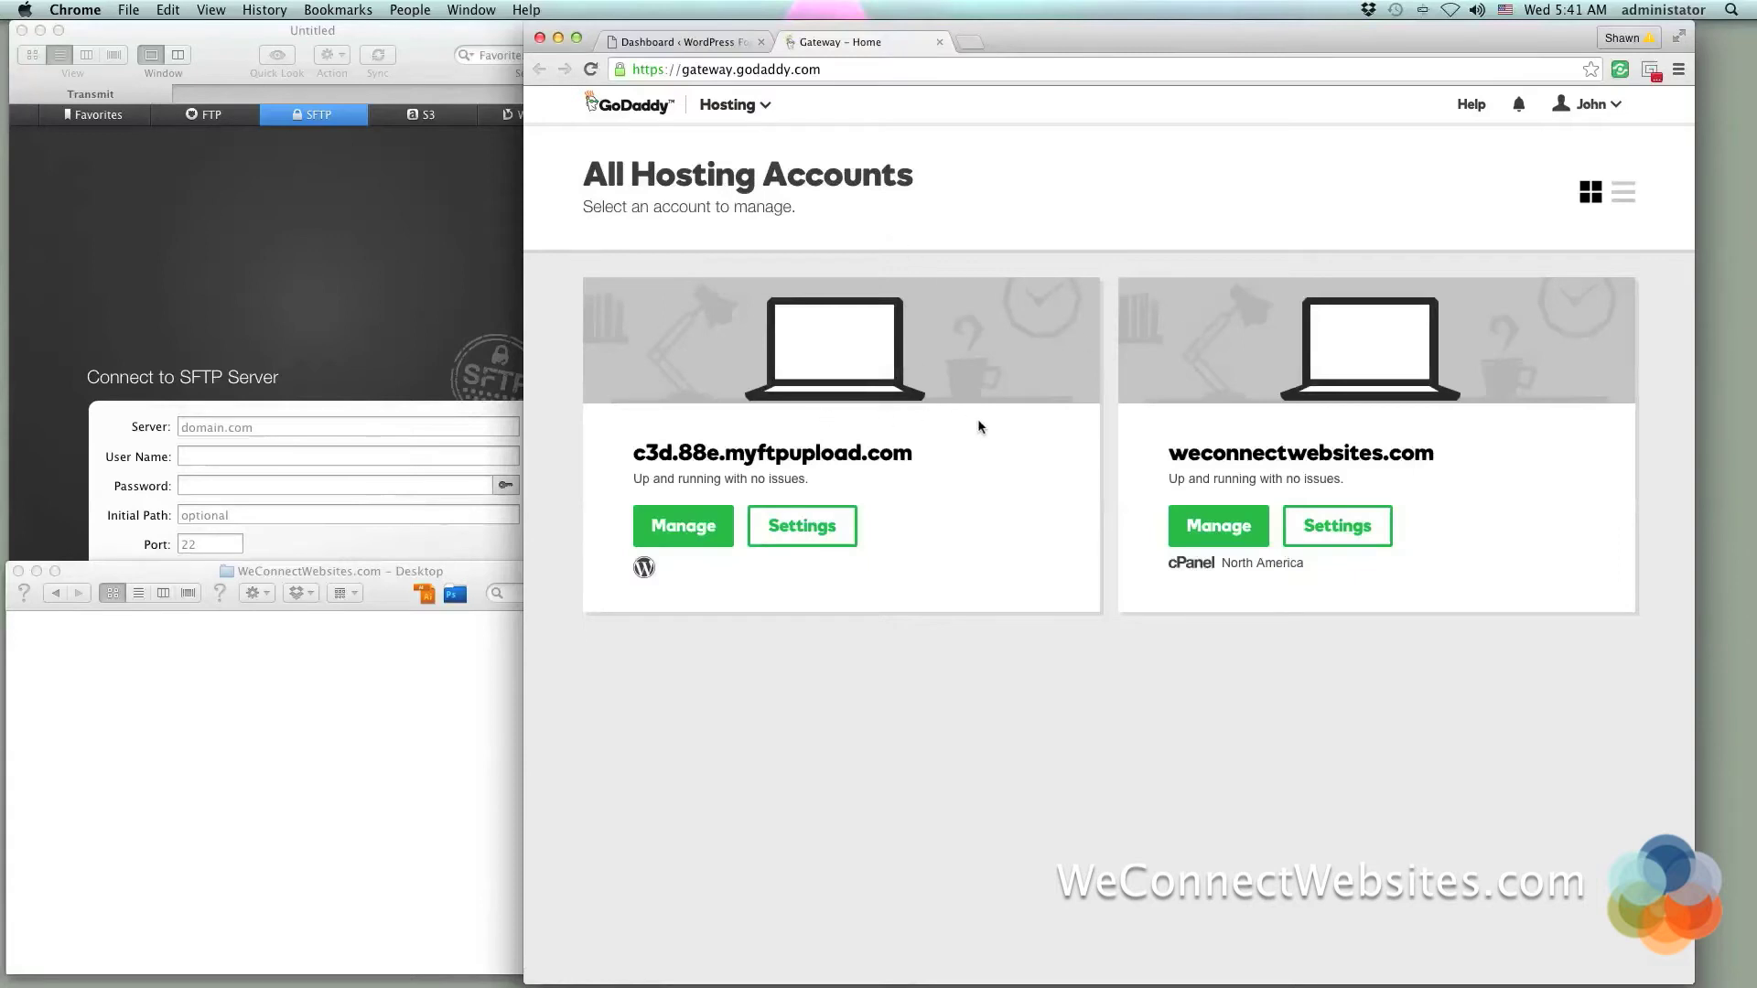
{"action": "mouse_move", "coordinate": [1230, 433]}
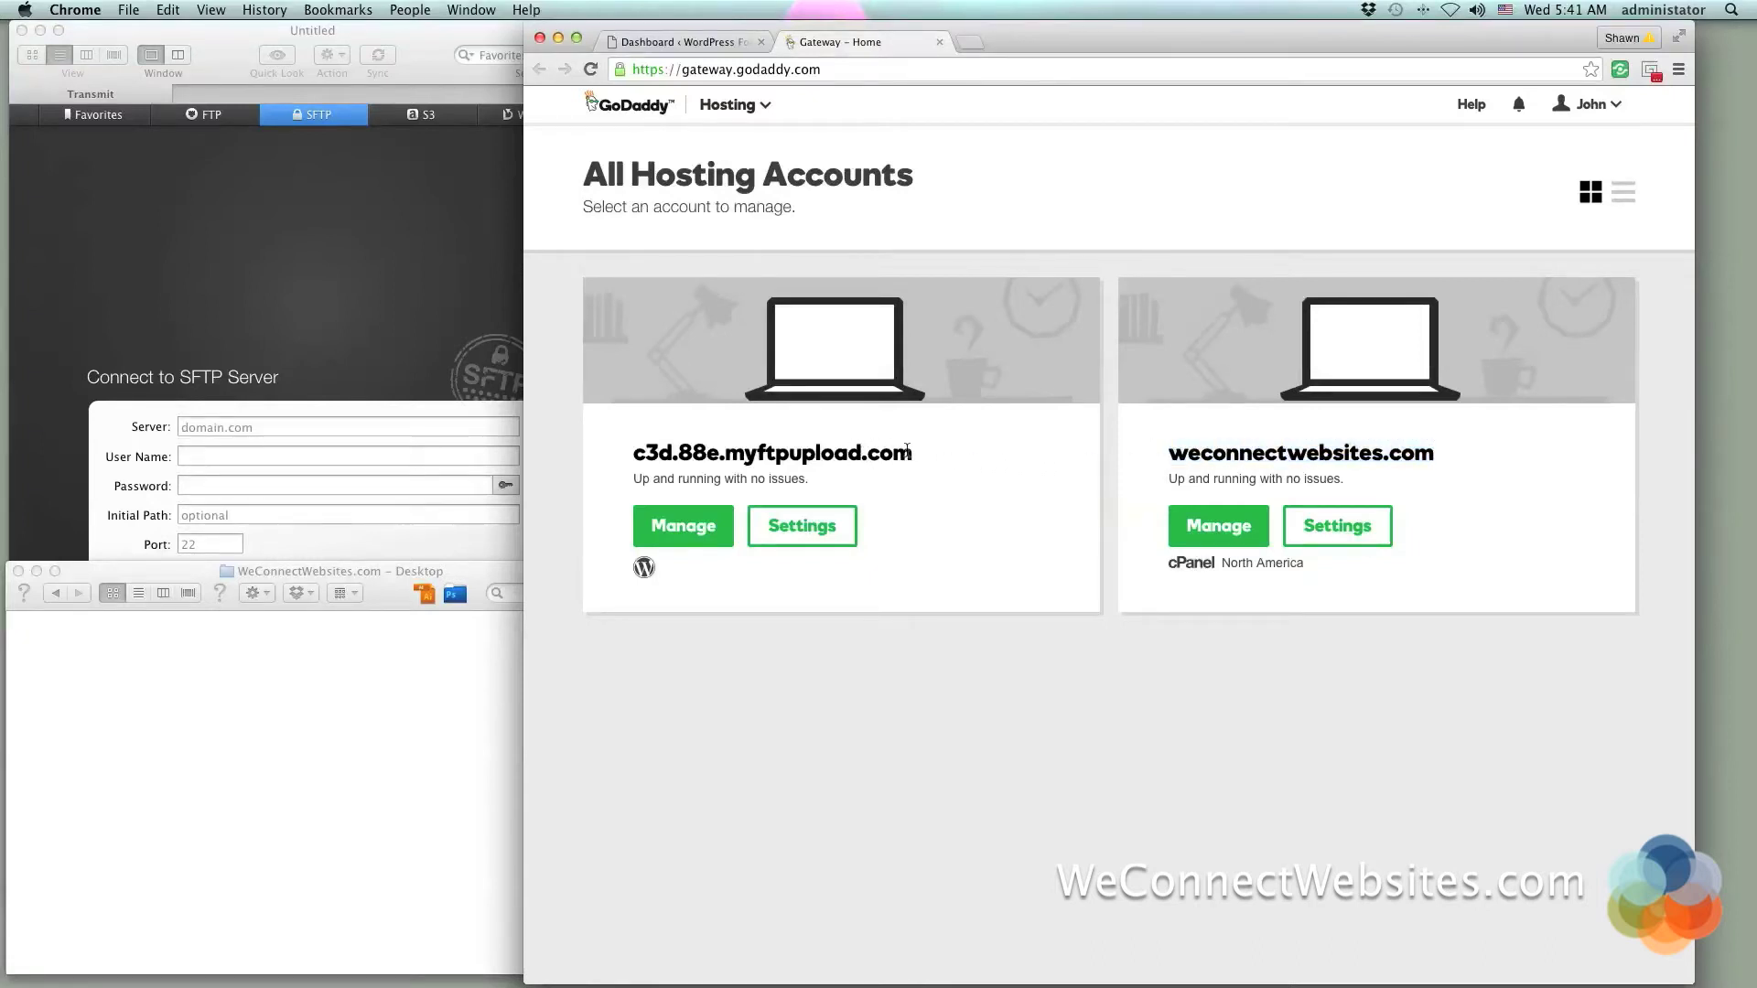
{"action": "mouse_move", "coordinate": [958, 499]}
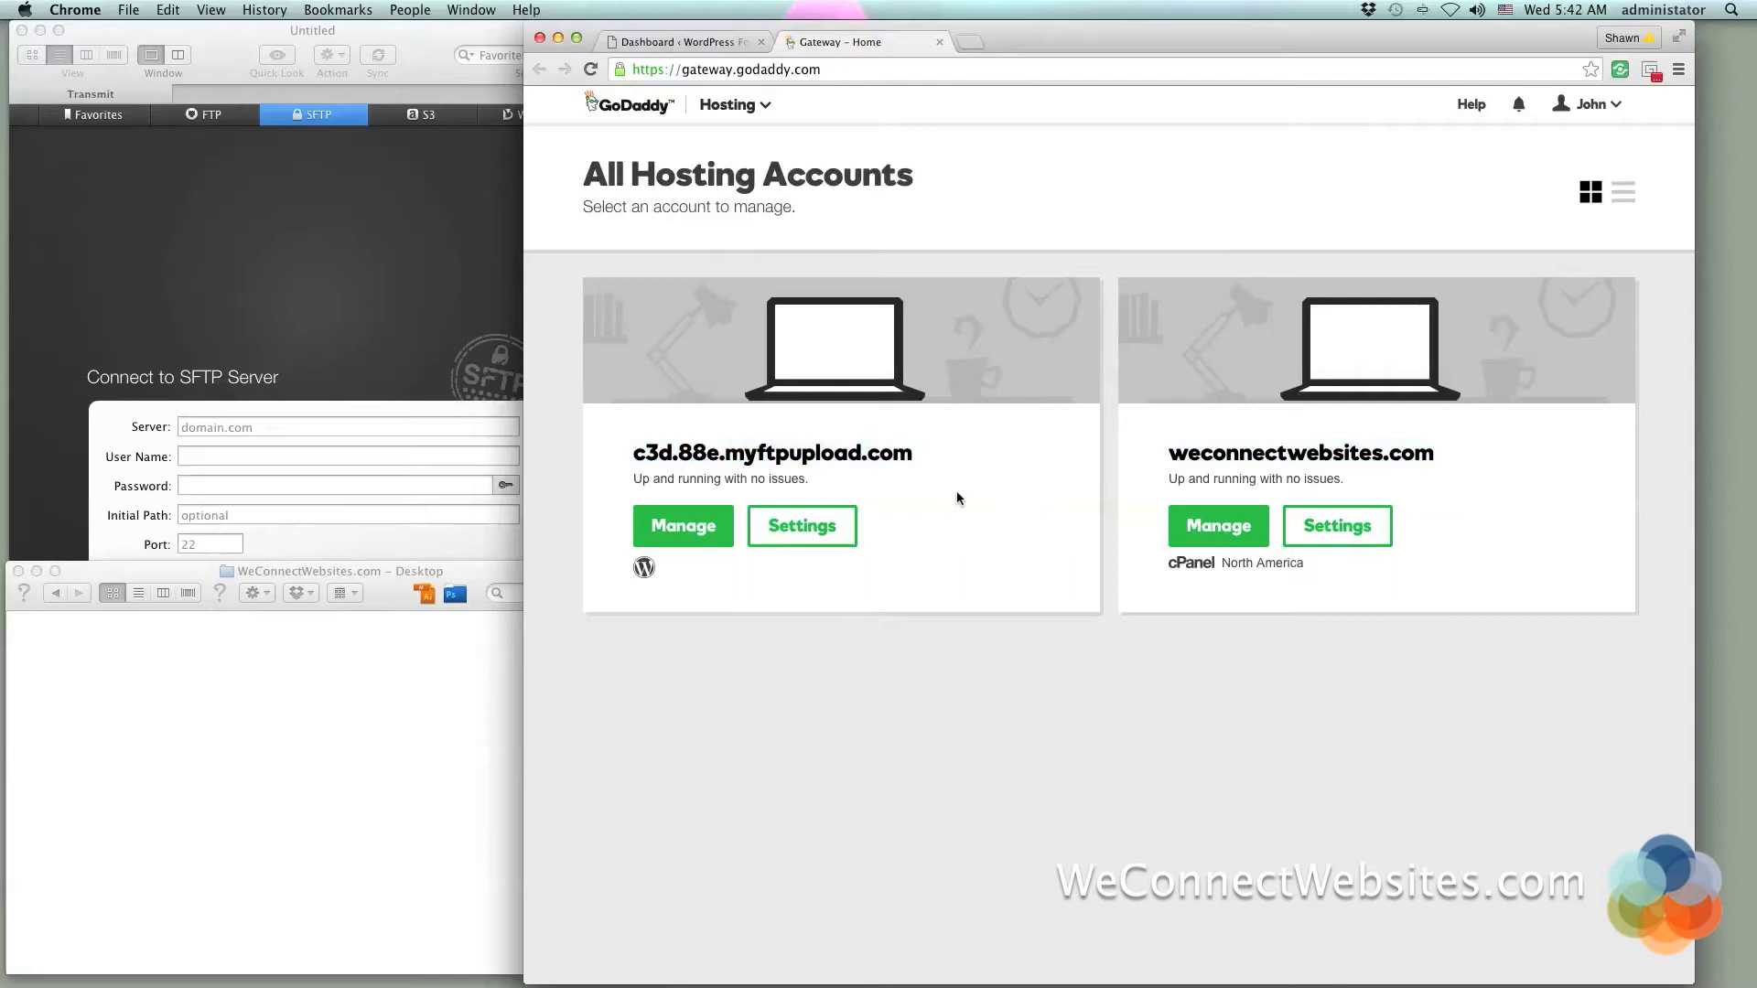
{"action": "mouse_move", "coordinate": [800, 525]}
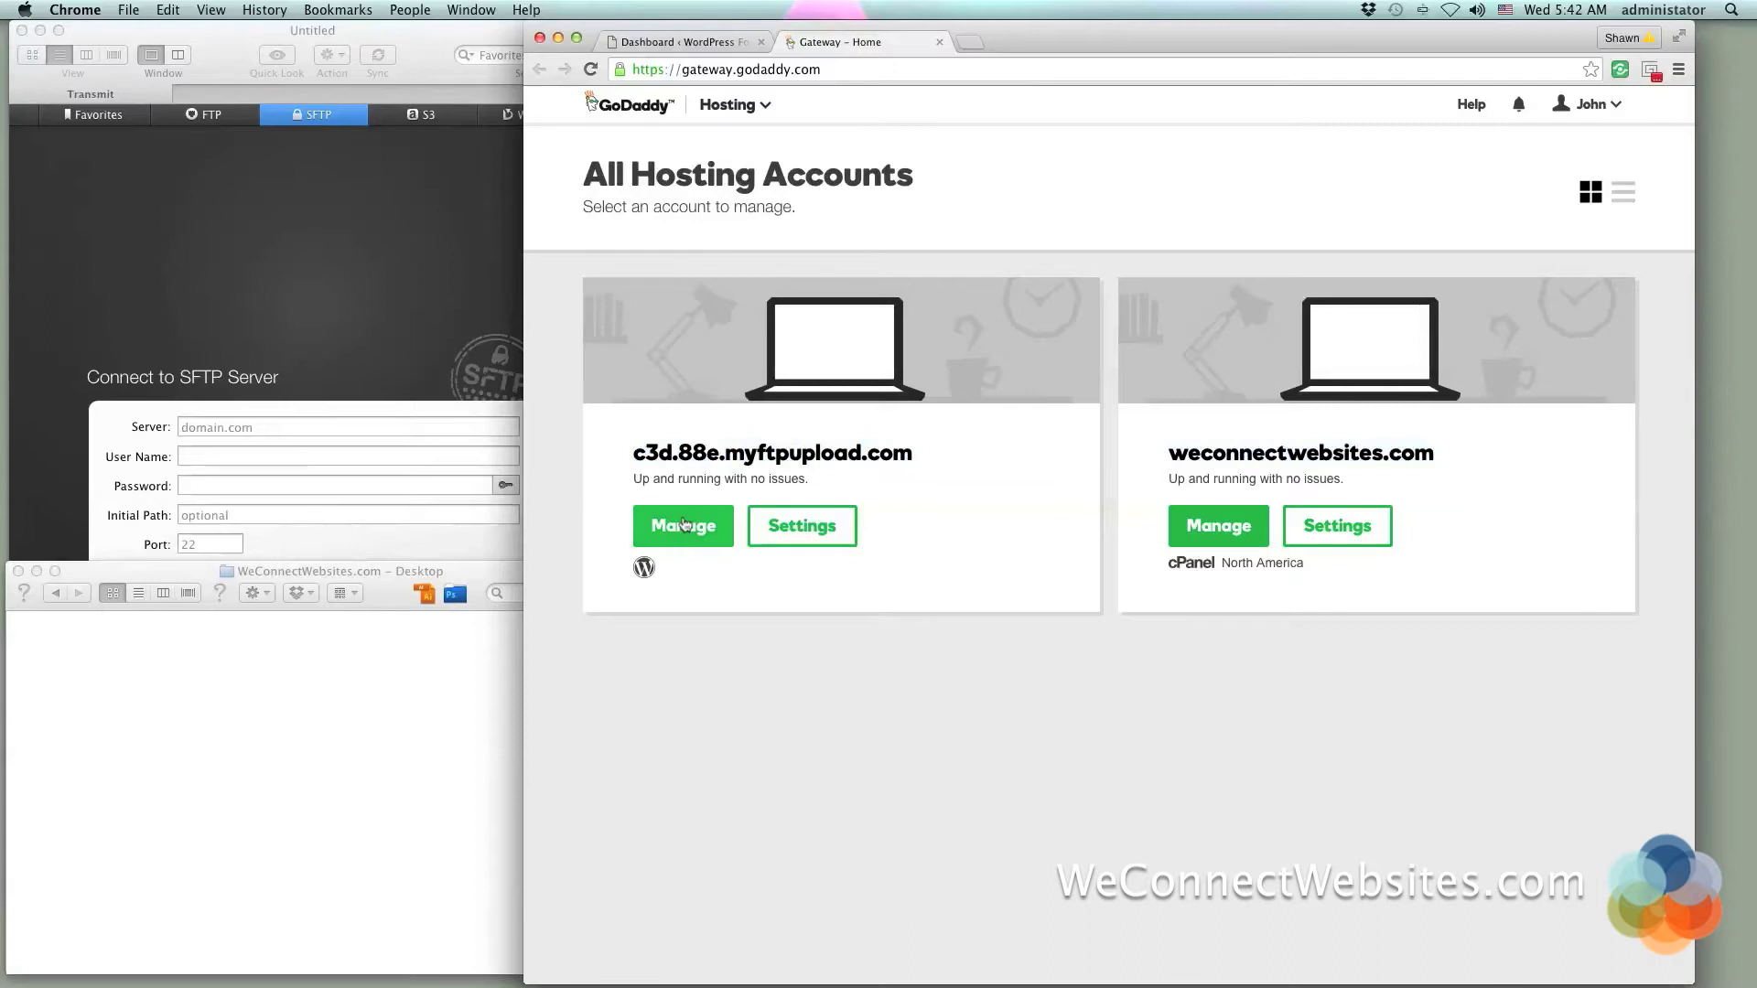
{"action": "mouse_move", "coordinate": [758, 548]}
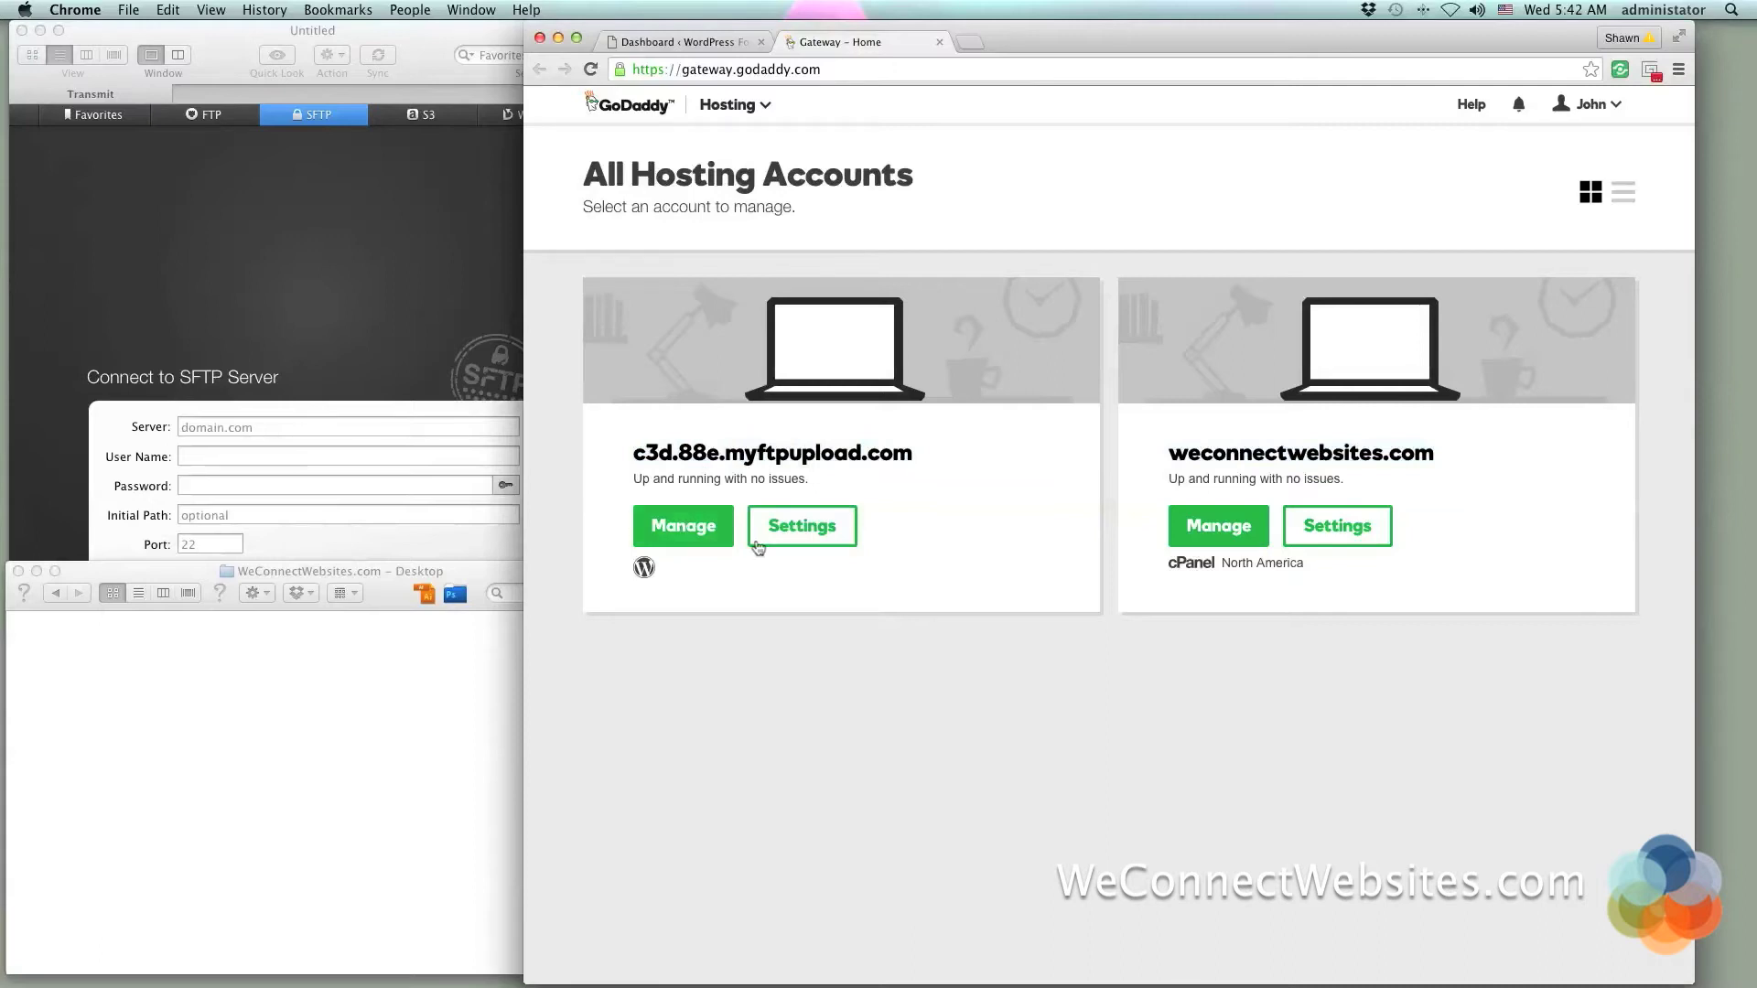
Browse the site's Settings tabs, copy the SSH & SFTP hostname, and reveal the password.
{"action": "left_click", "coordinate": [800, 525]}
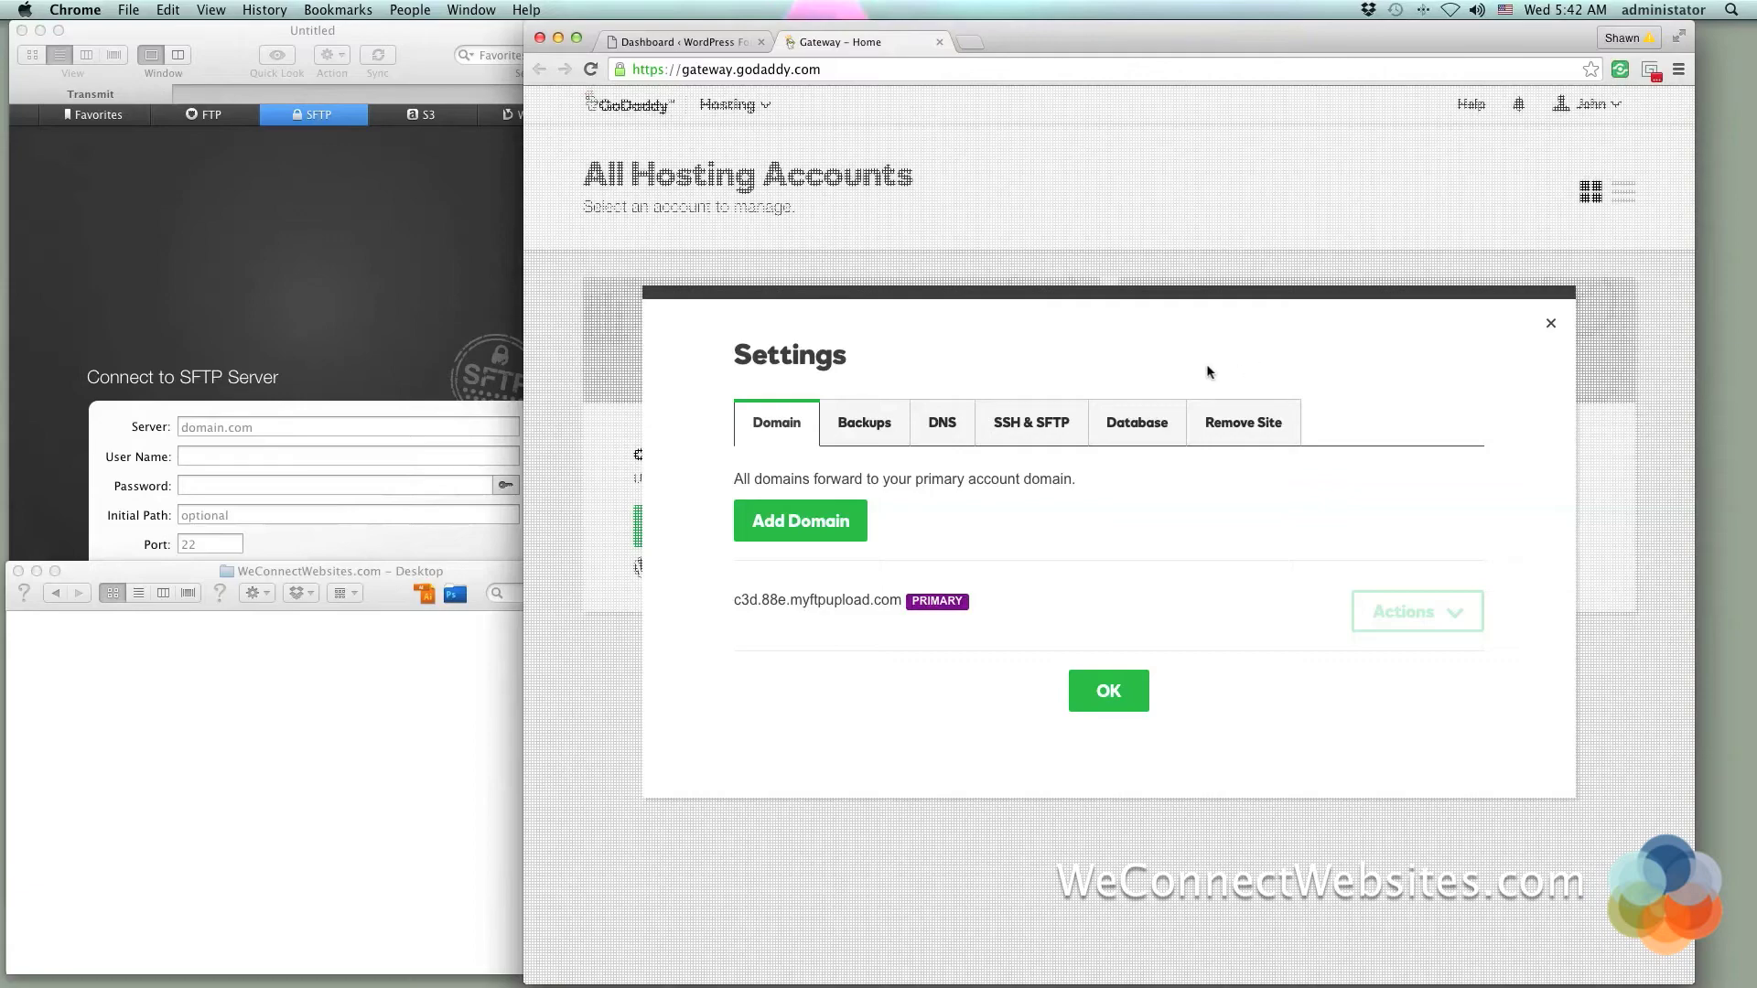
{"action": "mouse_move", "coordinate": [1023, 363]}
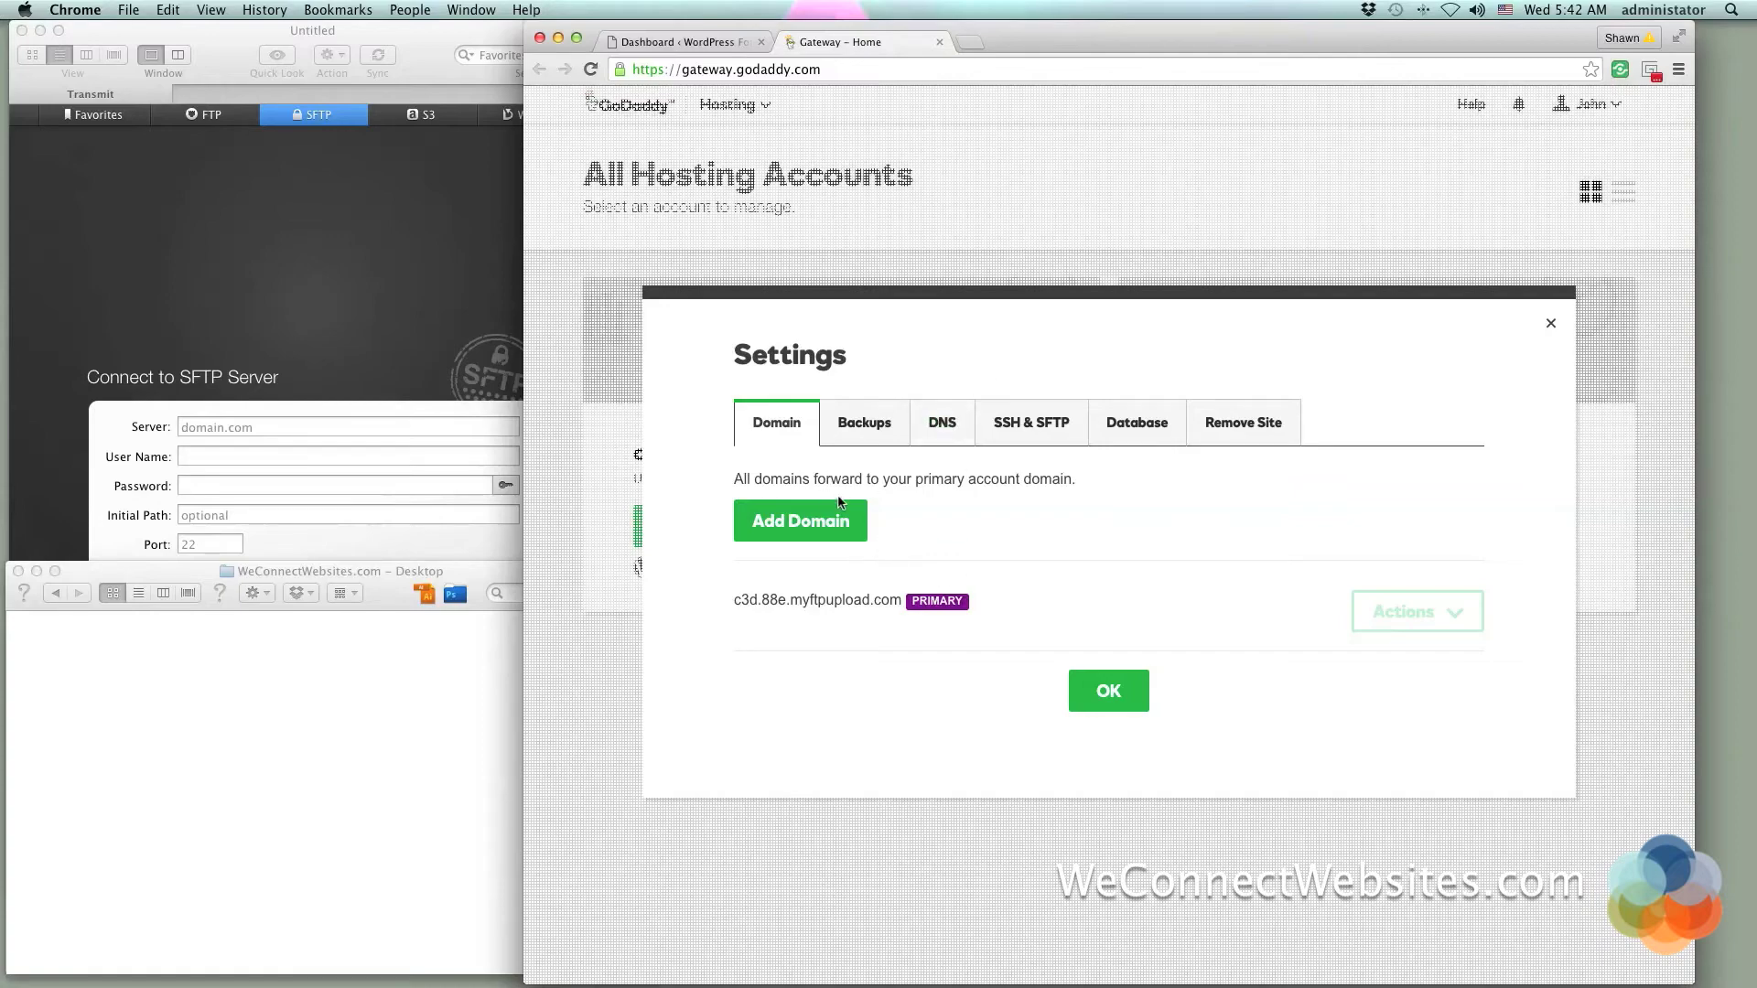
{"action": "mouse_move", "coordinate": [775, 423]}
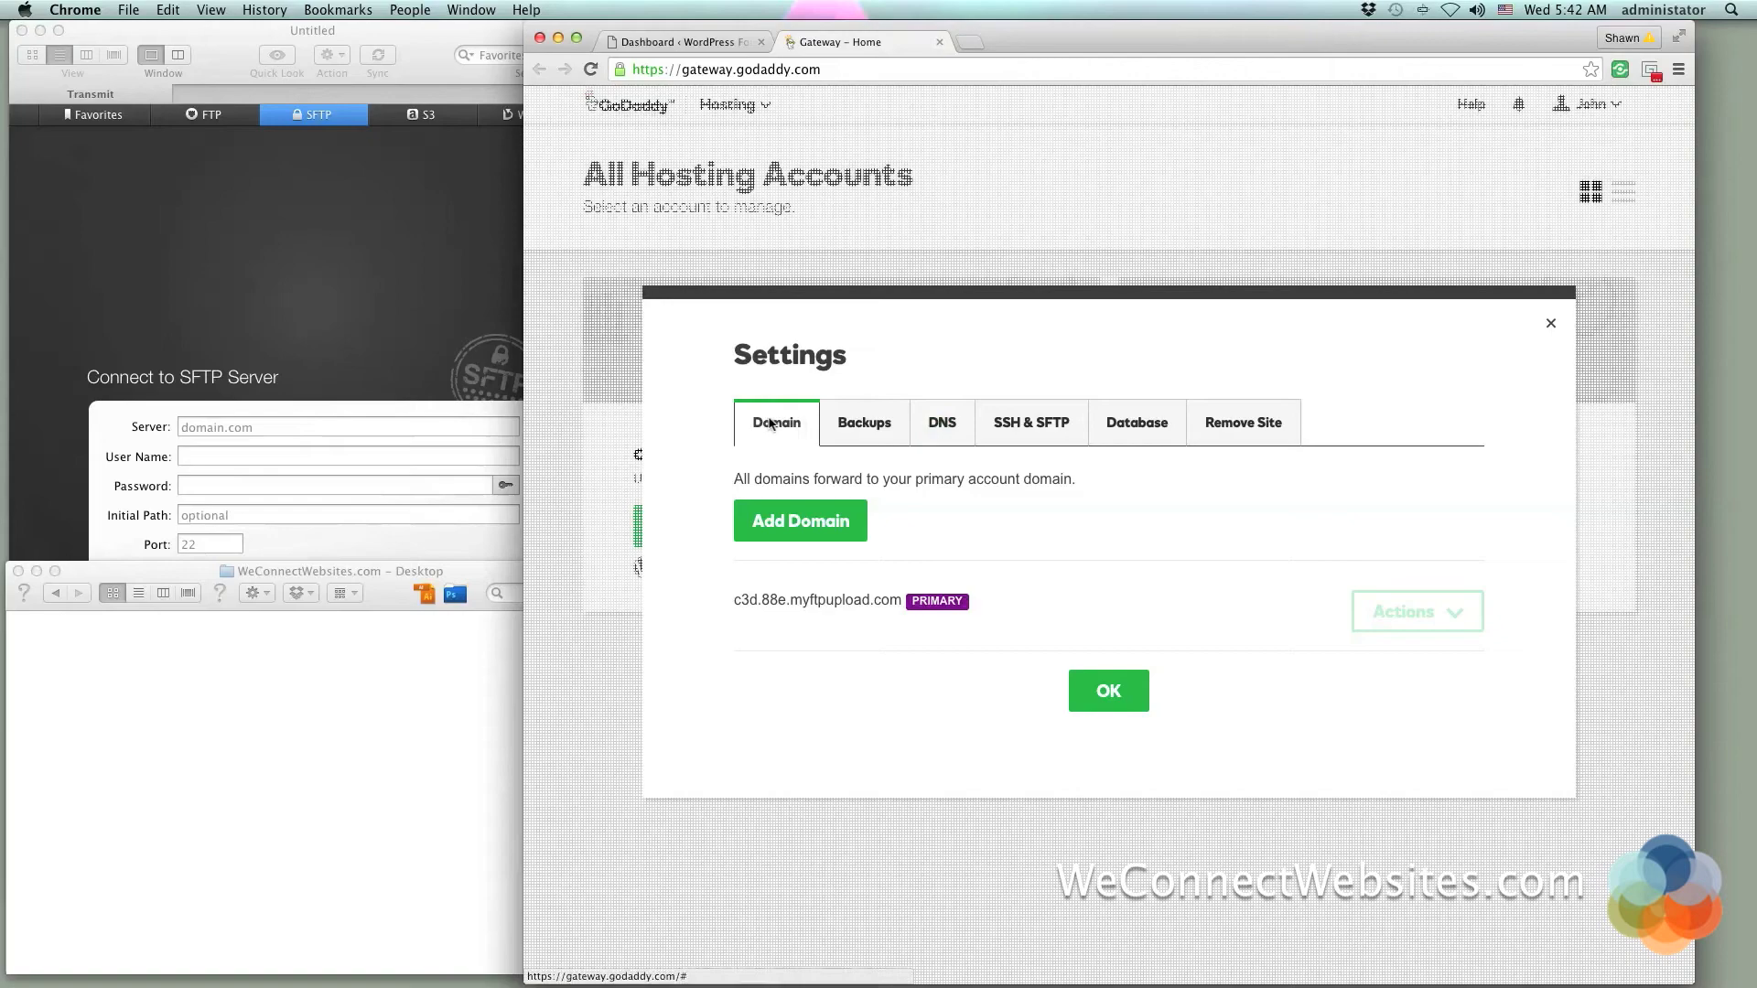
{"action": "mouse_move", "coordinate": [802, 619]}
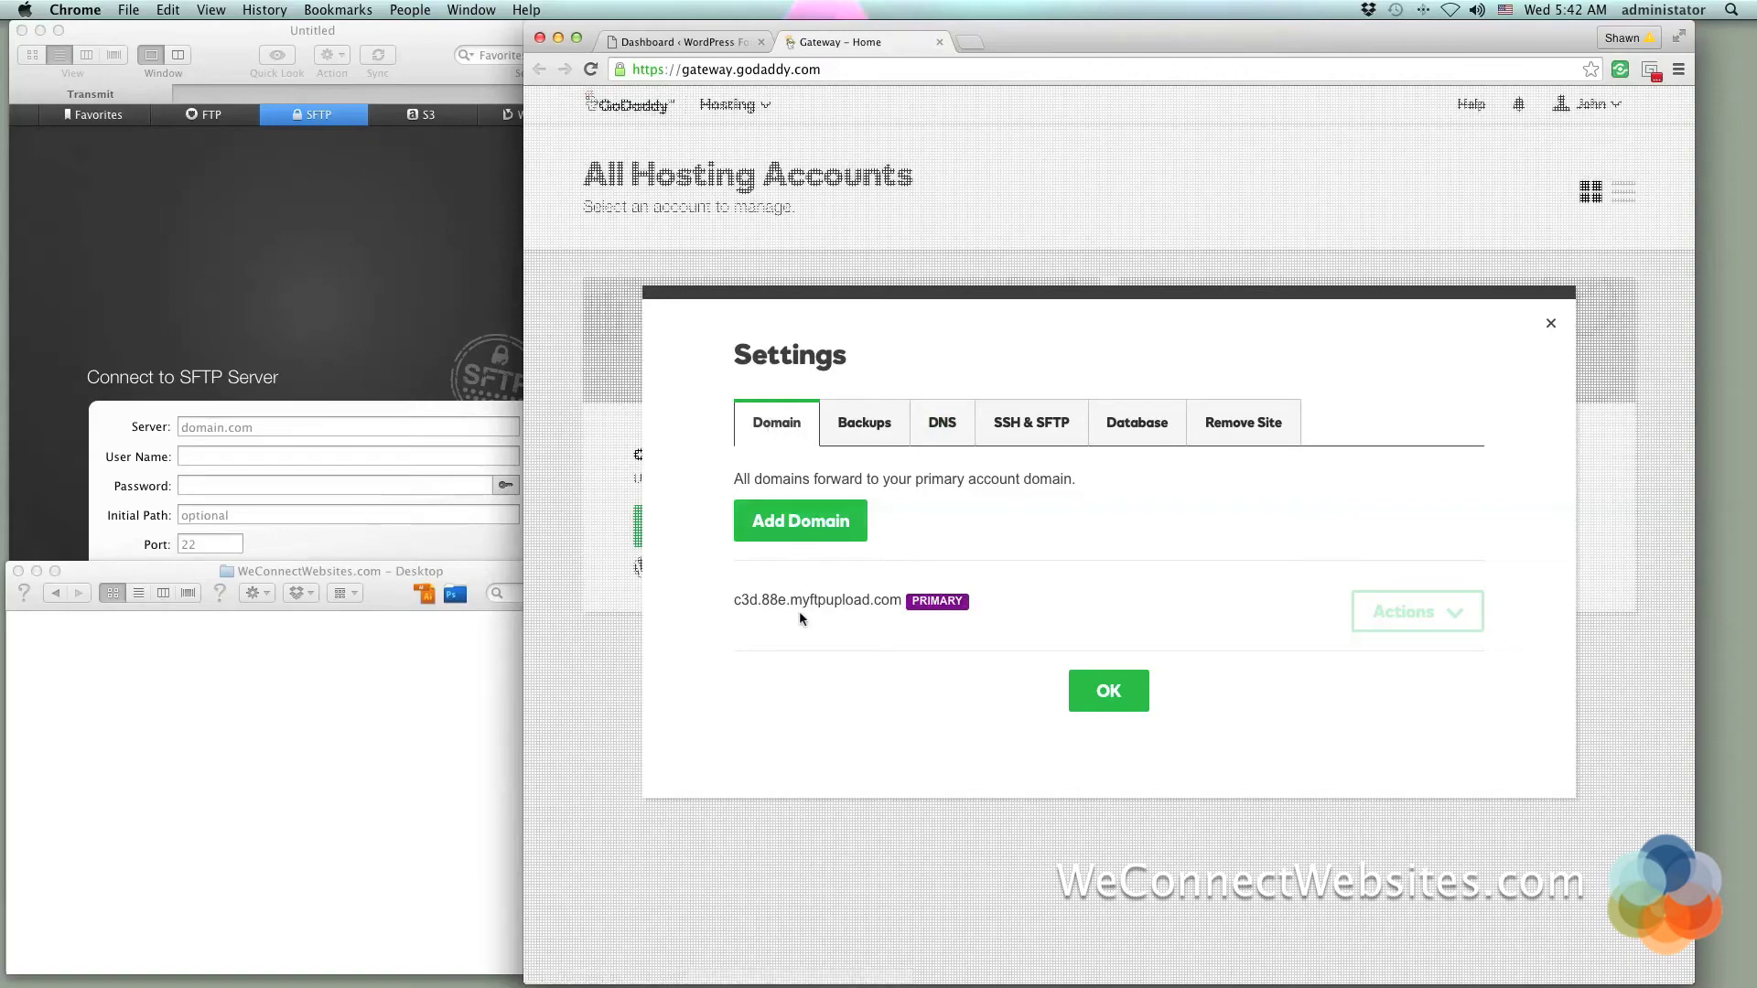
{"action": "mouse_move", "coordinate": [864, 423]}
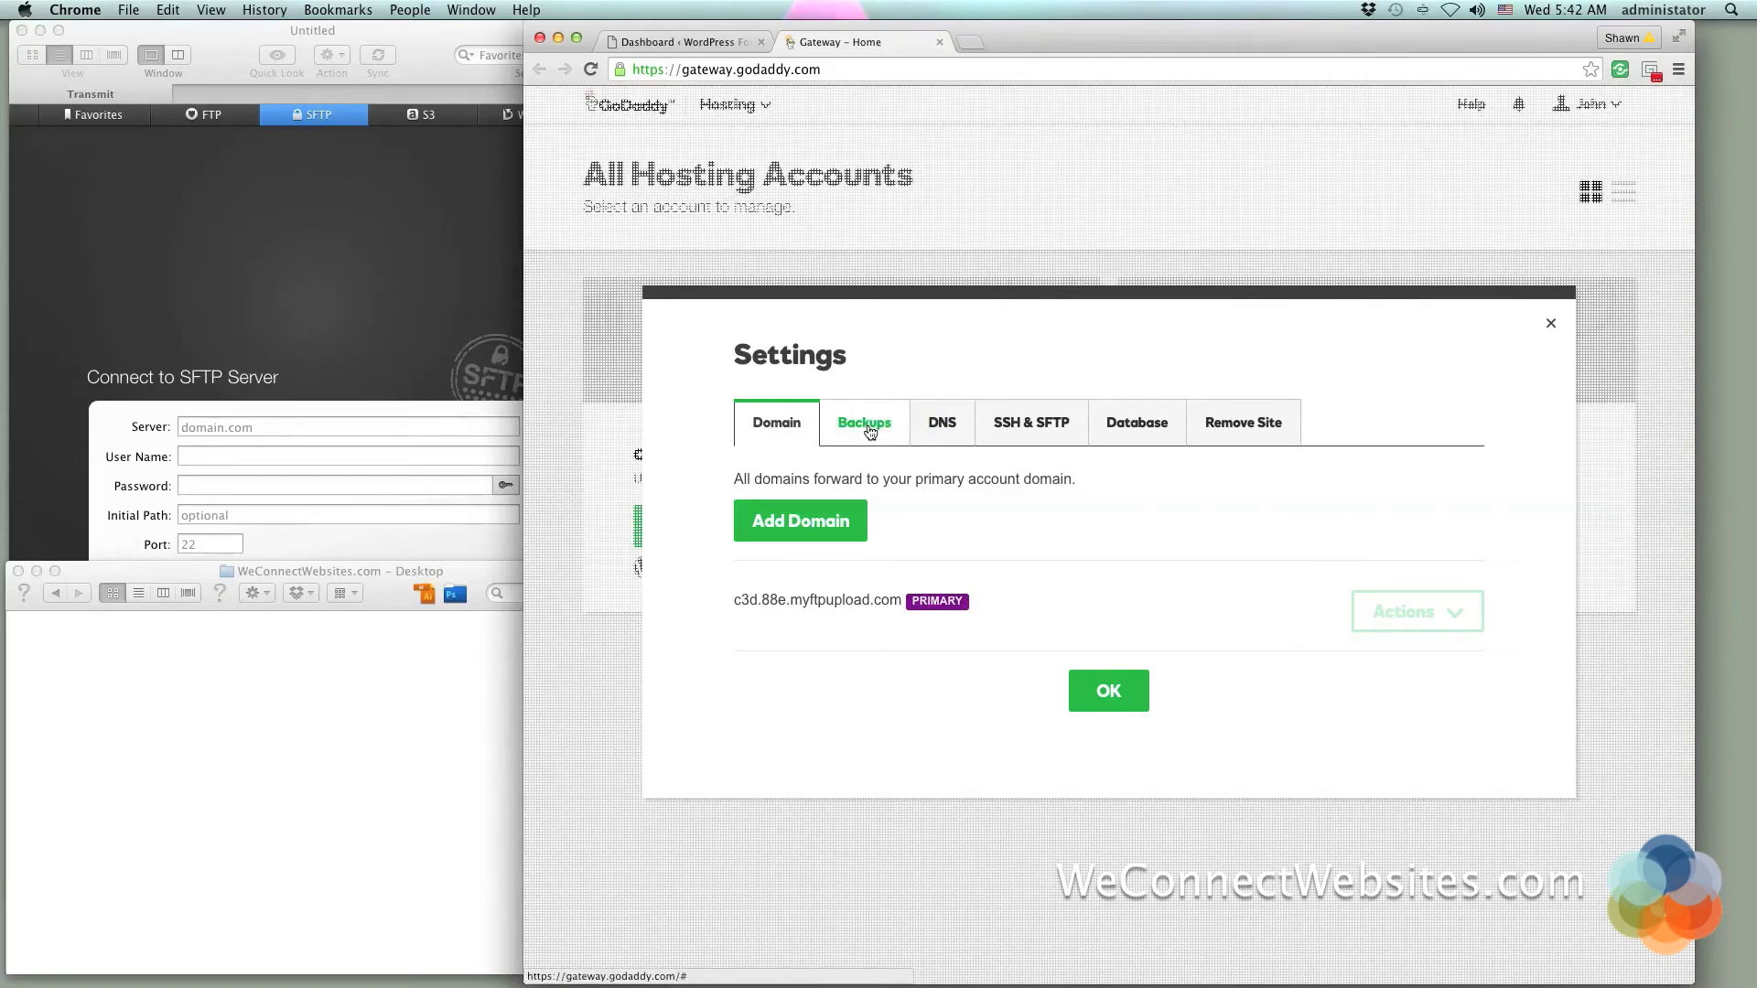
{"action": "left_click", "coordinate": [864, 423]}
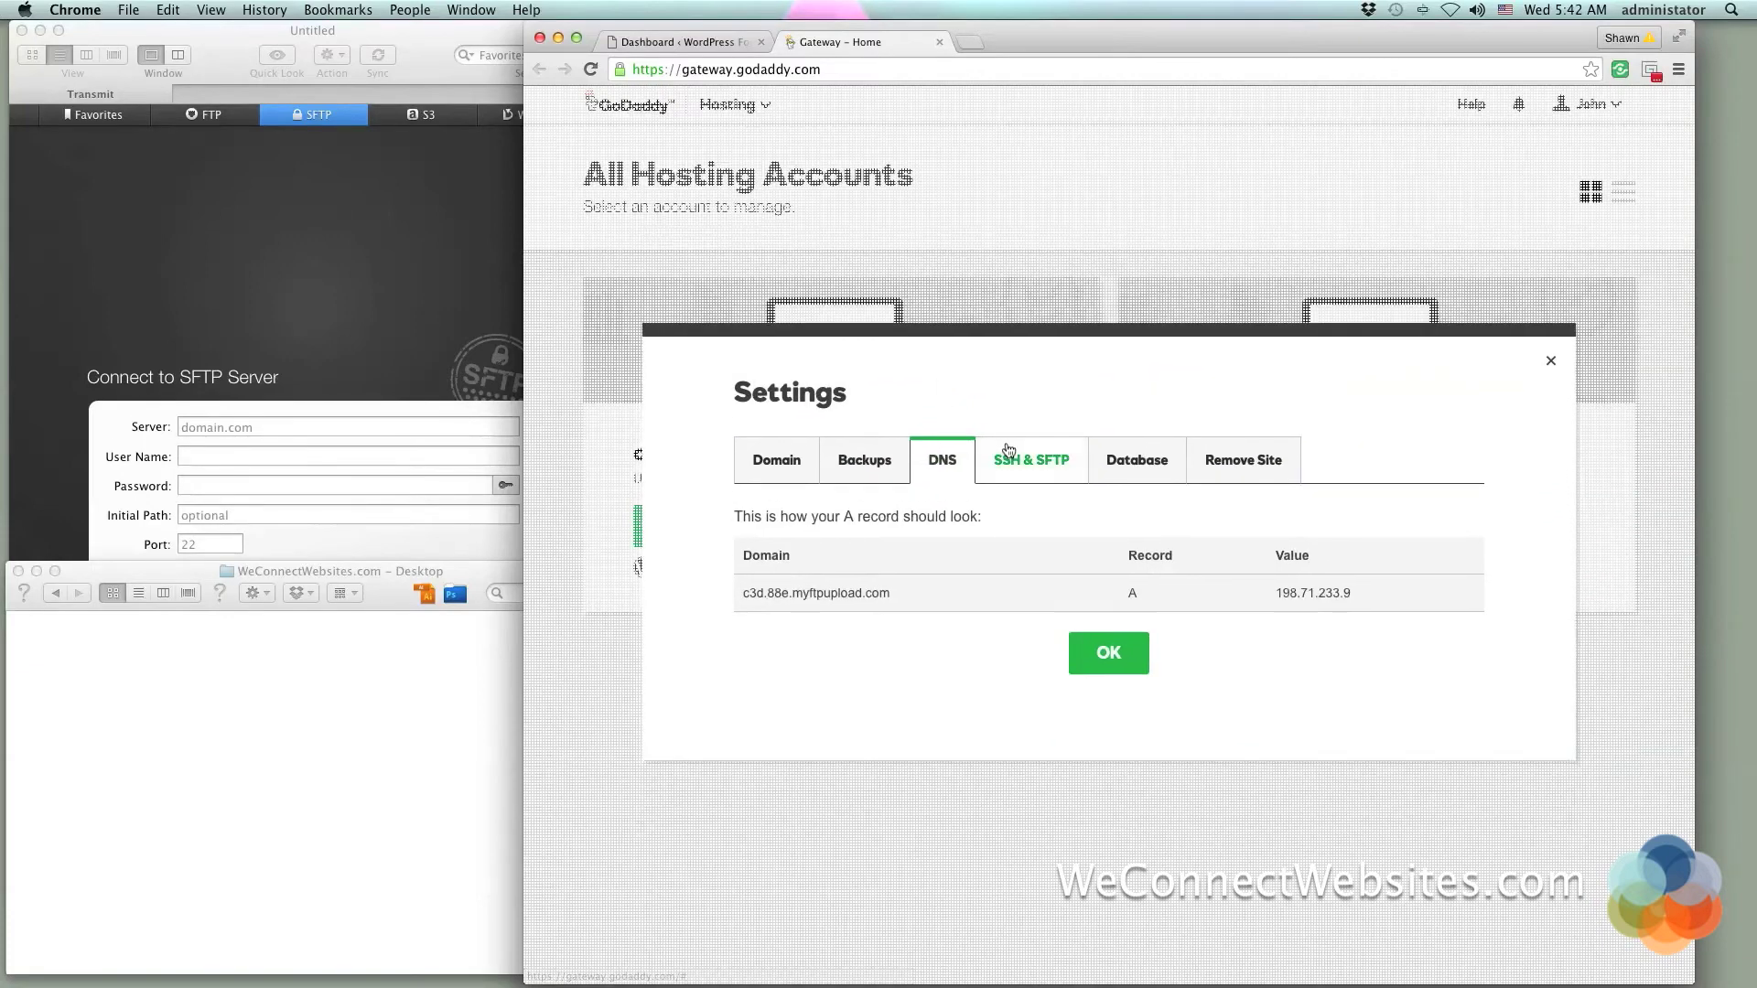
{"action": "left_click", "coordinate": [1029, 459]}
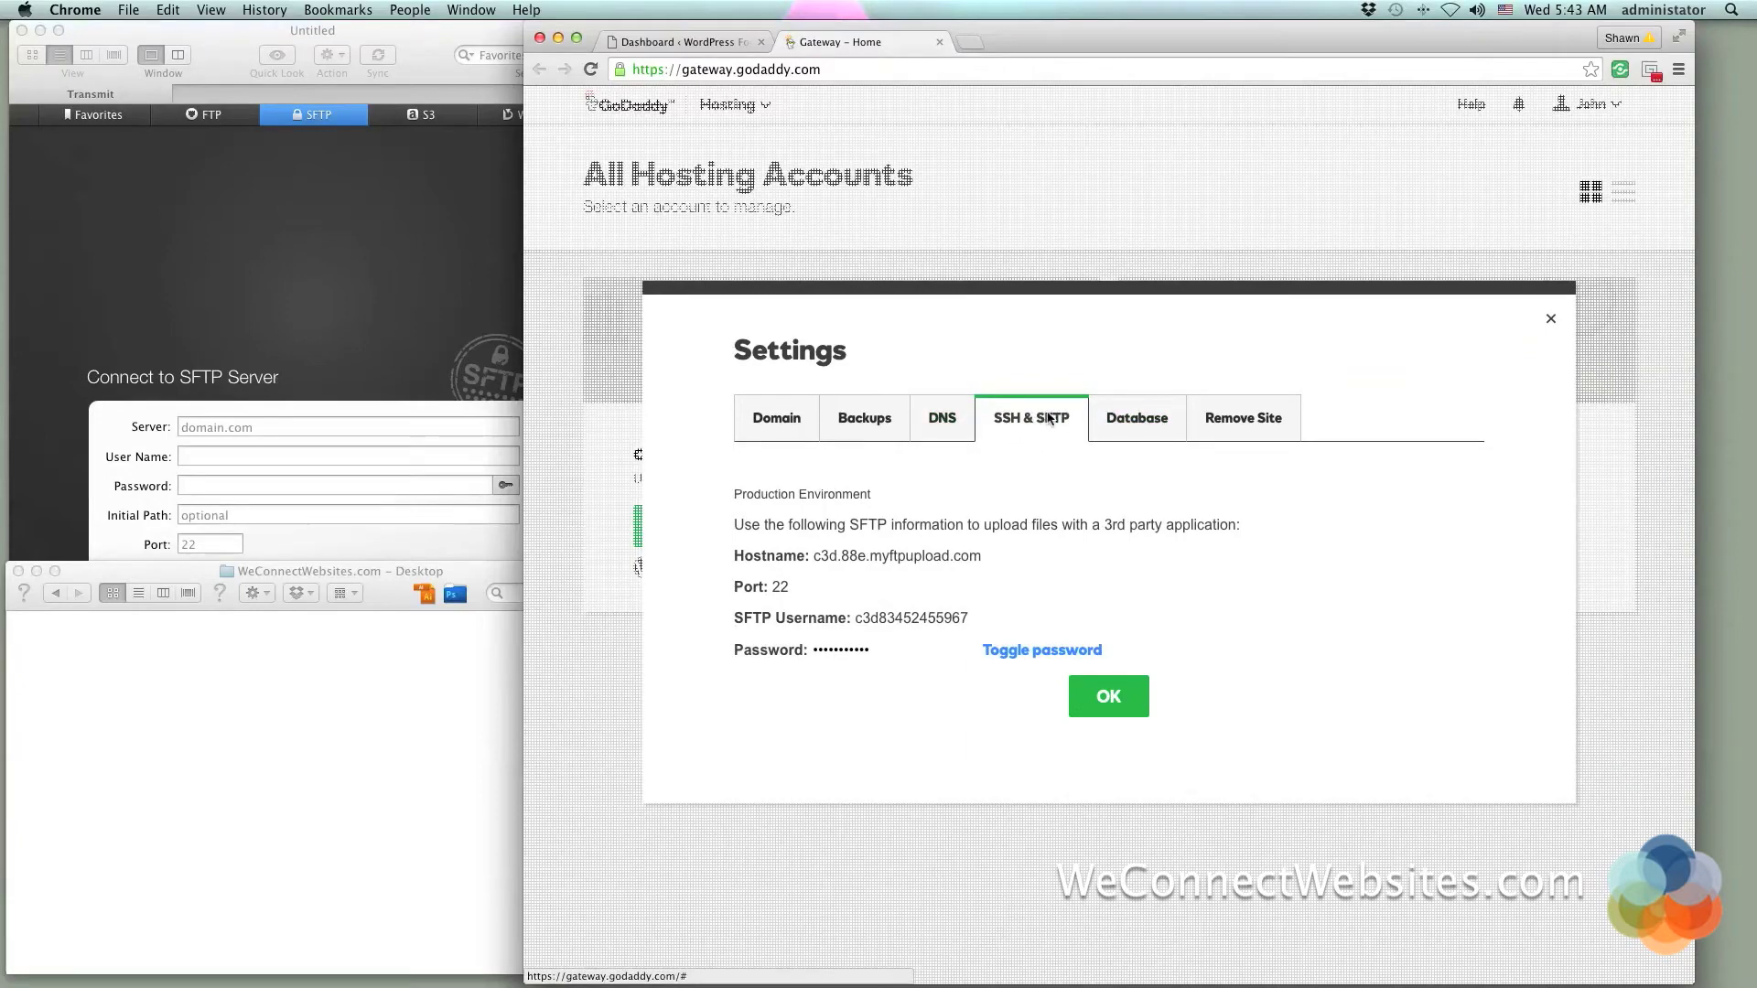
{"action": "left_click", "coordinate": [1243, 433]}
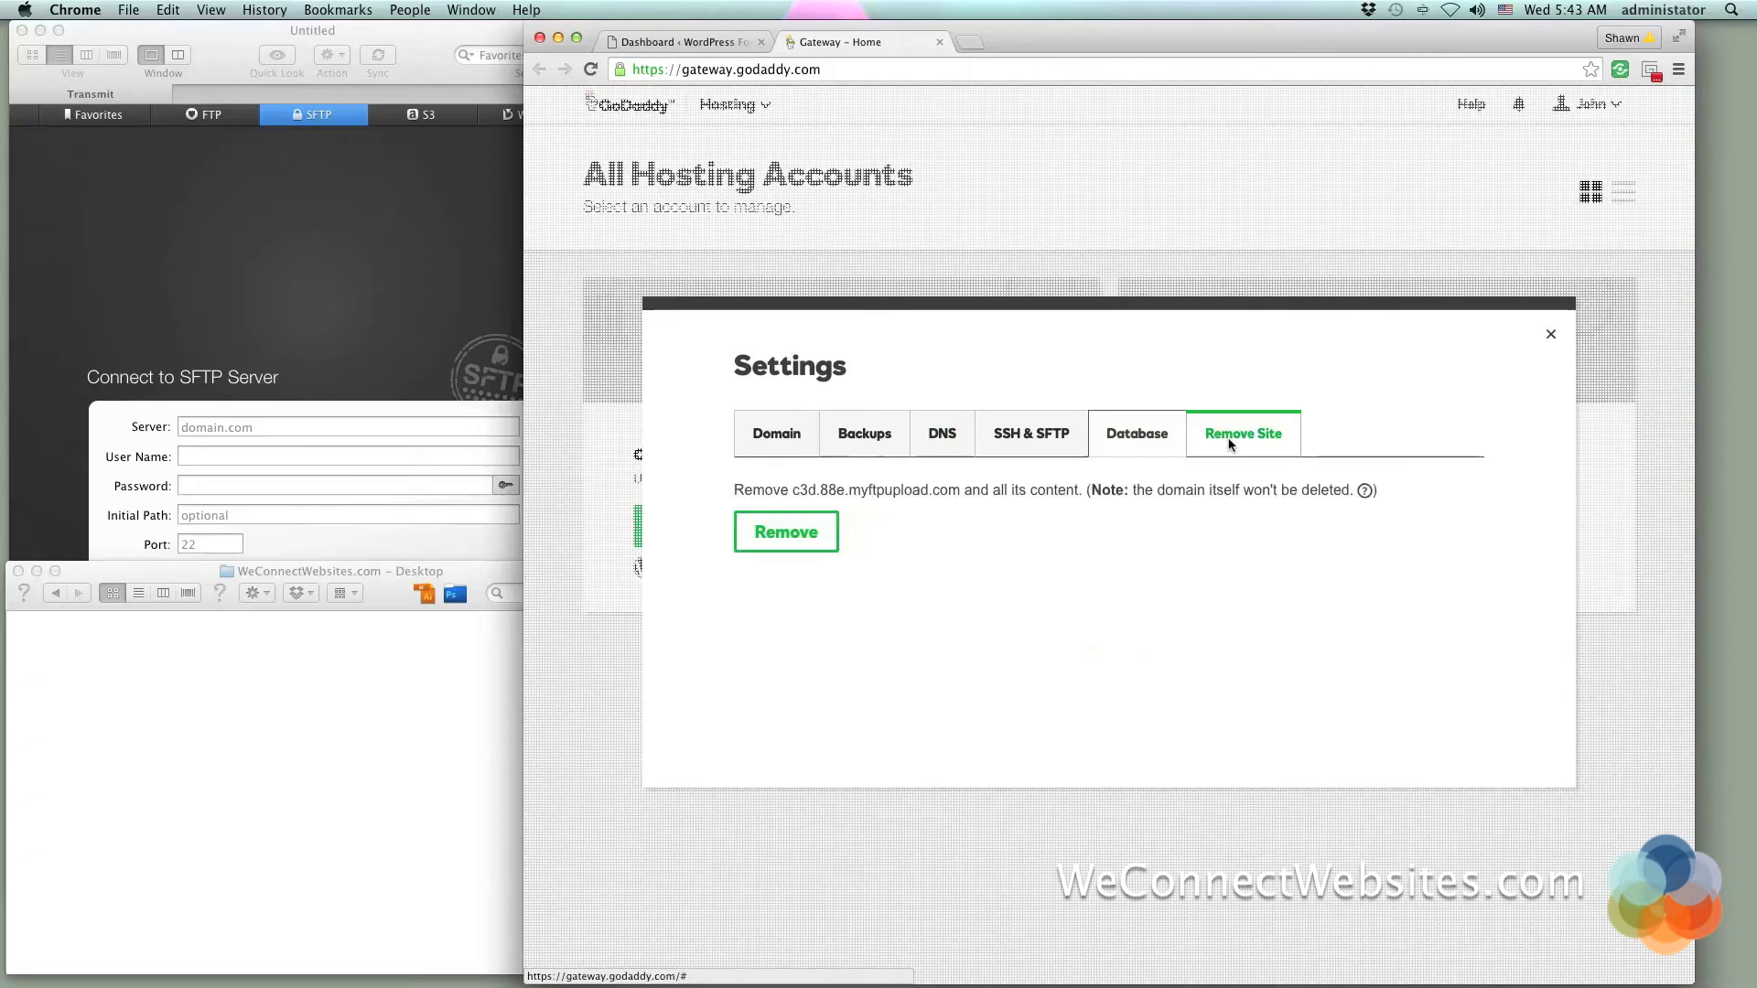
{"action": "left_click", "coordinate": [1029, 434]}
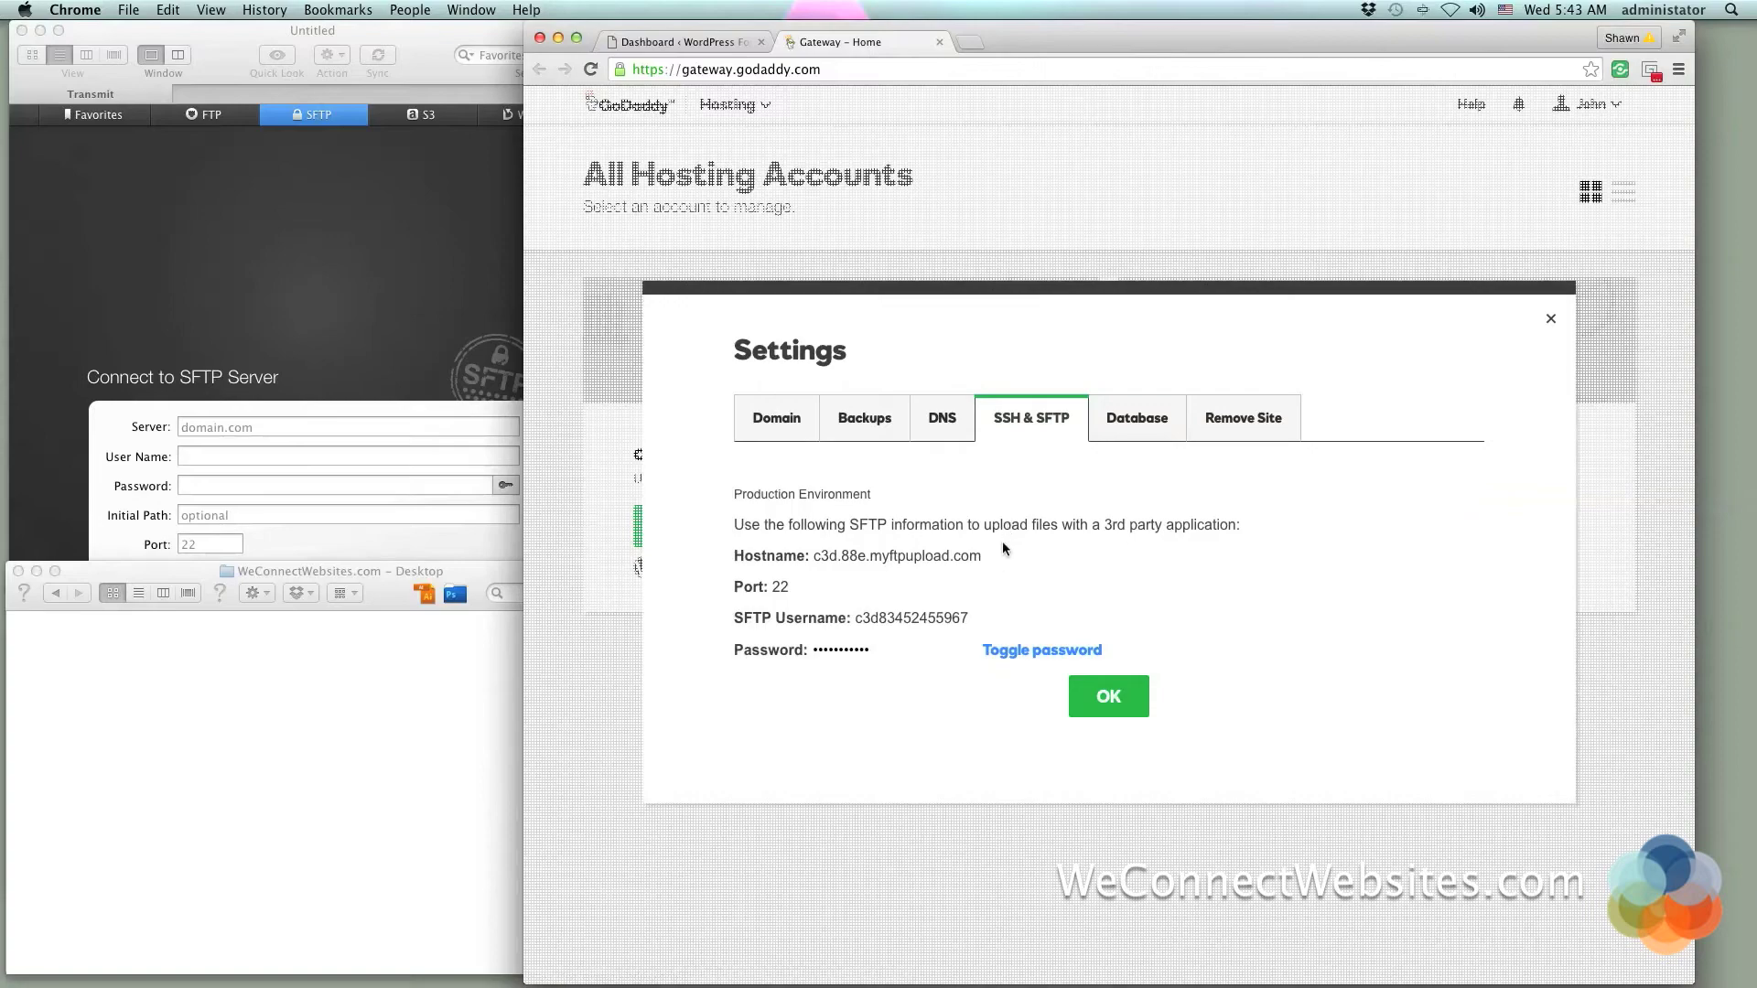
{"action": "left_click_drag", "start_coordinate": [854, 555], "coordinate": [978, 555]}
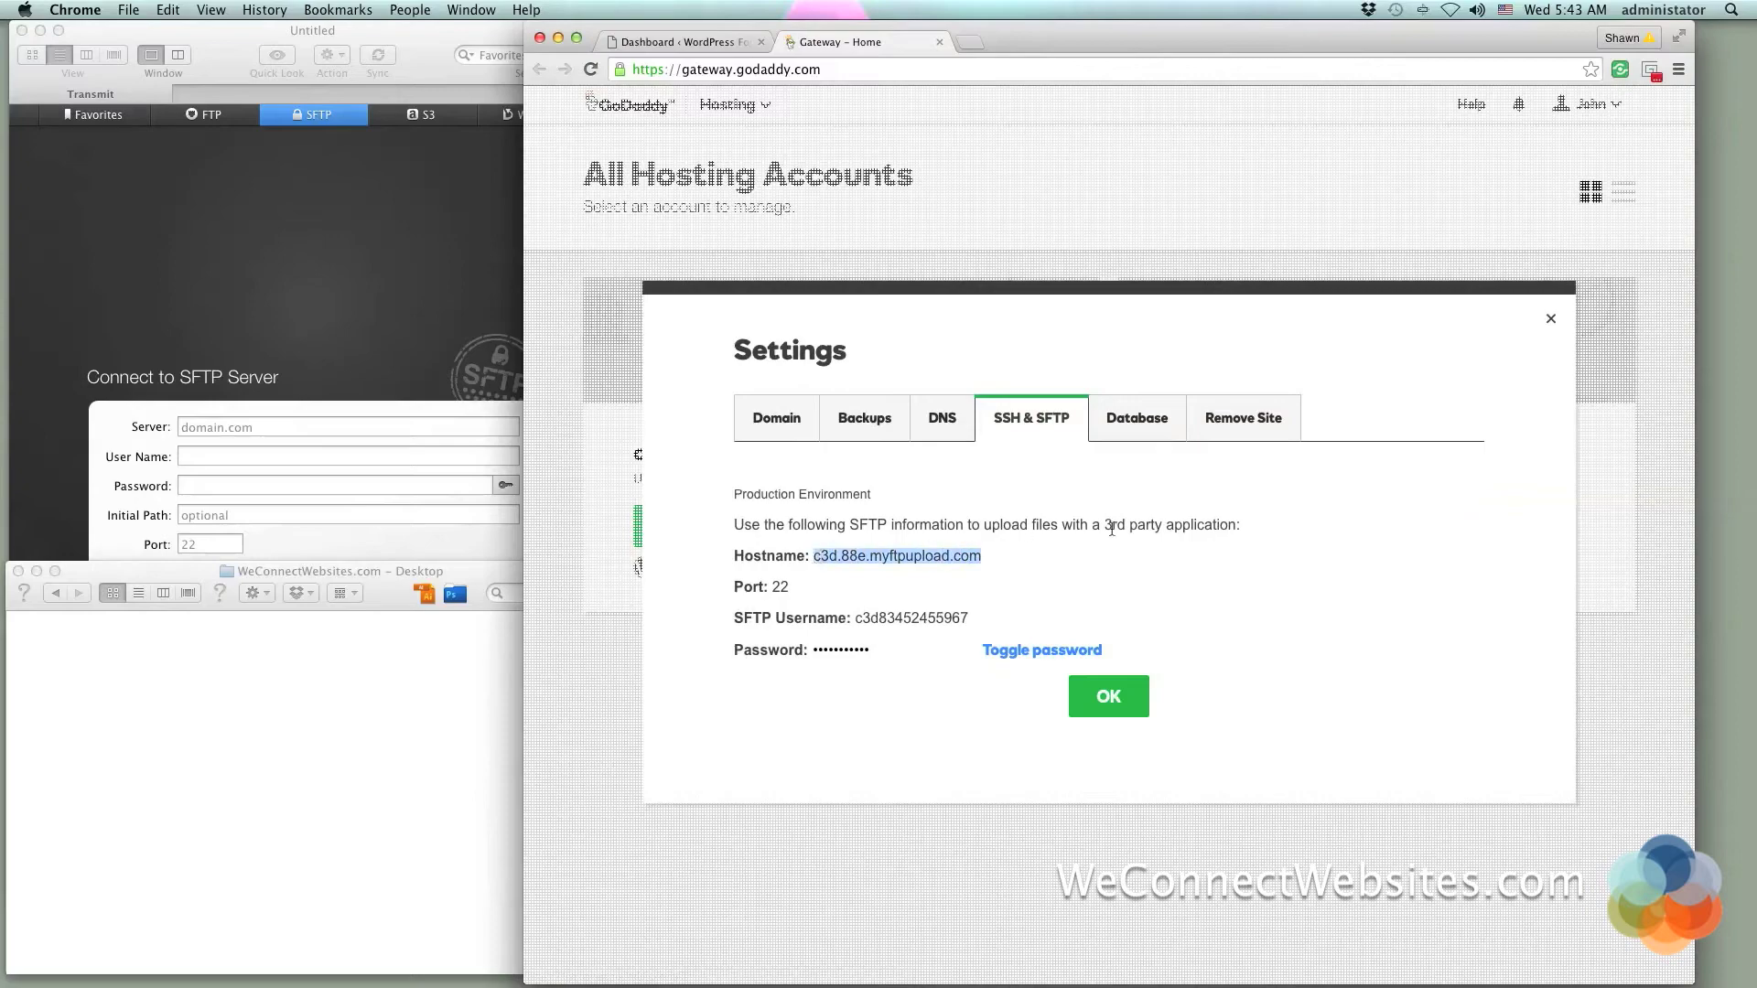
{"action": "mouse_move", "coordinate": [1003, 525]}
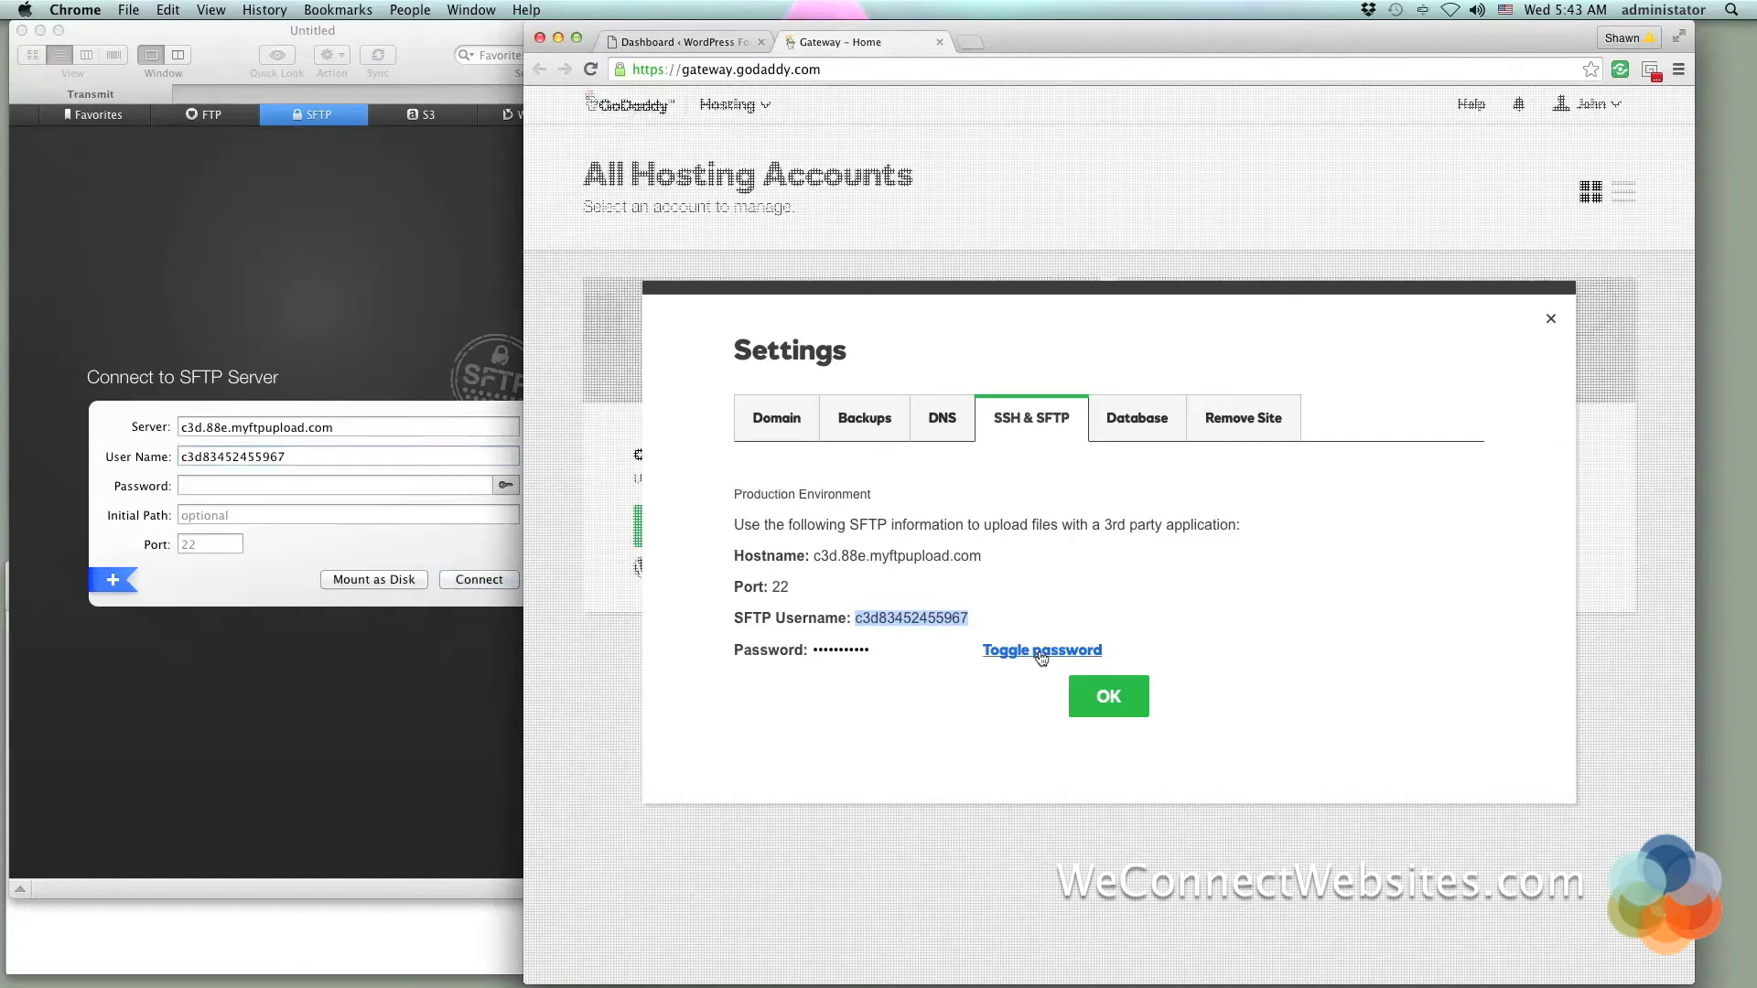
{"action": "left_click", "coordinate": [1041, 649]}
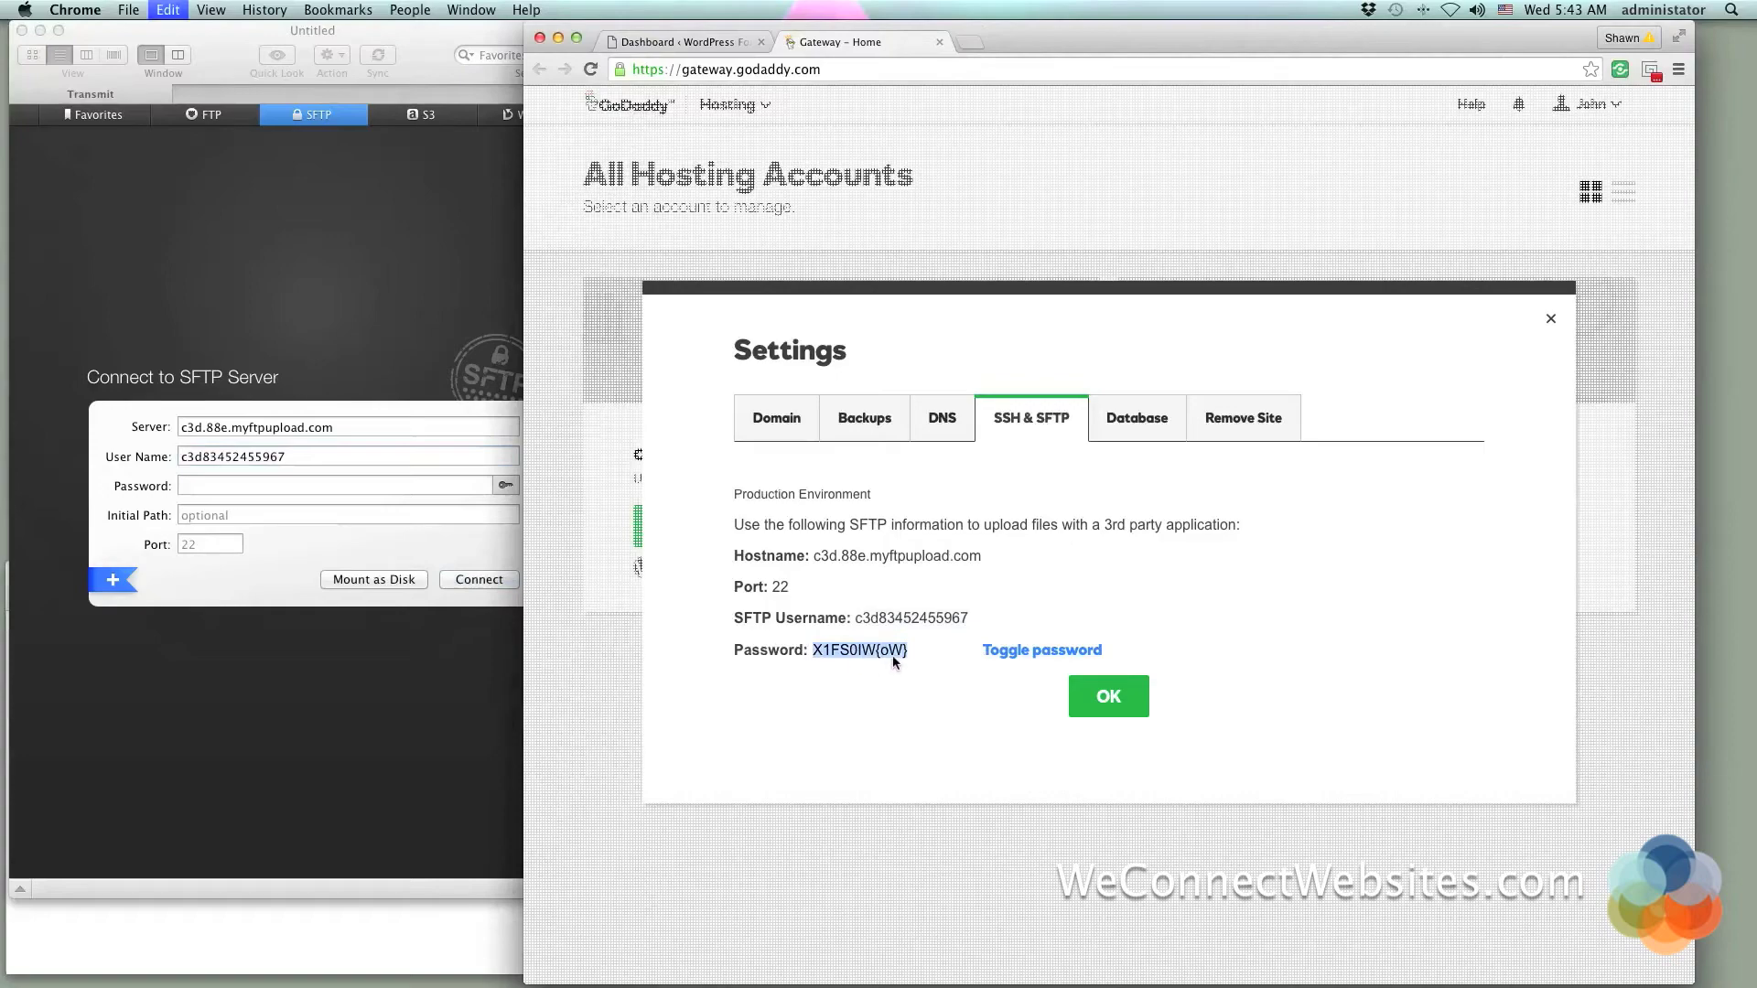
{"action": "left_click", "coordinate": [336, 484]}
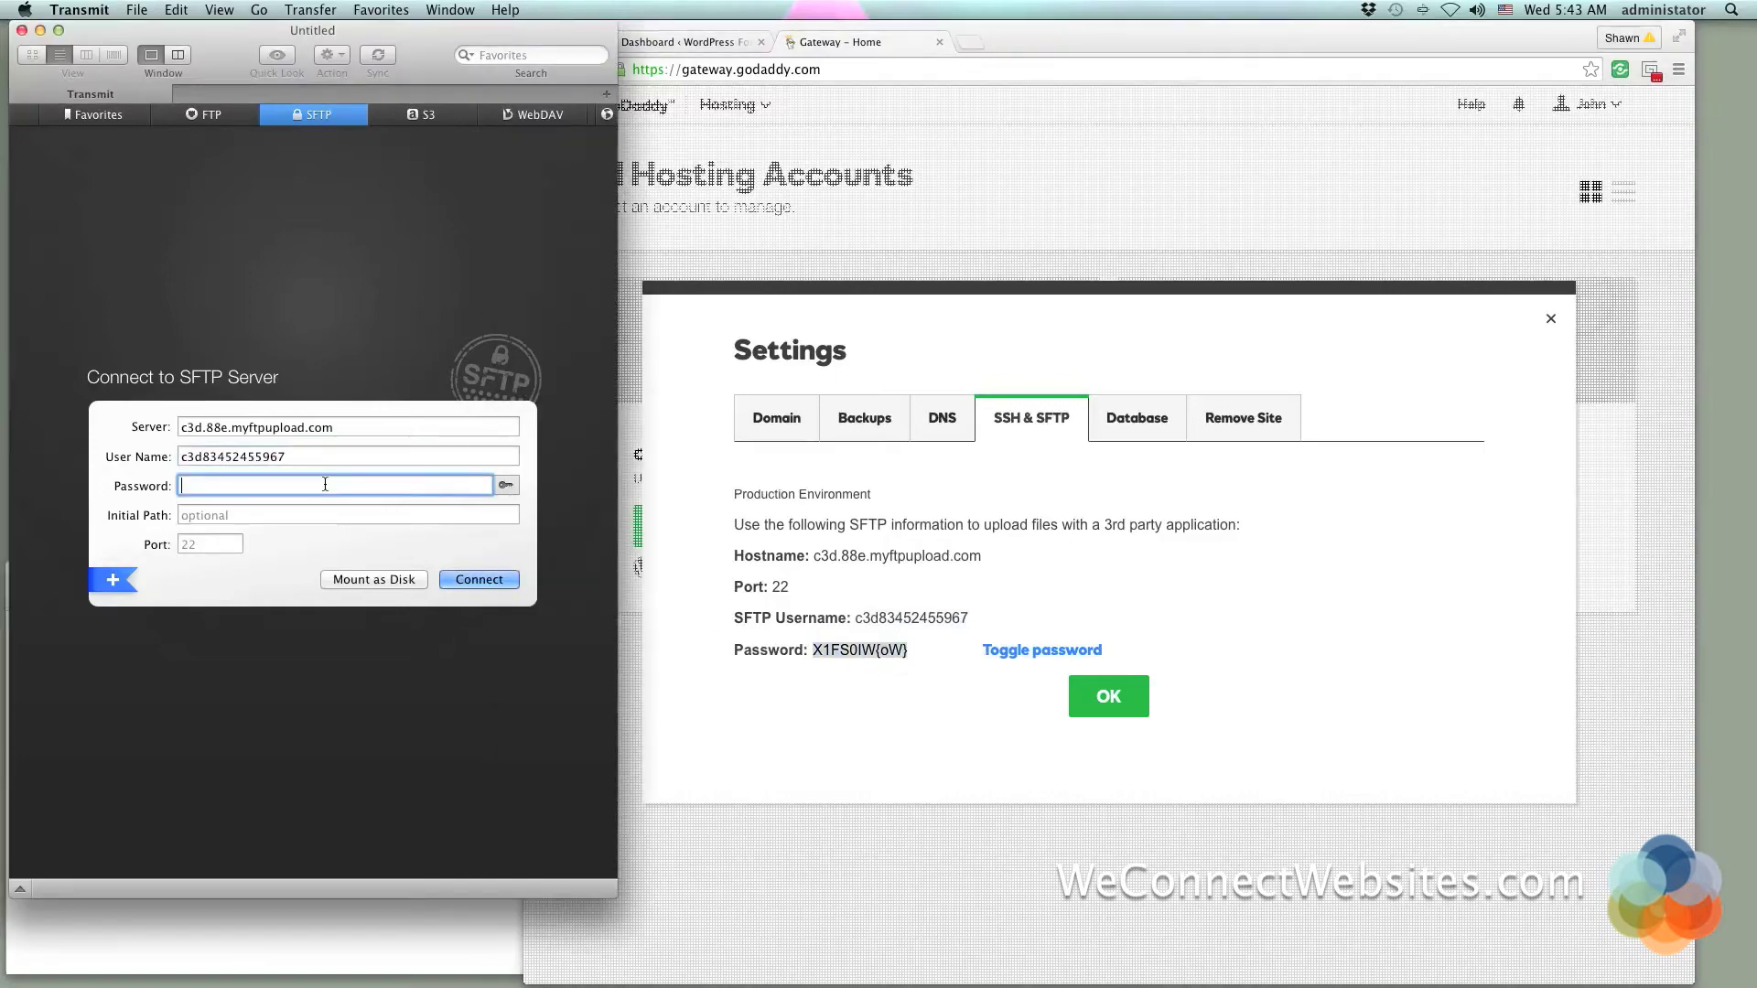
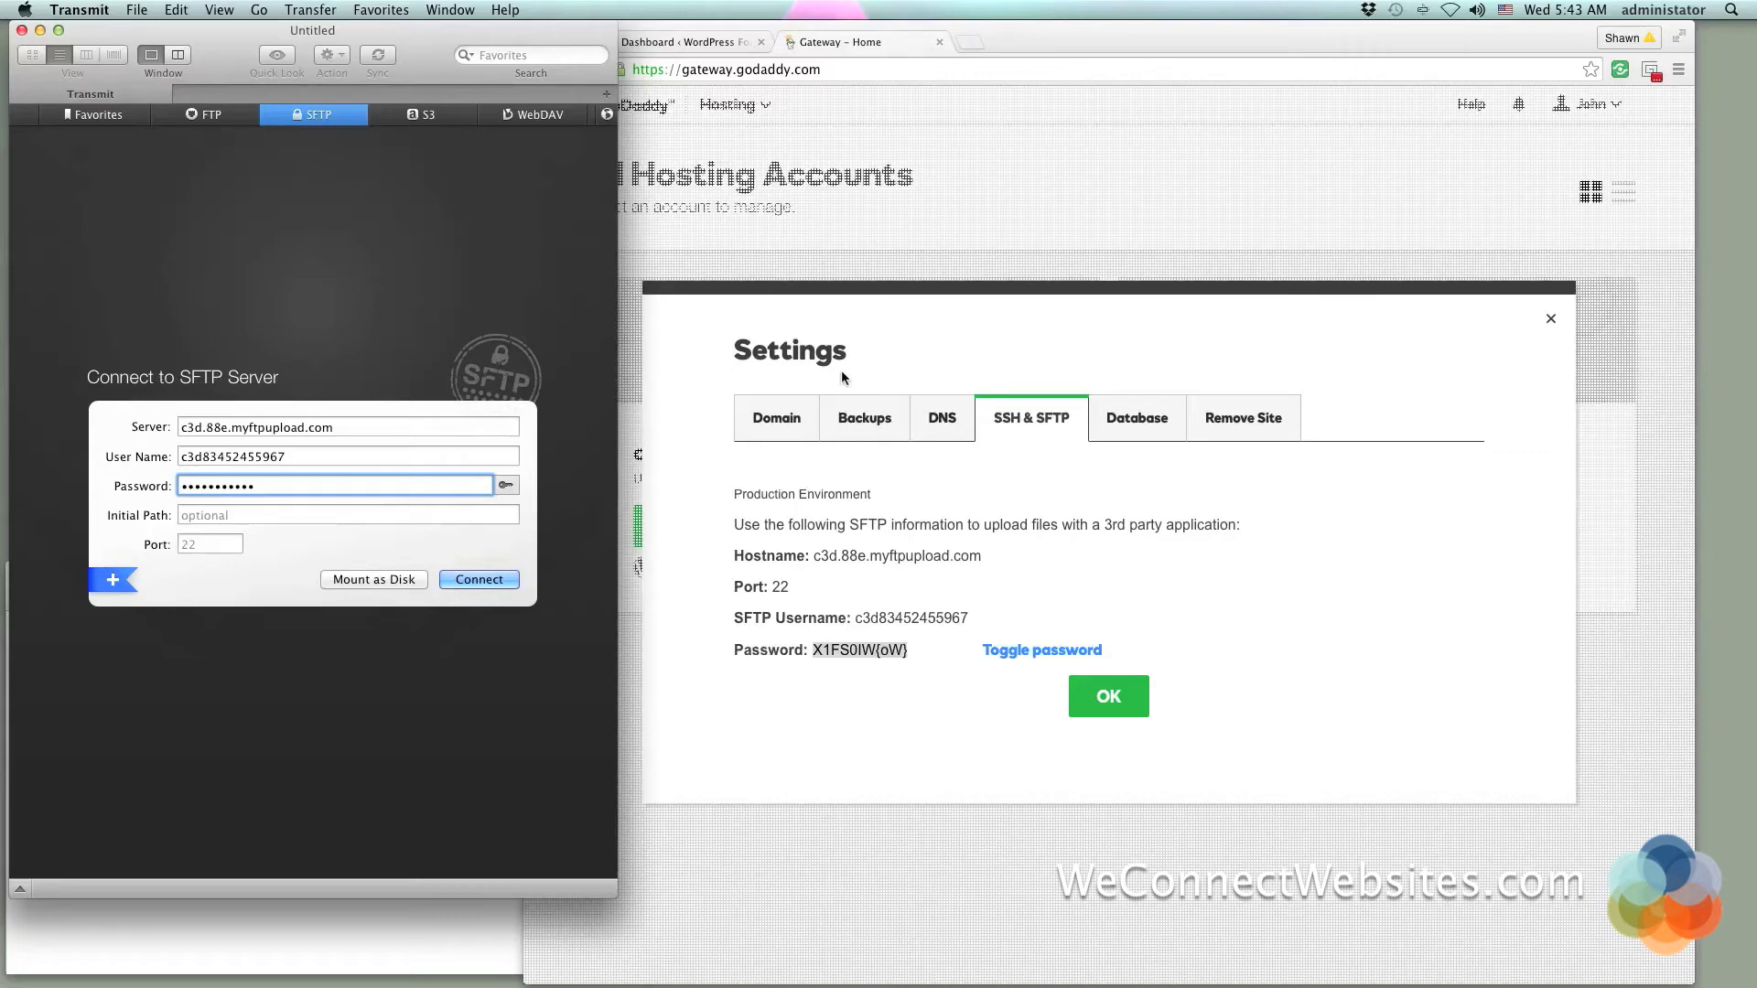
{"action": "mouse_move", "coordinate": [982, 362]}
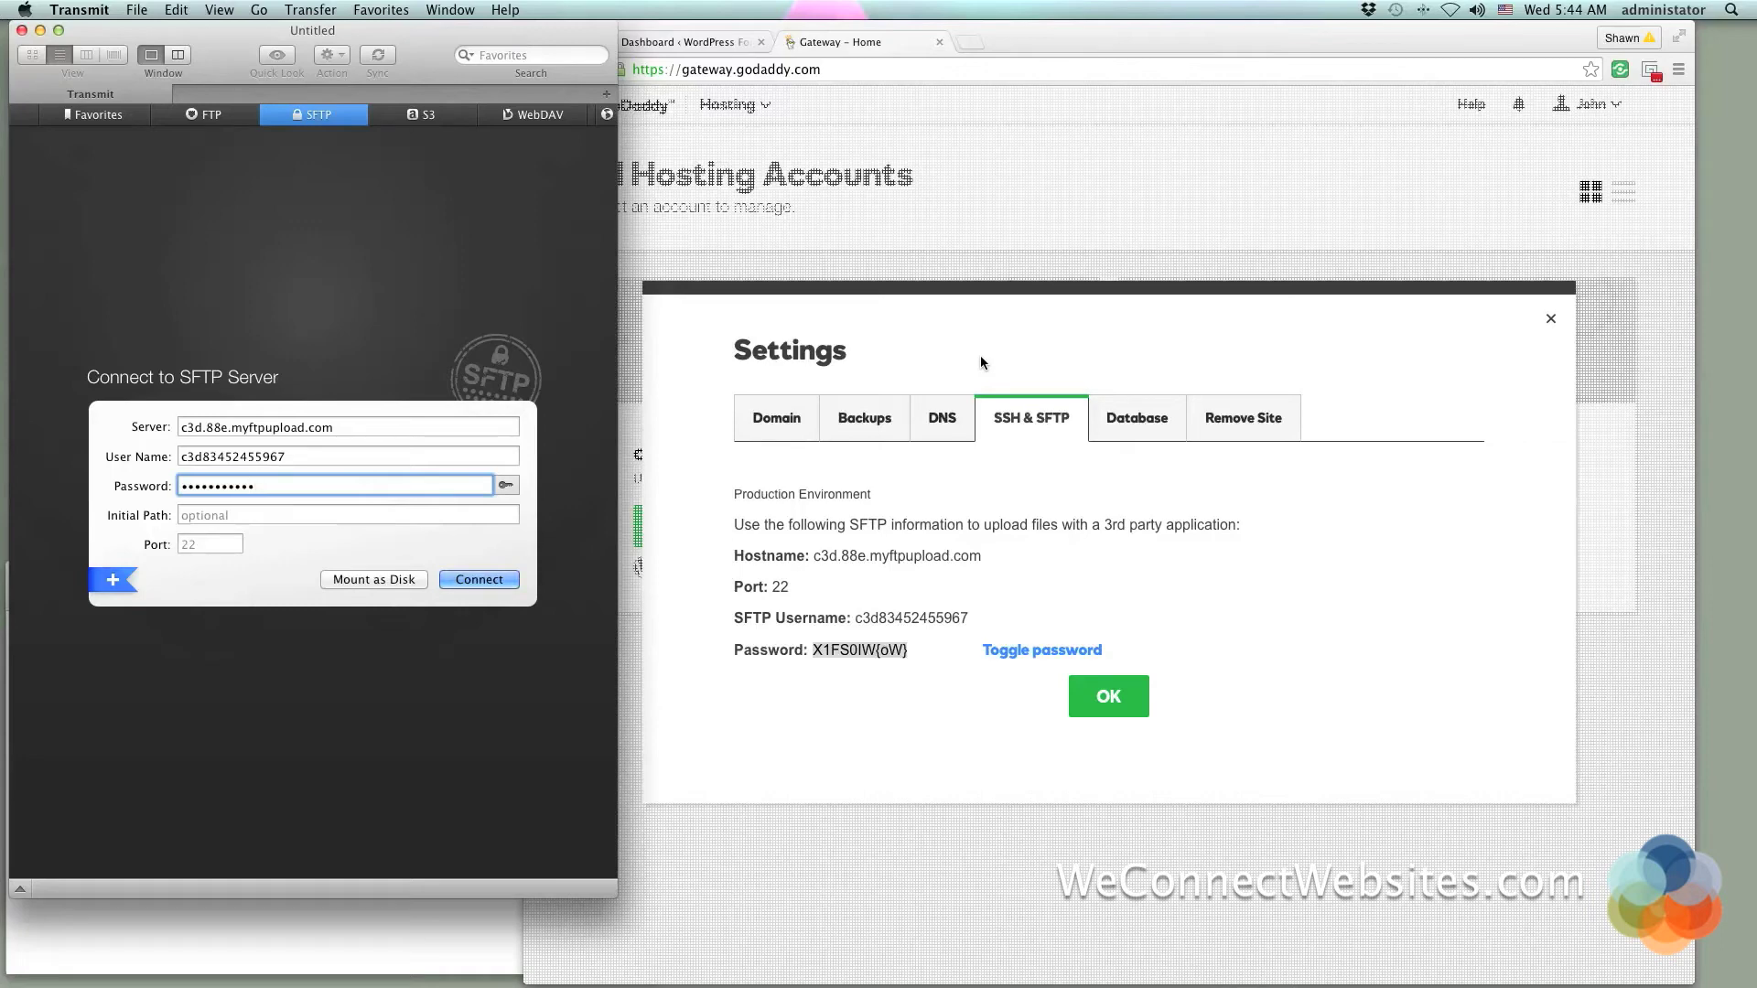
{"action": "mouse_move", "coordinate": [753, 420]}
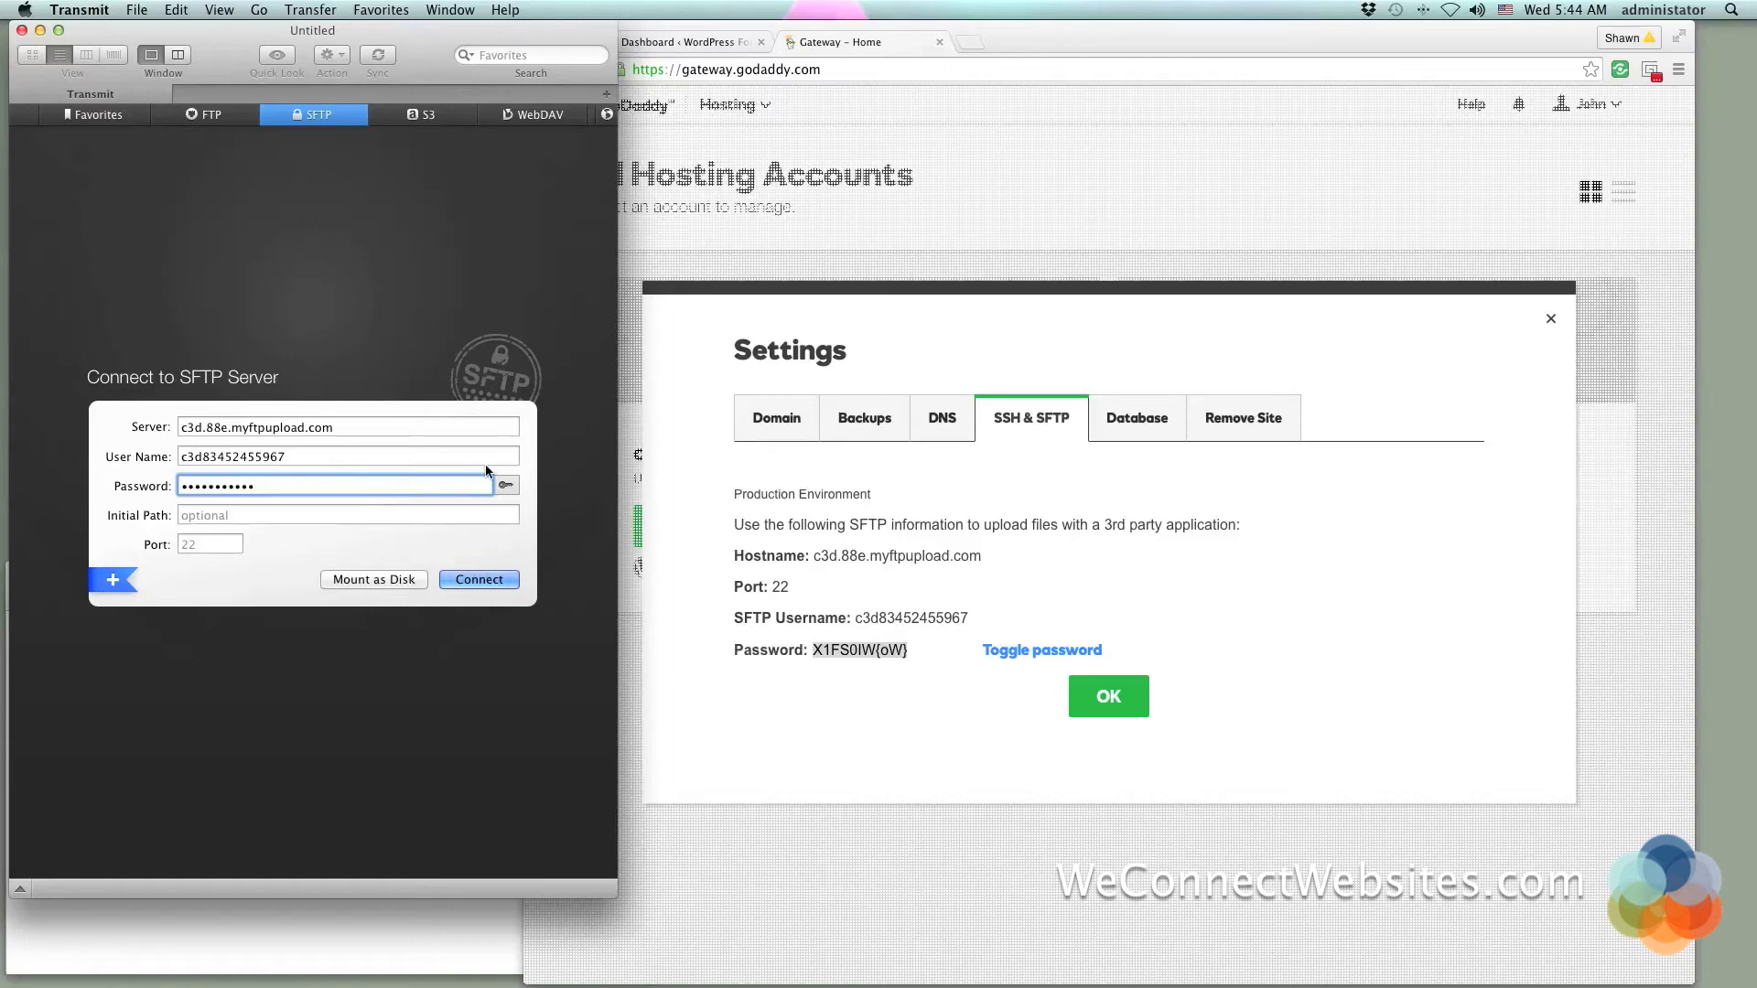
{"action": "mouse_move", "coordinate": [473, 555]}
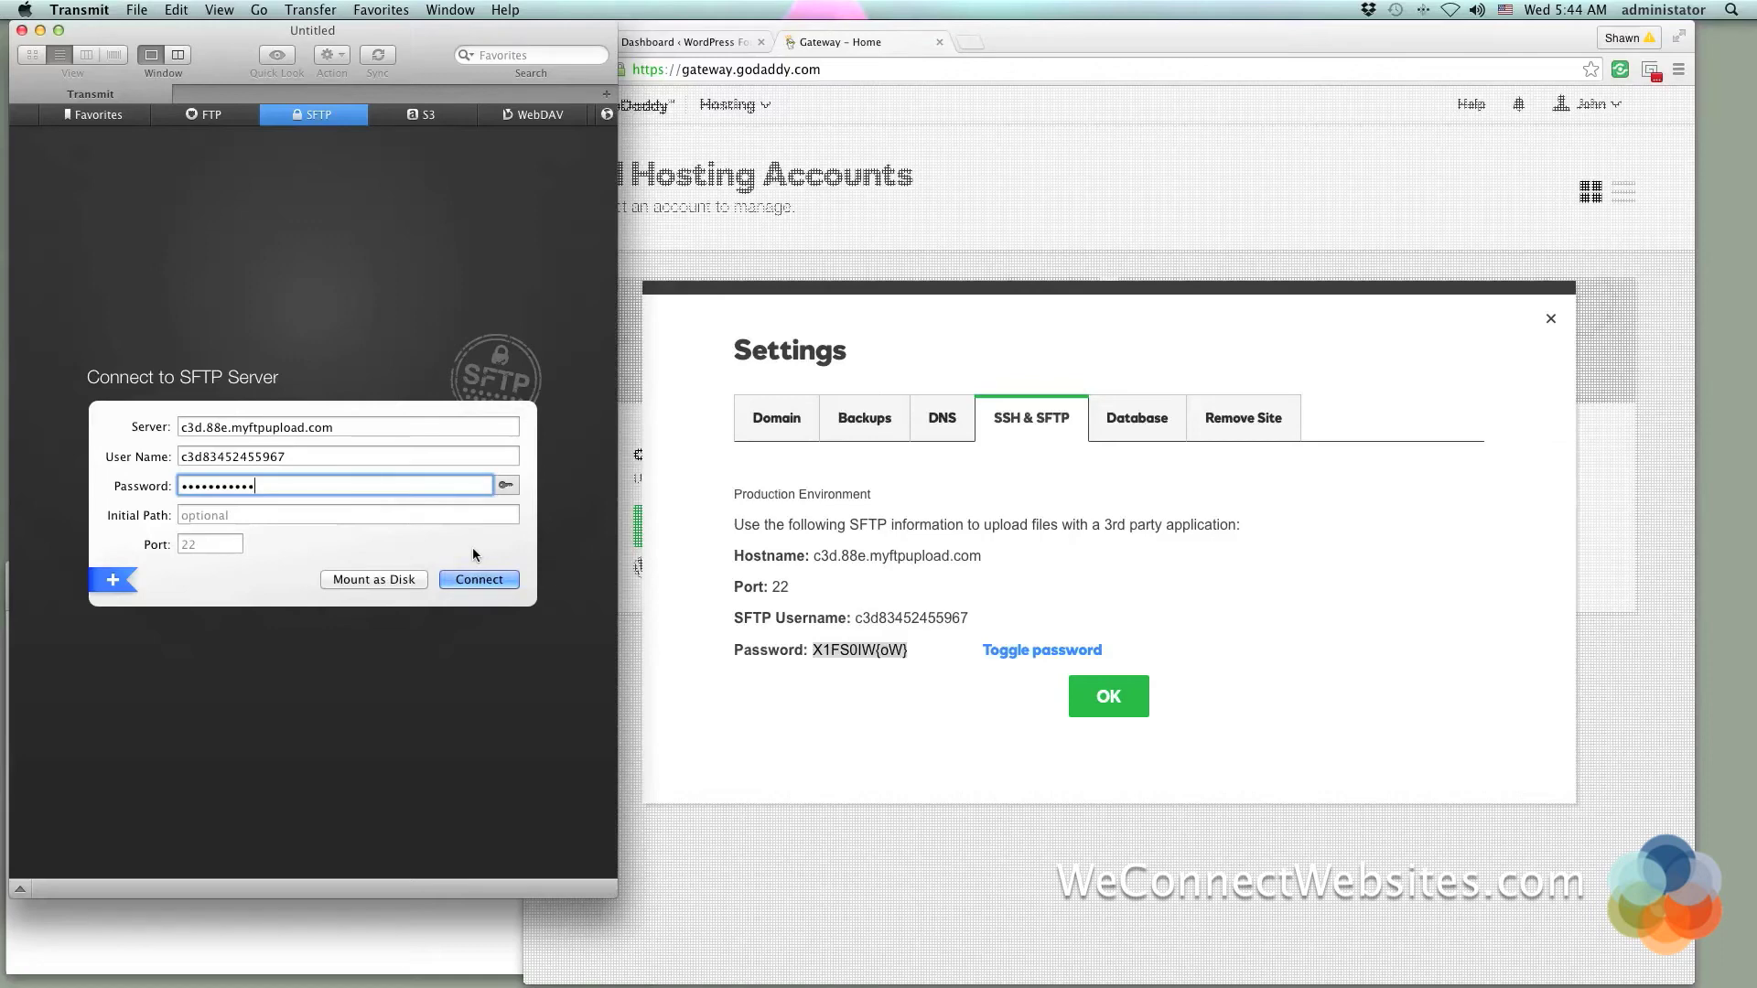
{"action": "mouse_move", "coordinate": [485, 554]}
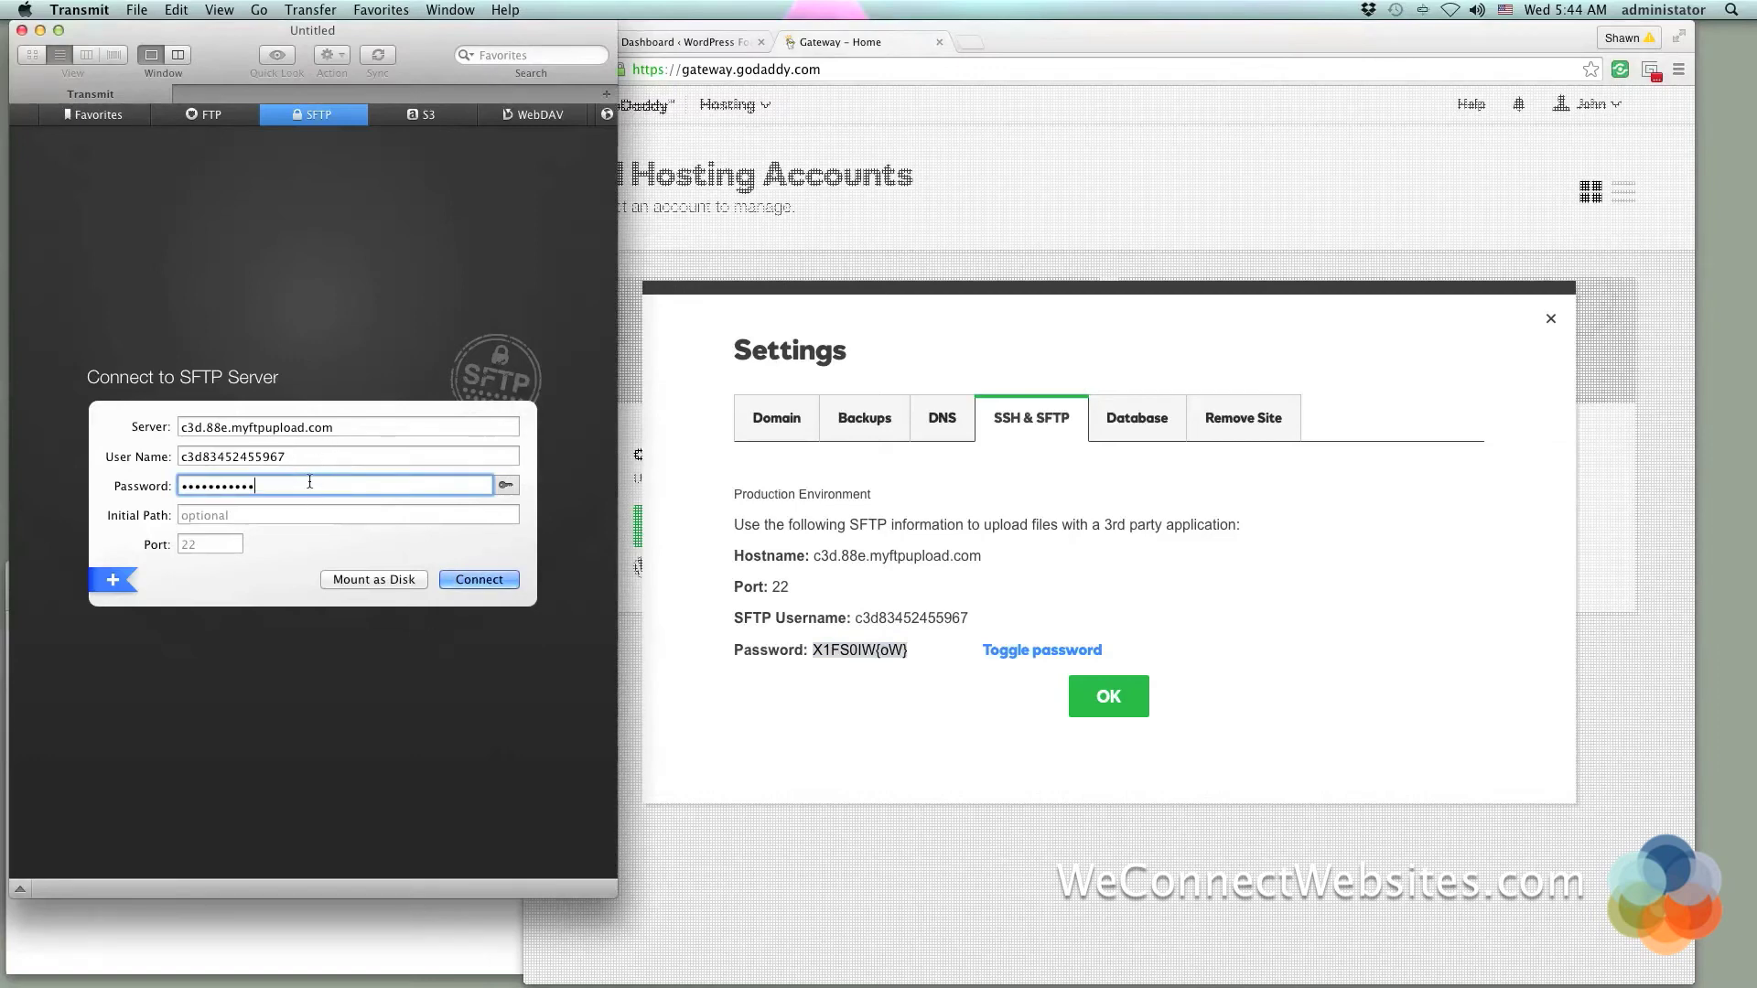
Set the SFTP port to 22 and connect to the server.
{"action": "left_click", "coordinate": [209, 544]}
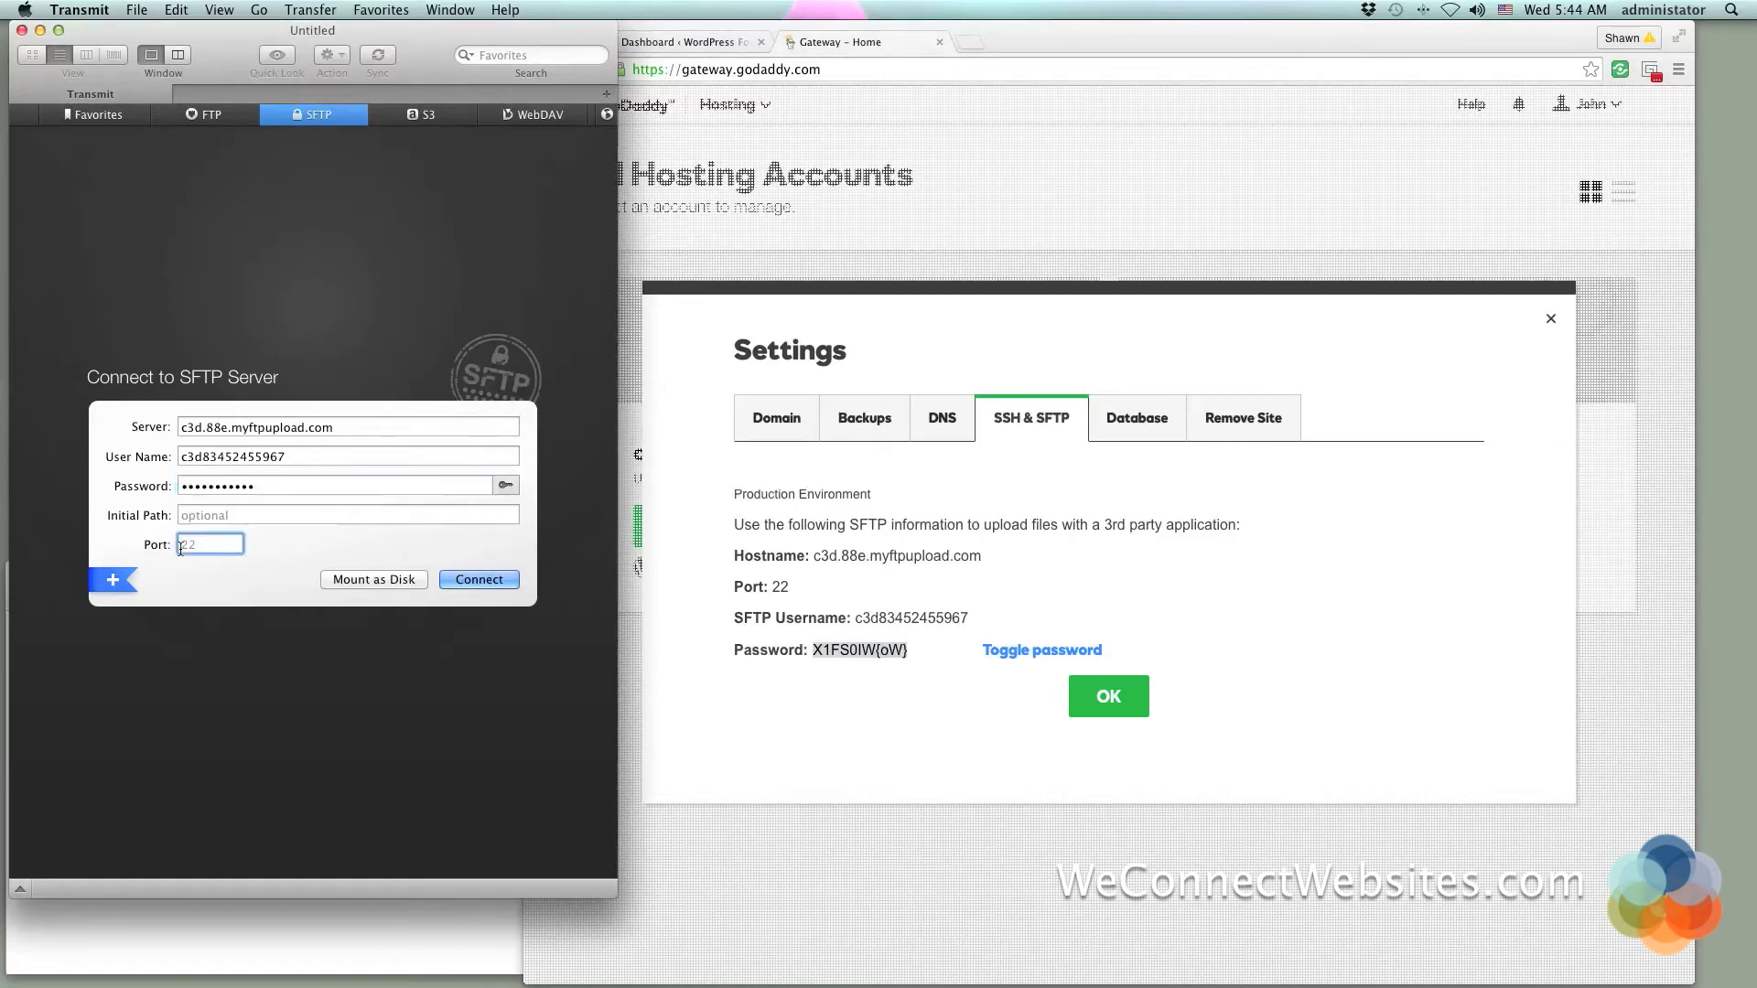
{"action": "mouse_move", "coordinate": [187, 602]}
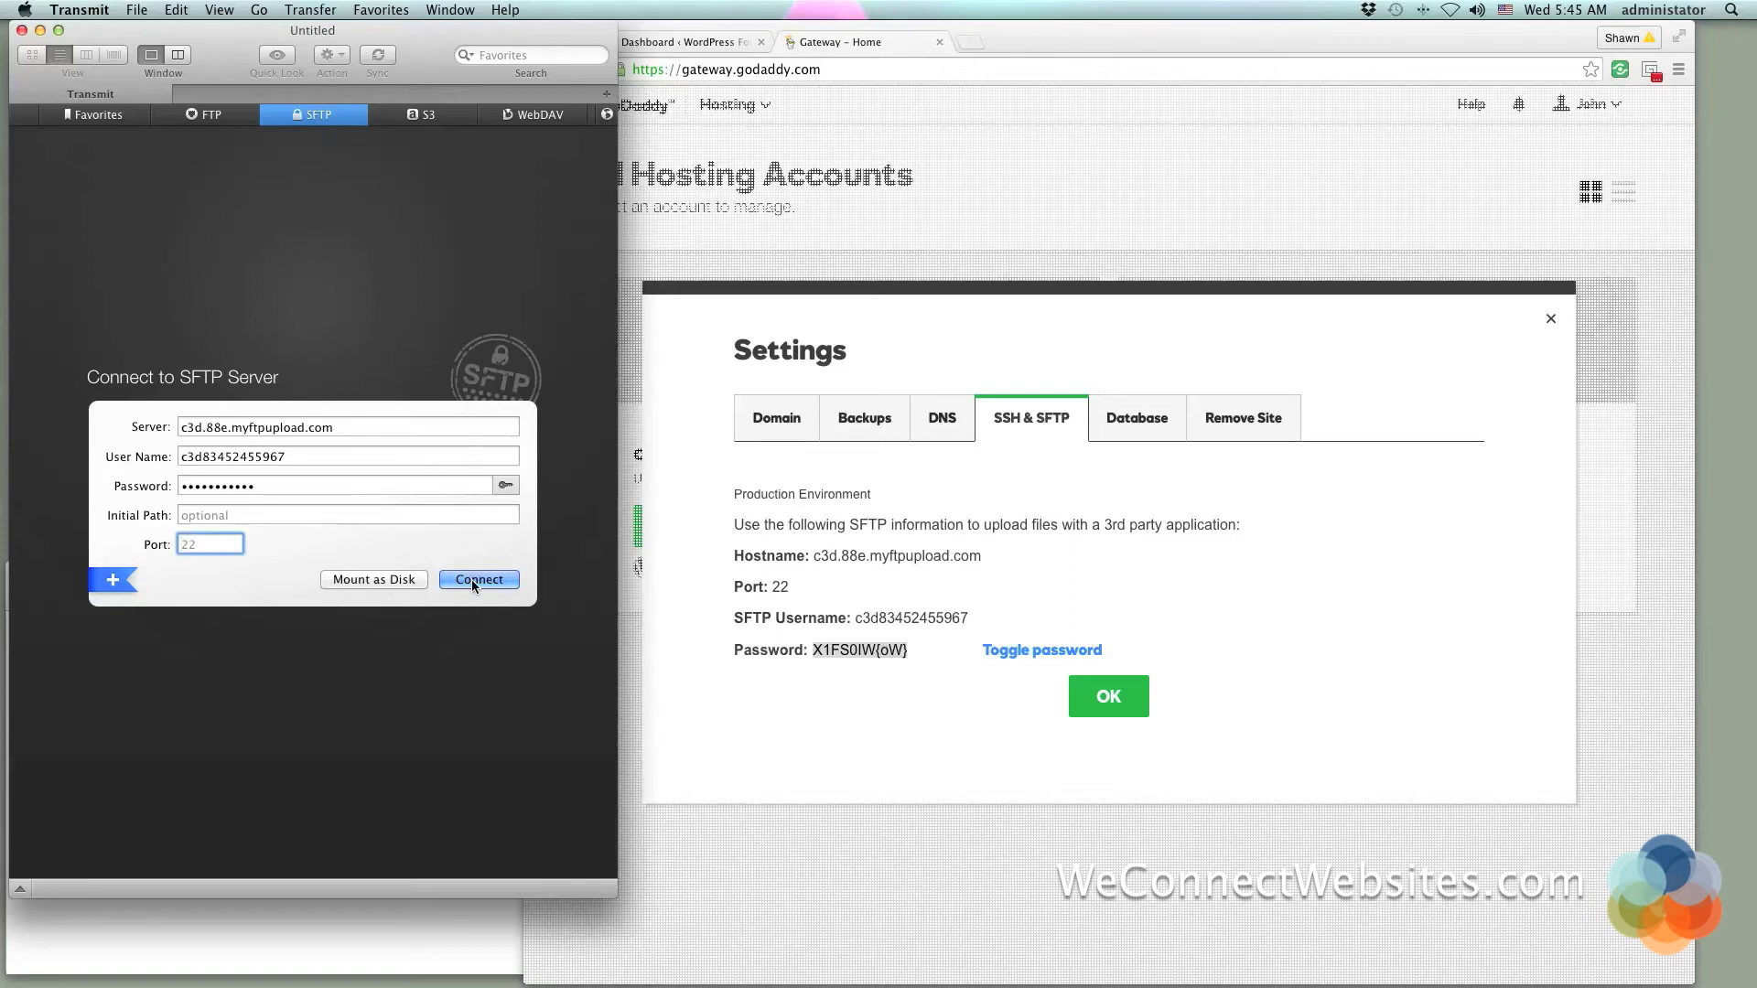
{"action": "left_click", "coordinate": [478, 579]}
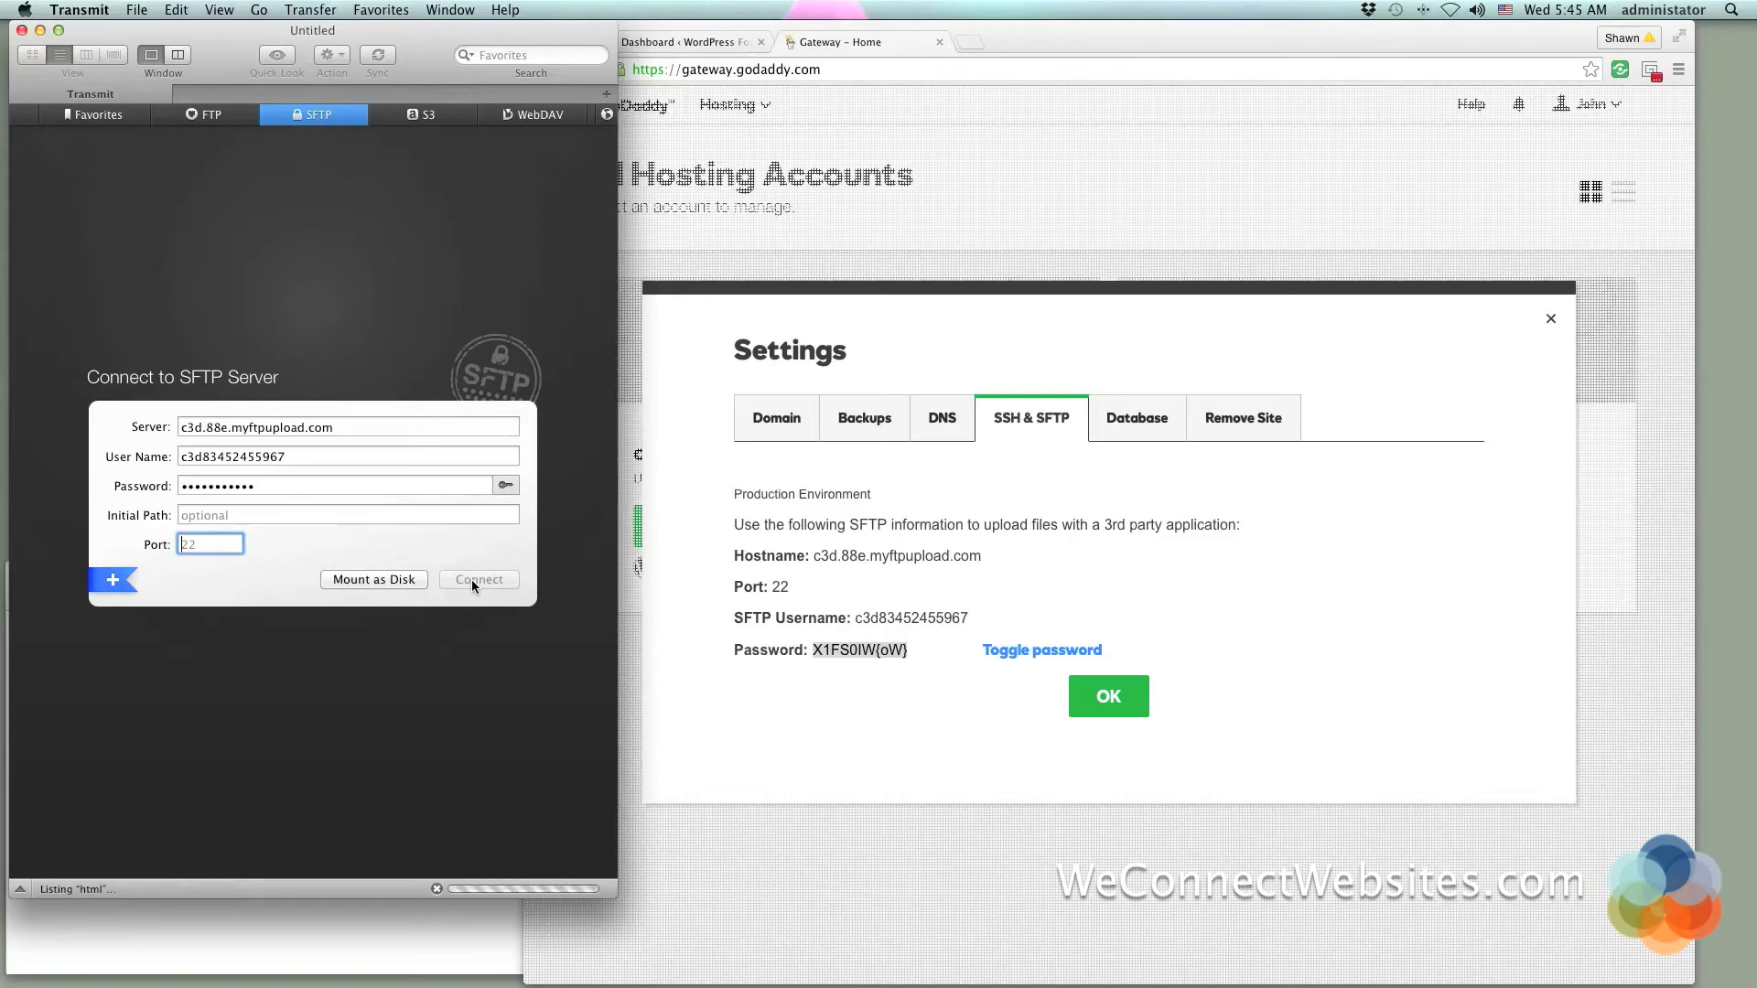
Select .htaccess, then expand the wp-content, plugins and themes folders.
{"action": "left_click", "coordinate": [479, 579]}
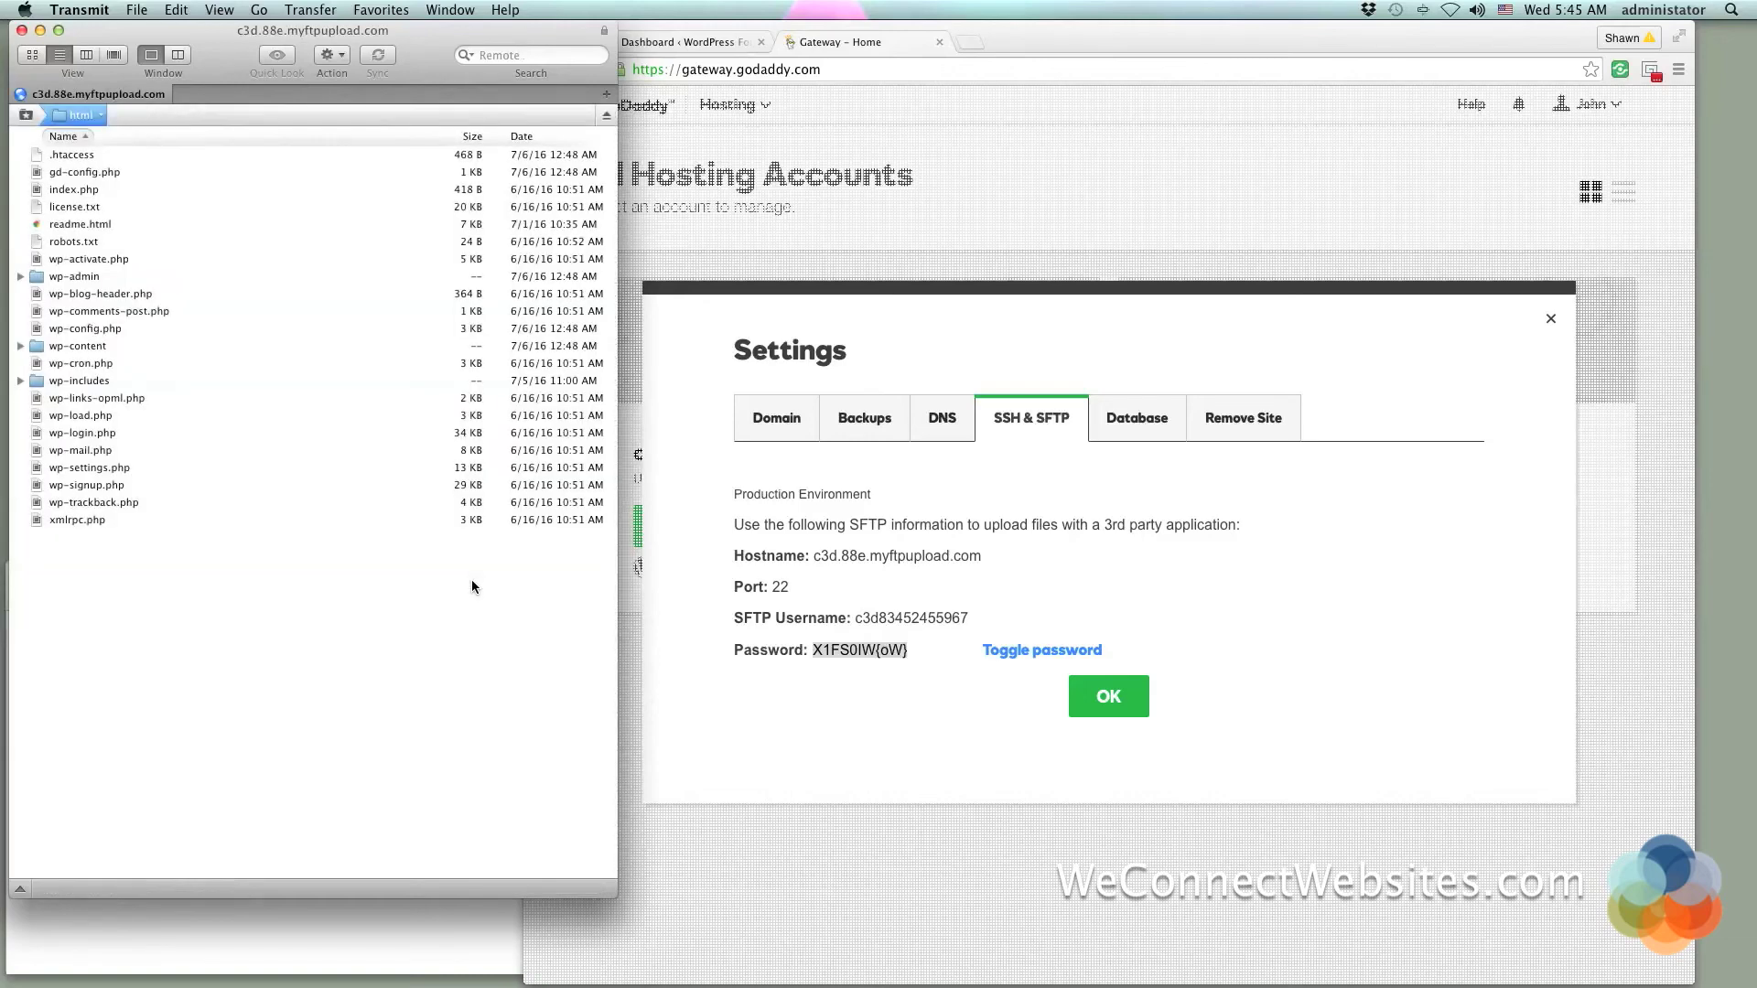
{"action": "mouse_move", "coordinate": [169, 281]}
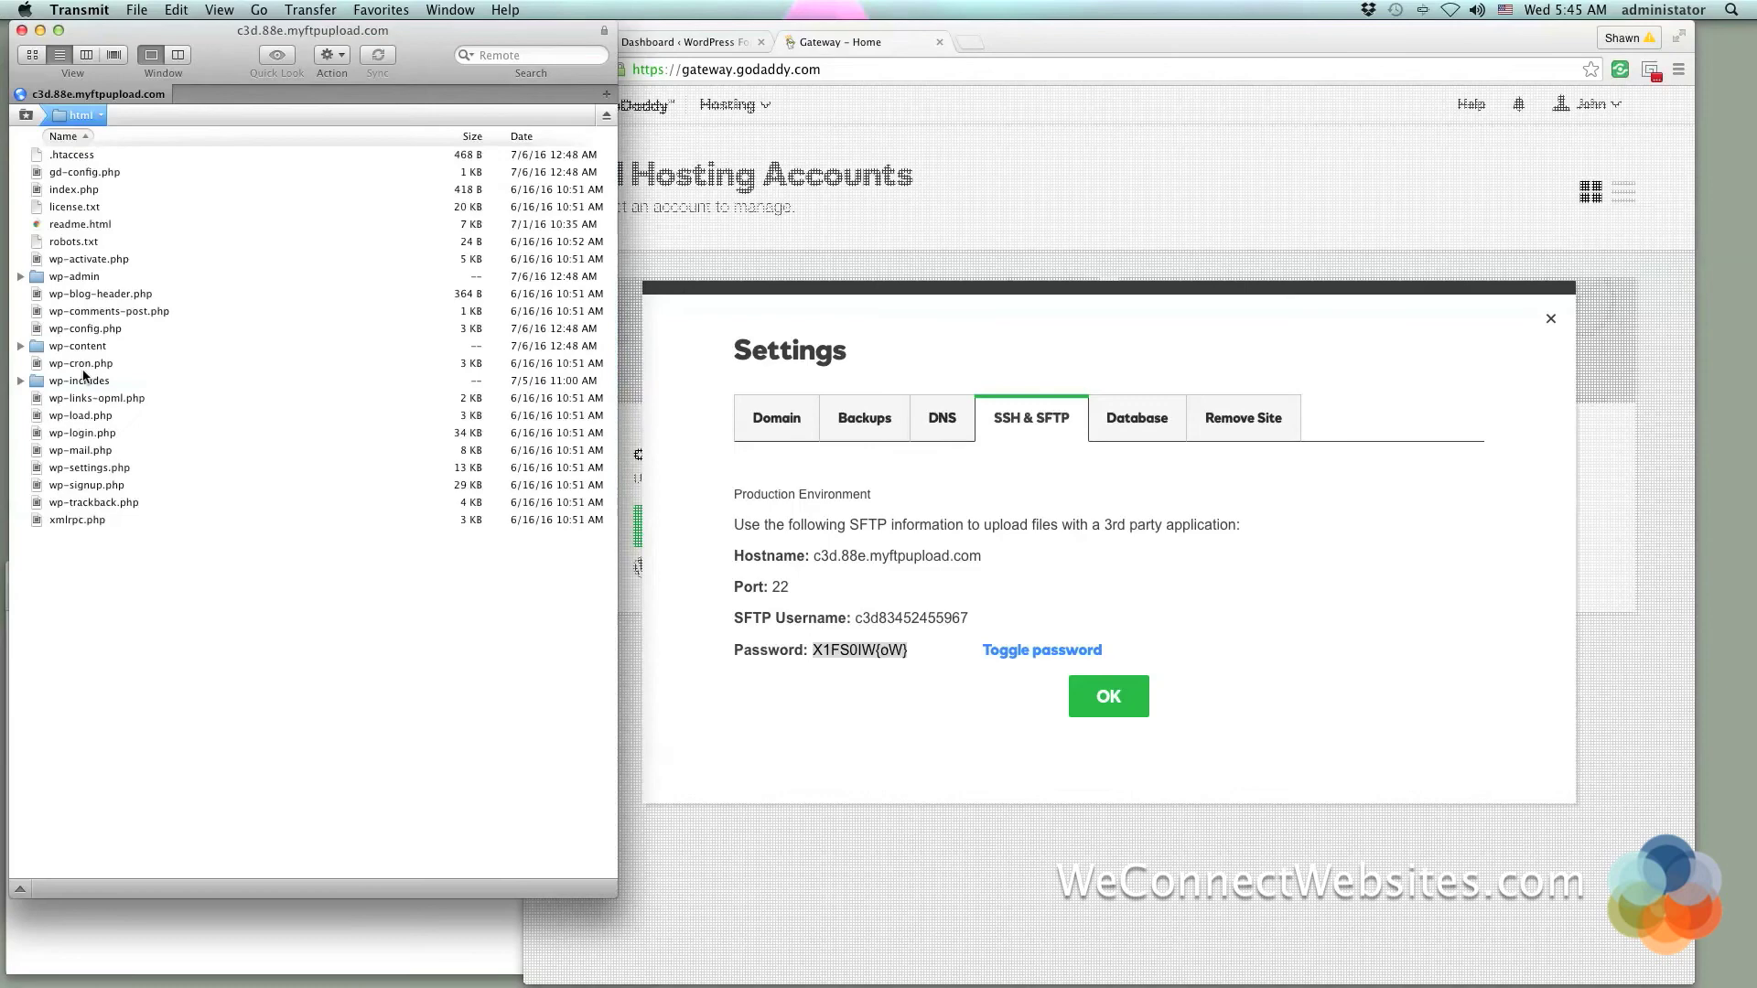
{"action": "left_click", "coordinate": [71, 155]}
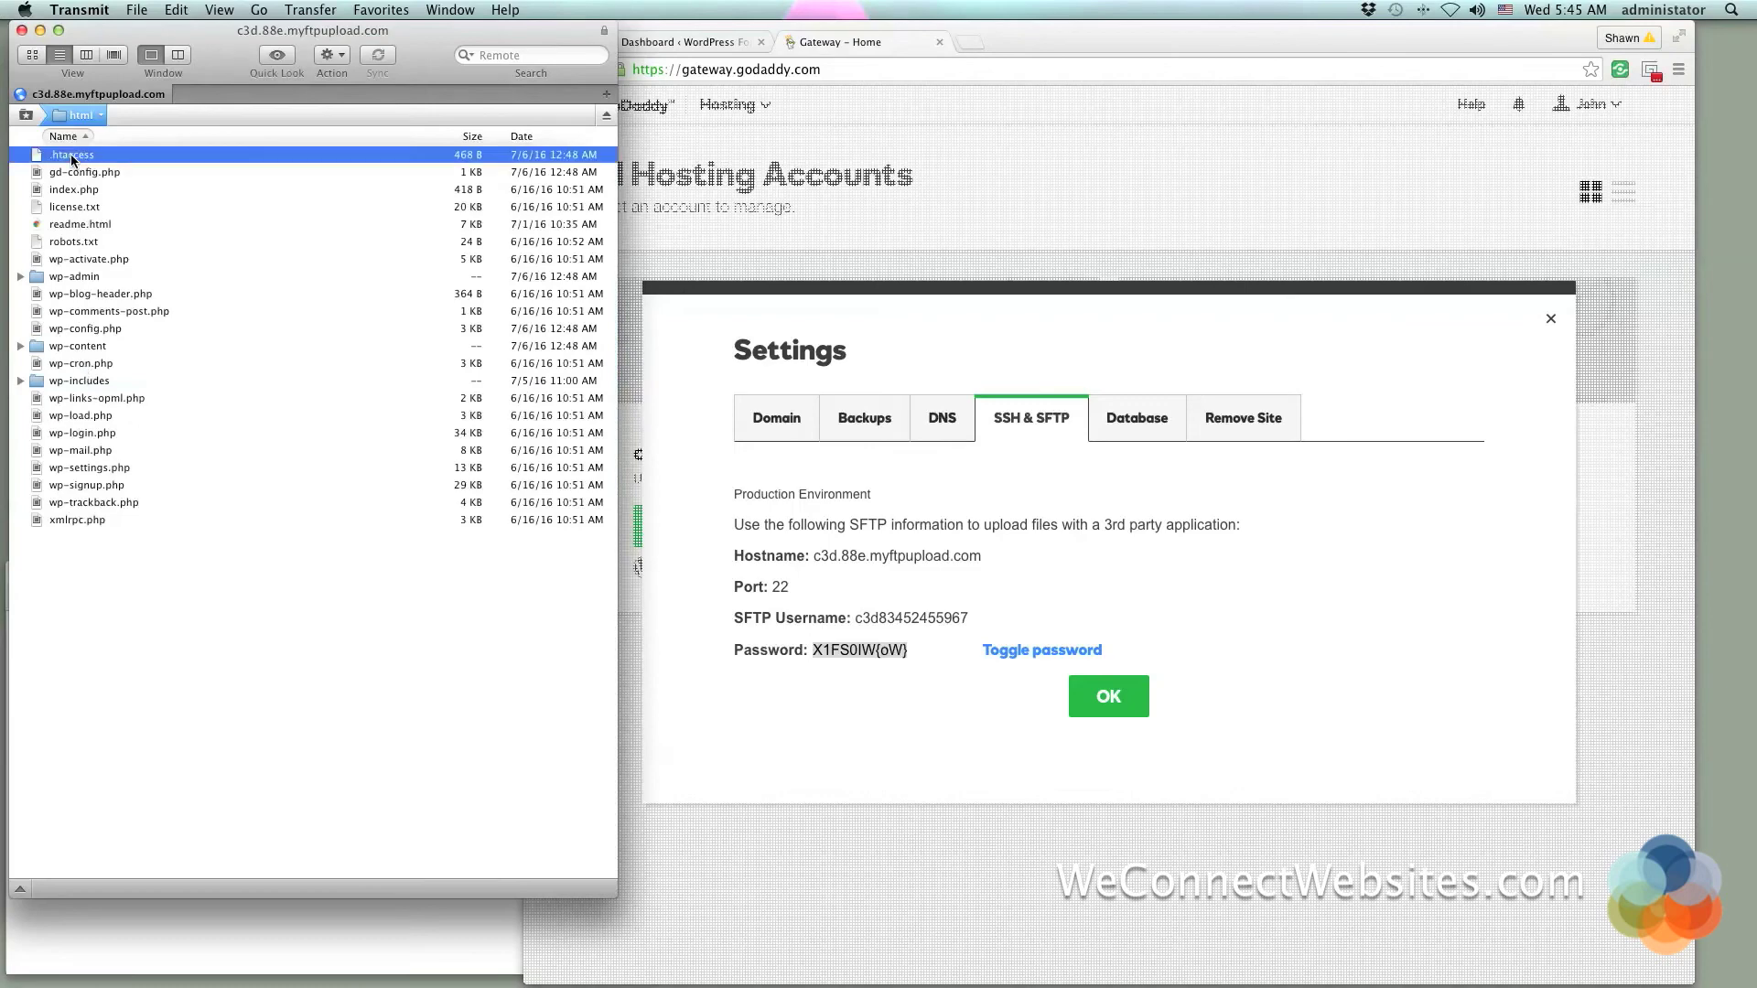
{"action": "mouse_move", "coordinate": [110, 176]}
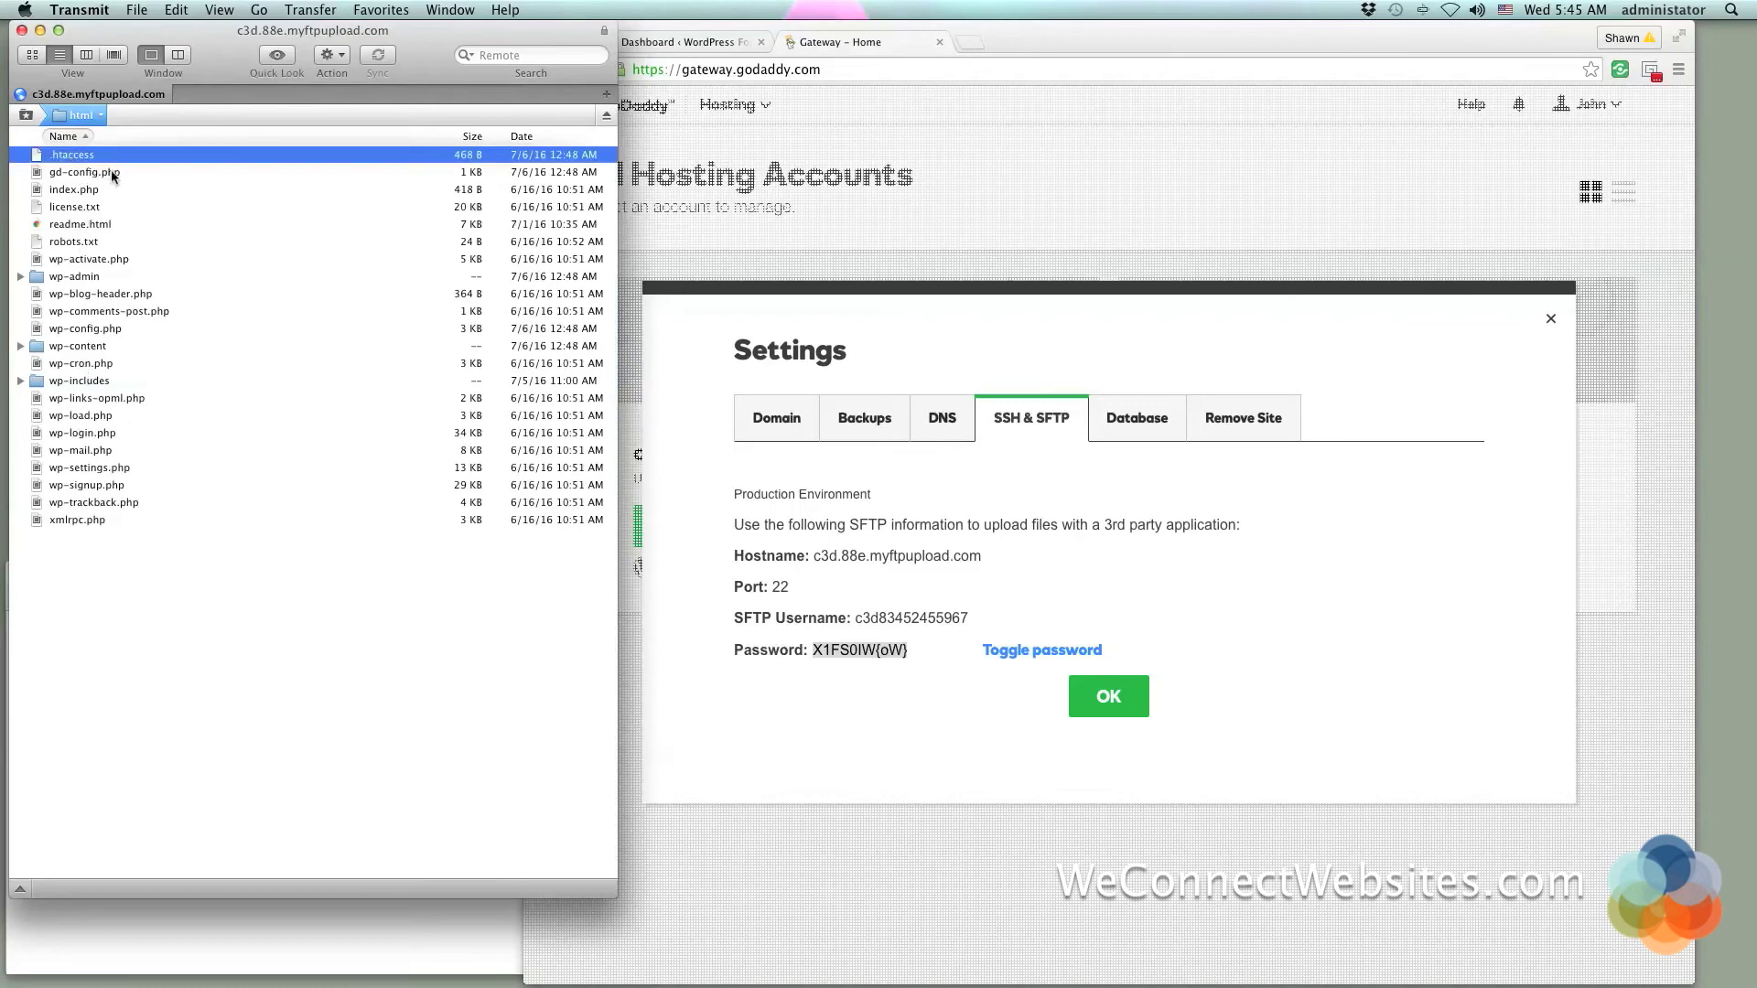
{"action": "mouse_move", "coordinate": [105, 239]}
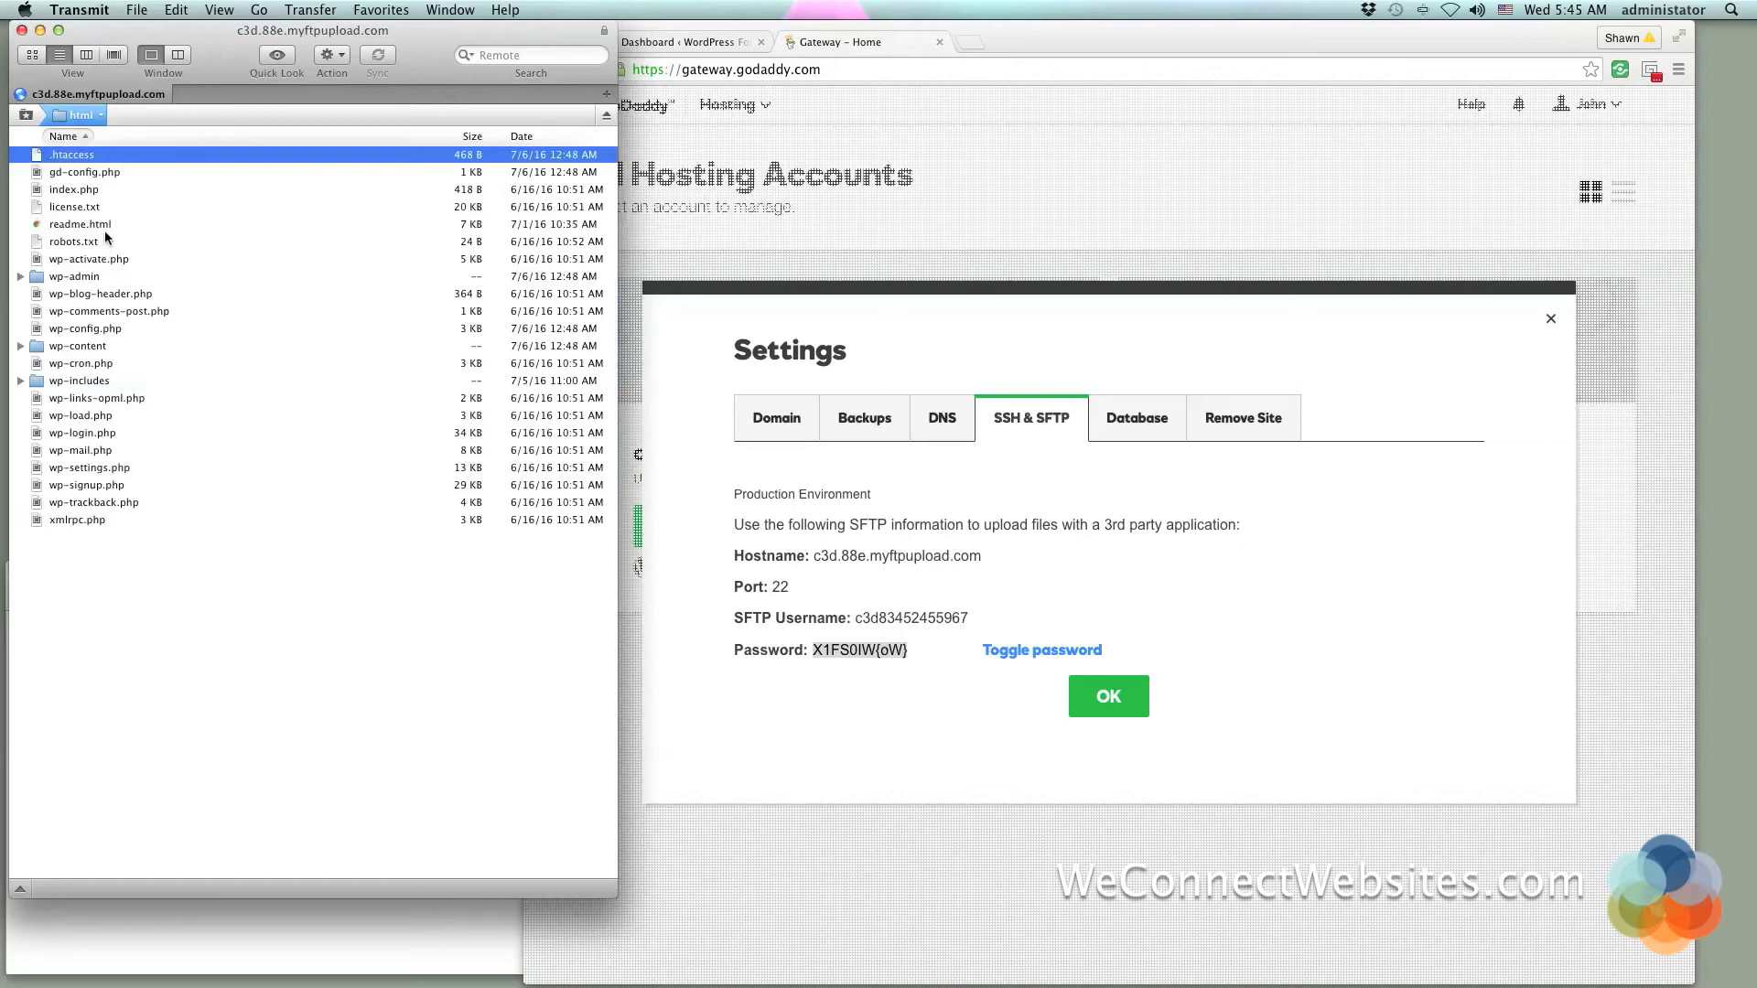
{"action": "mouse_move", "coordinate": [140, 170]}
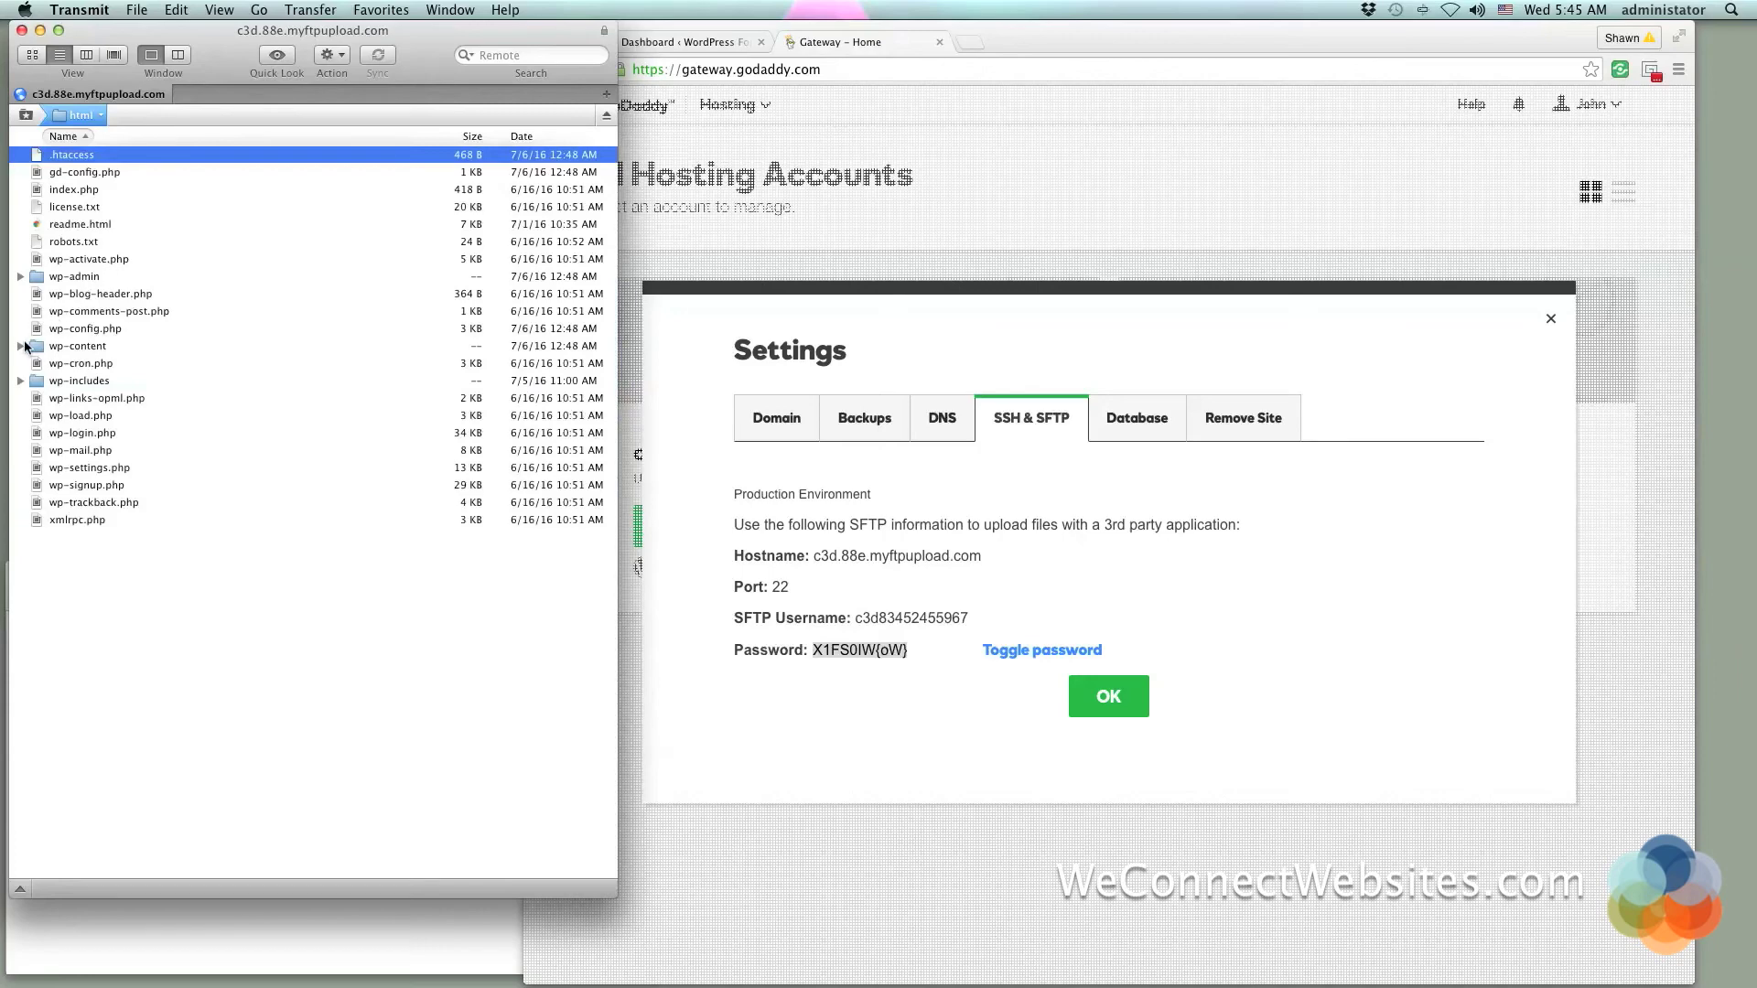
{"action": "left_click", "coordinate": [21, 346]}
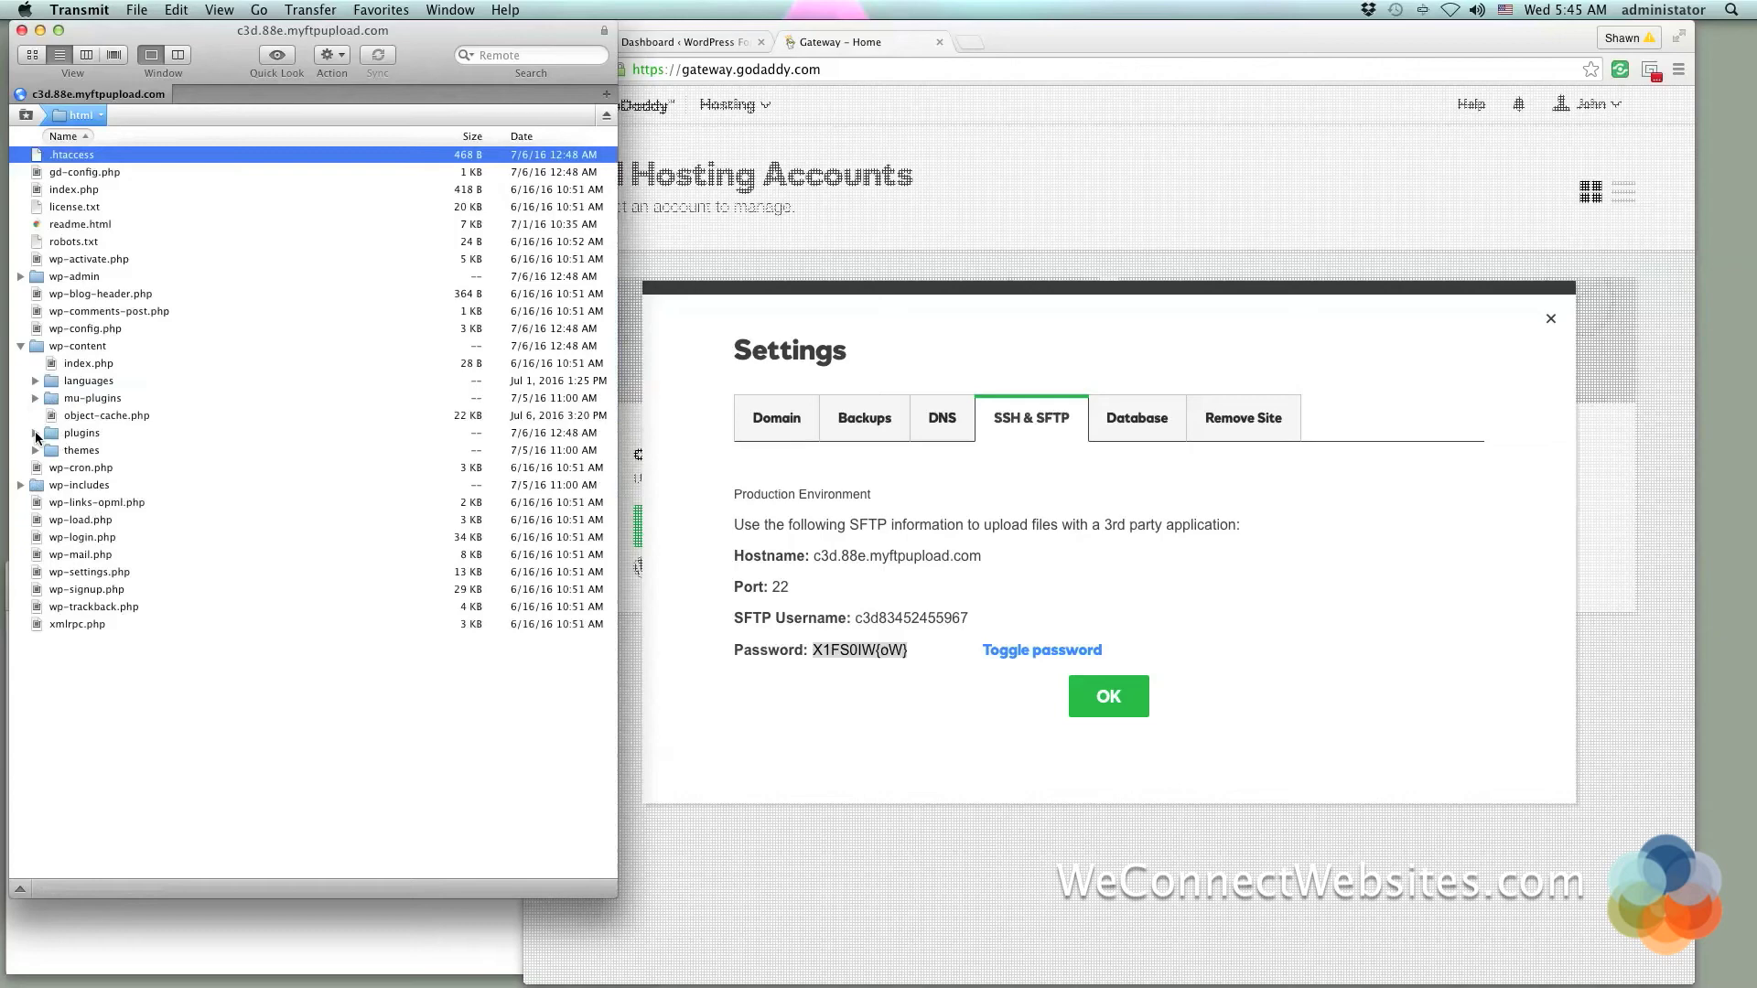
{"action": "left_click", "coordinate": [36, 433]}
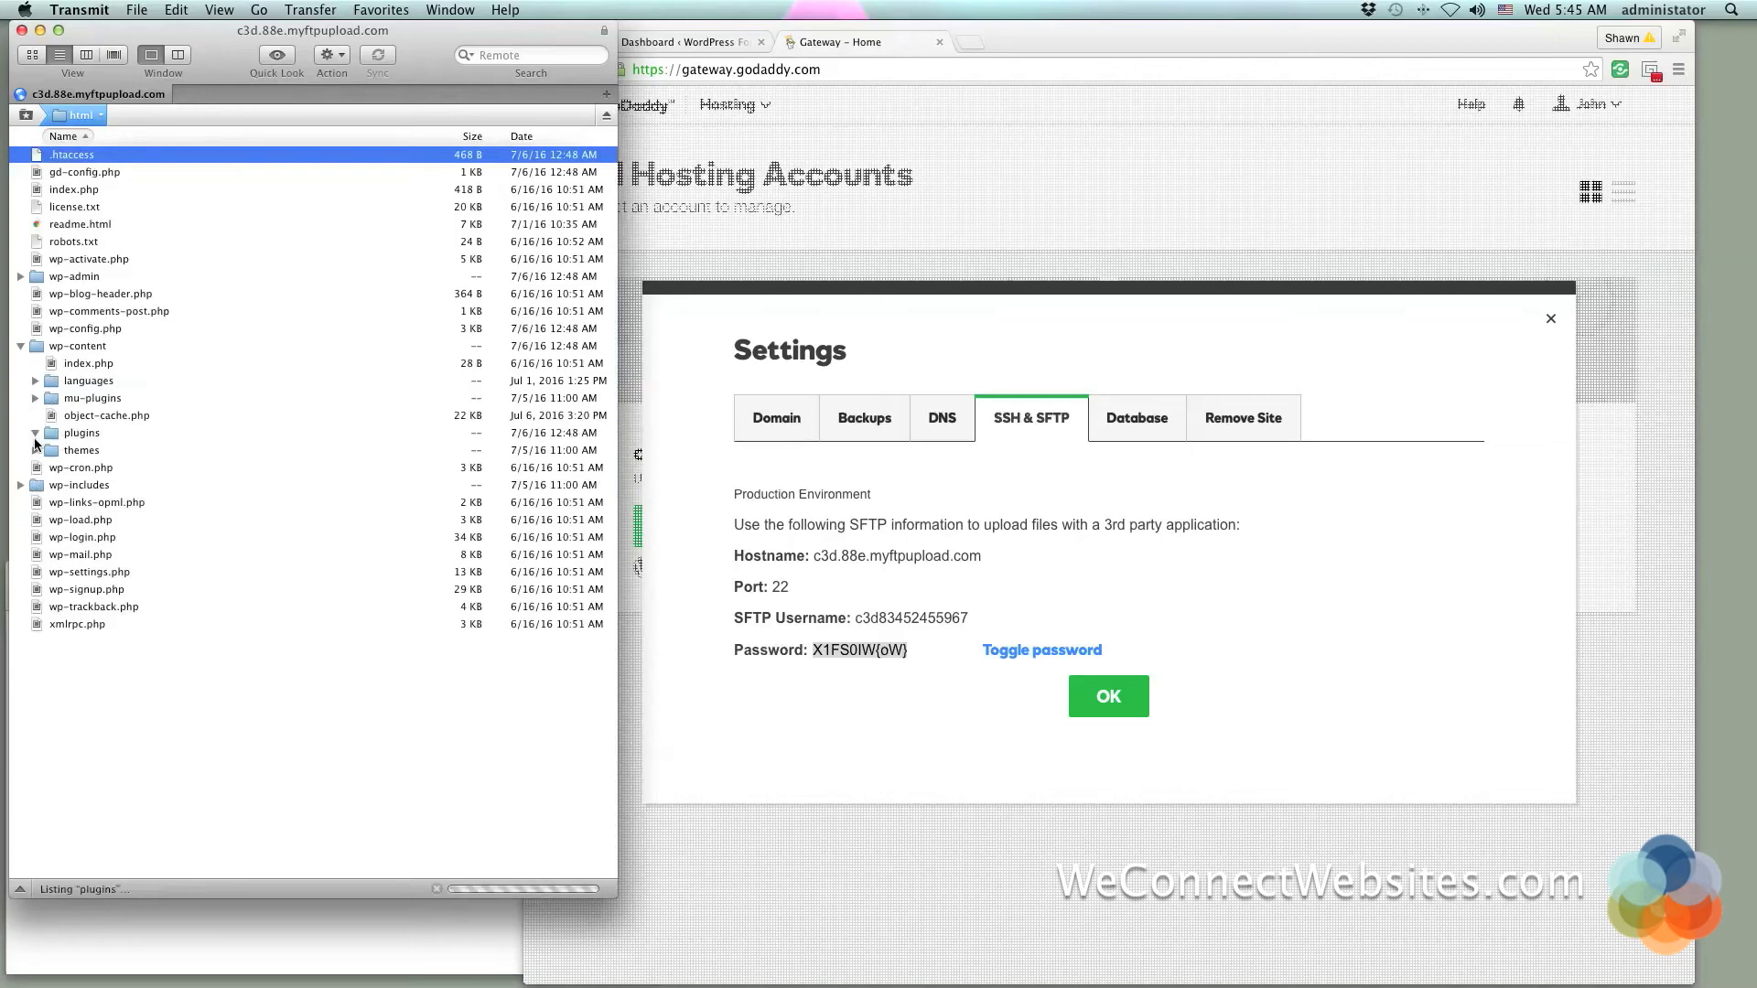
{"action": "left_click", "coordinate": [36, 433]}
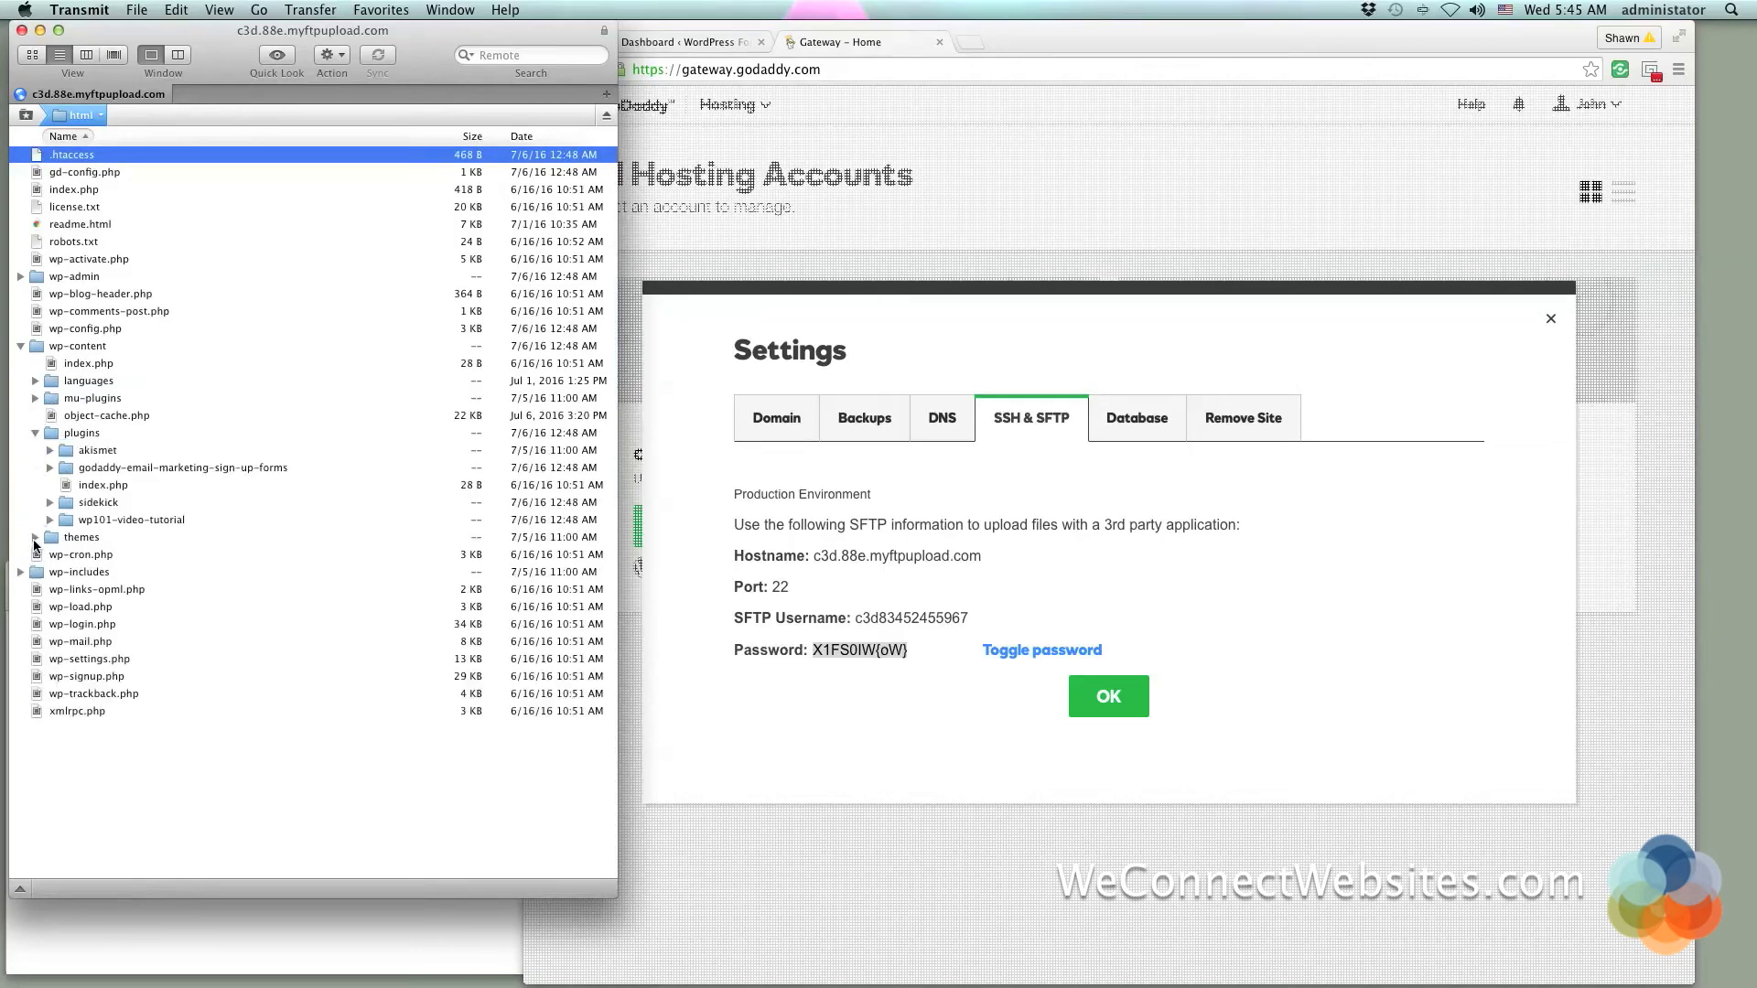
{"action": "left_click", "coordinate": [36, 538]}
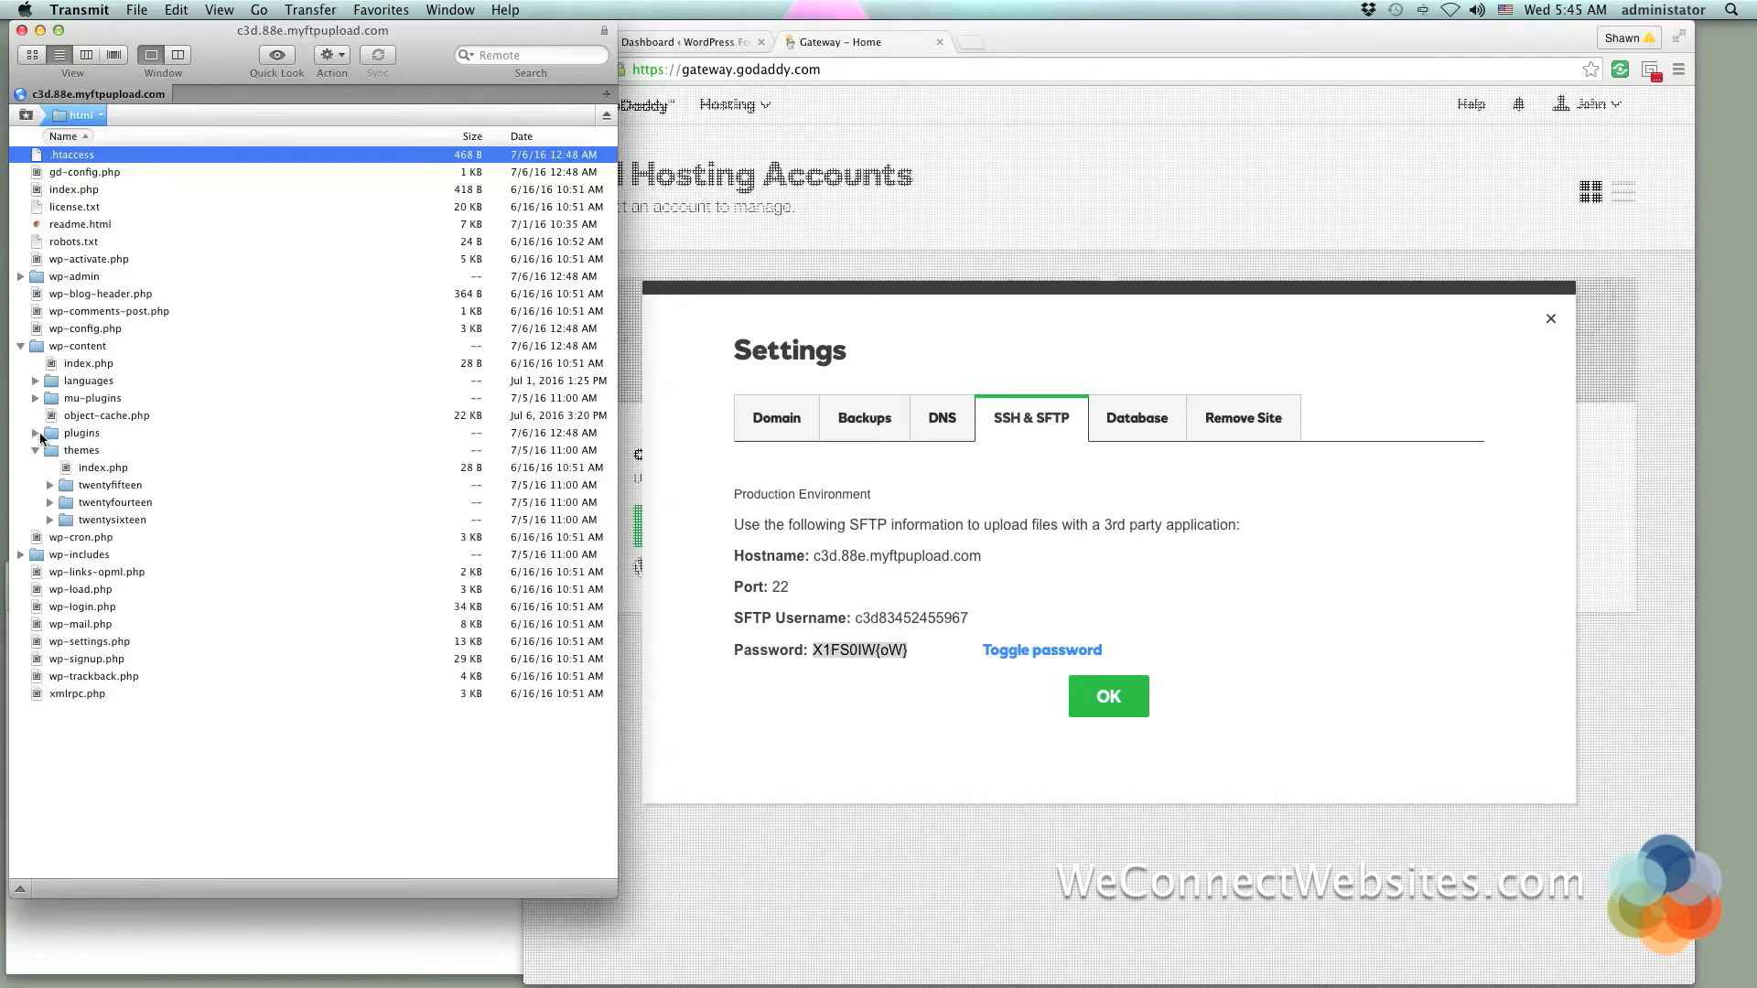
Rename the plugins folder in wp-content, then begin renaming it back to plugins.
{"action": "left_click", "coordinate": [80, 433]}
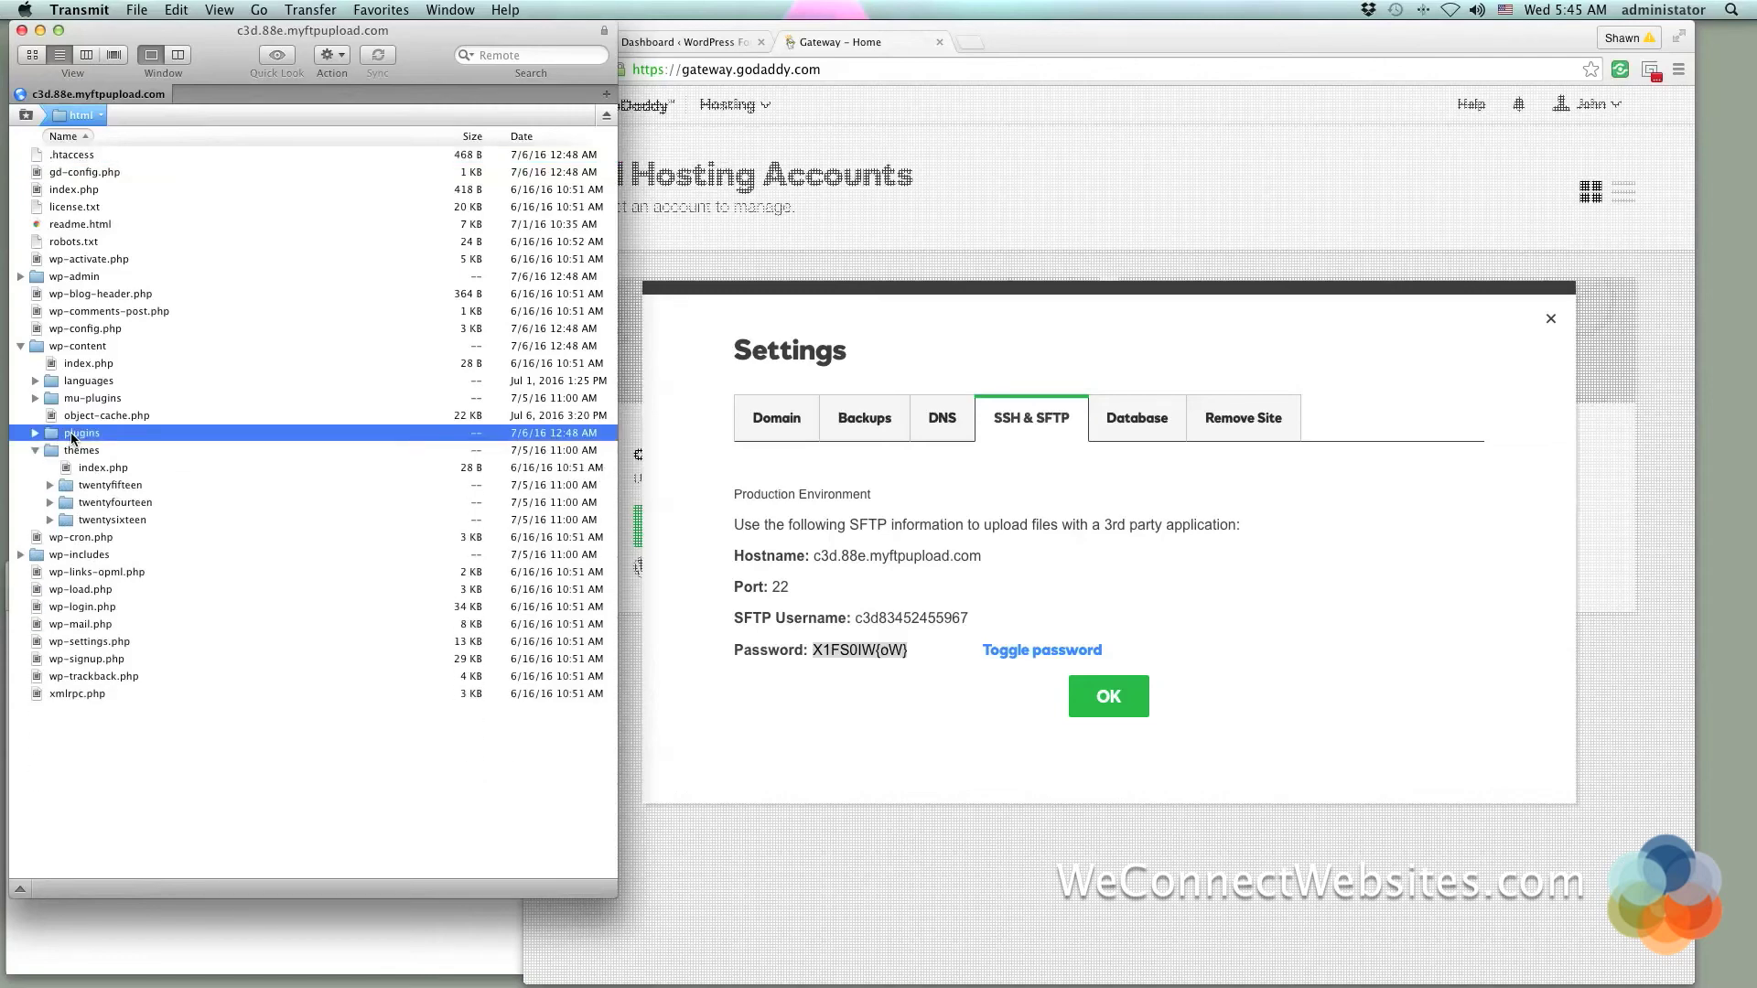
{"action": "double_click", "coordinate": [81, 433]}
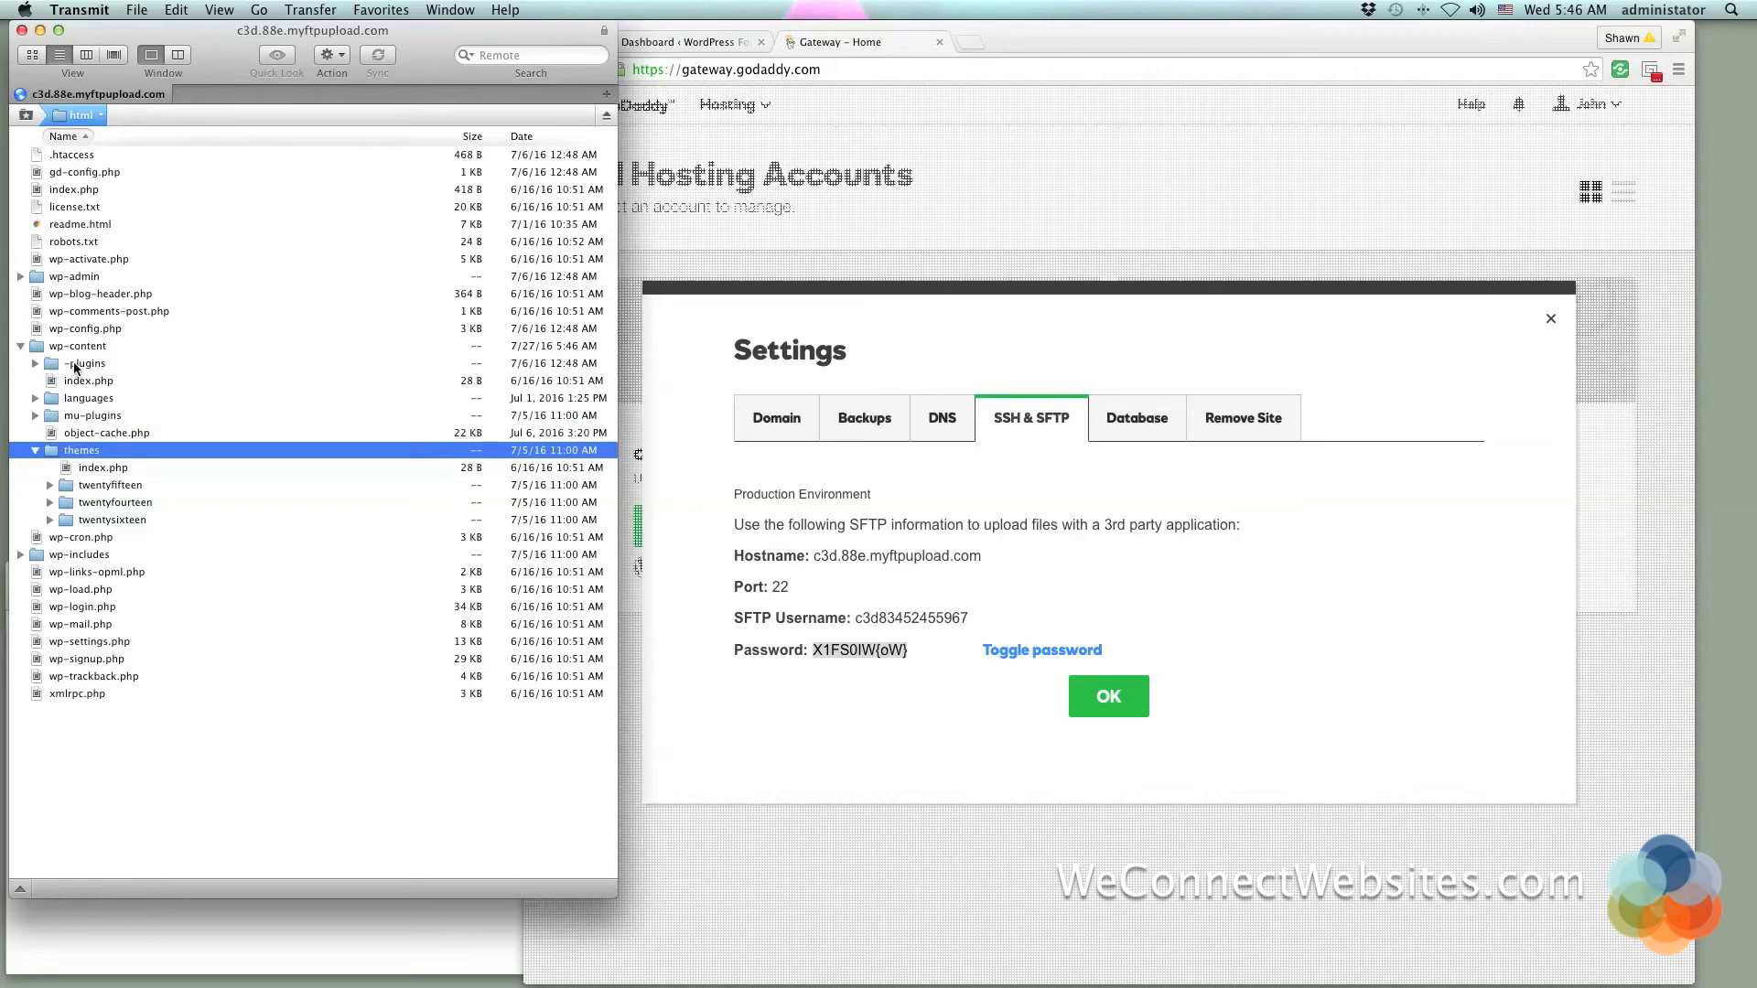
{"action": "left_click", "coordinate": [86, 363]}
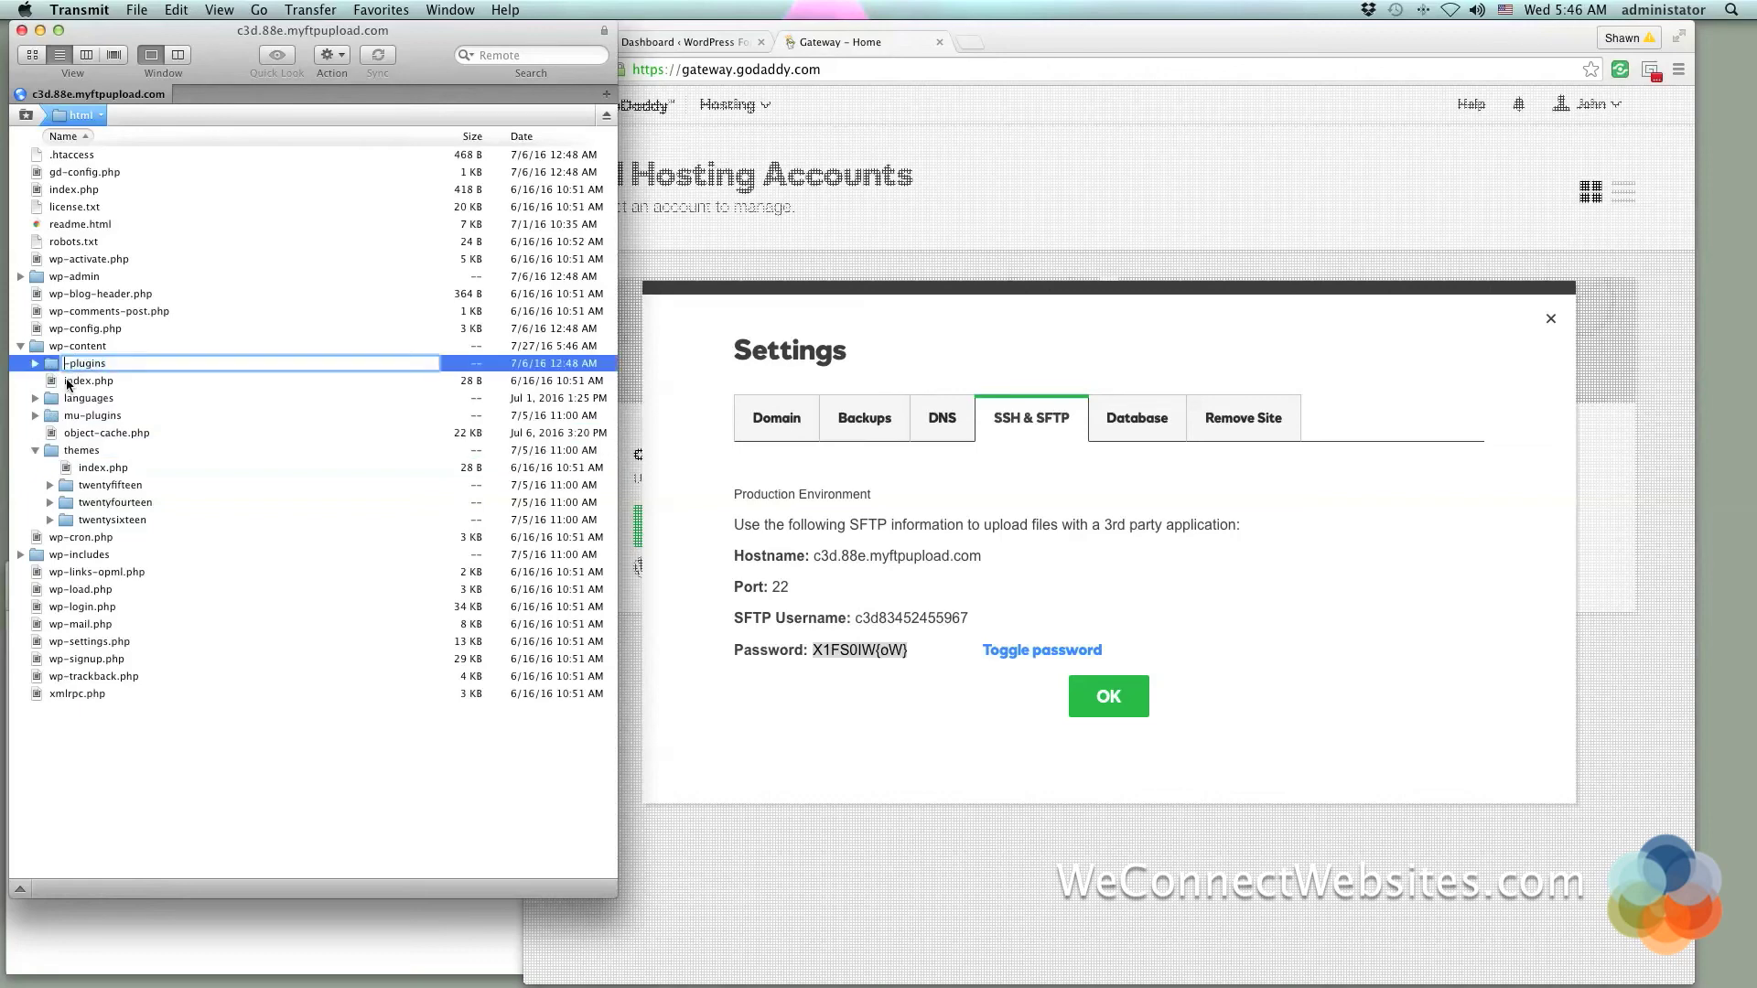
{"action": "mouse_move", "coordinate": [78, 380]}
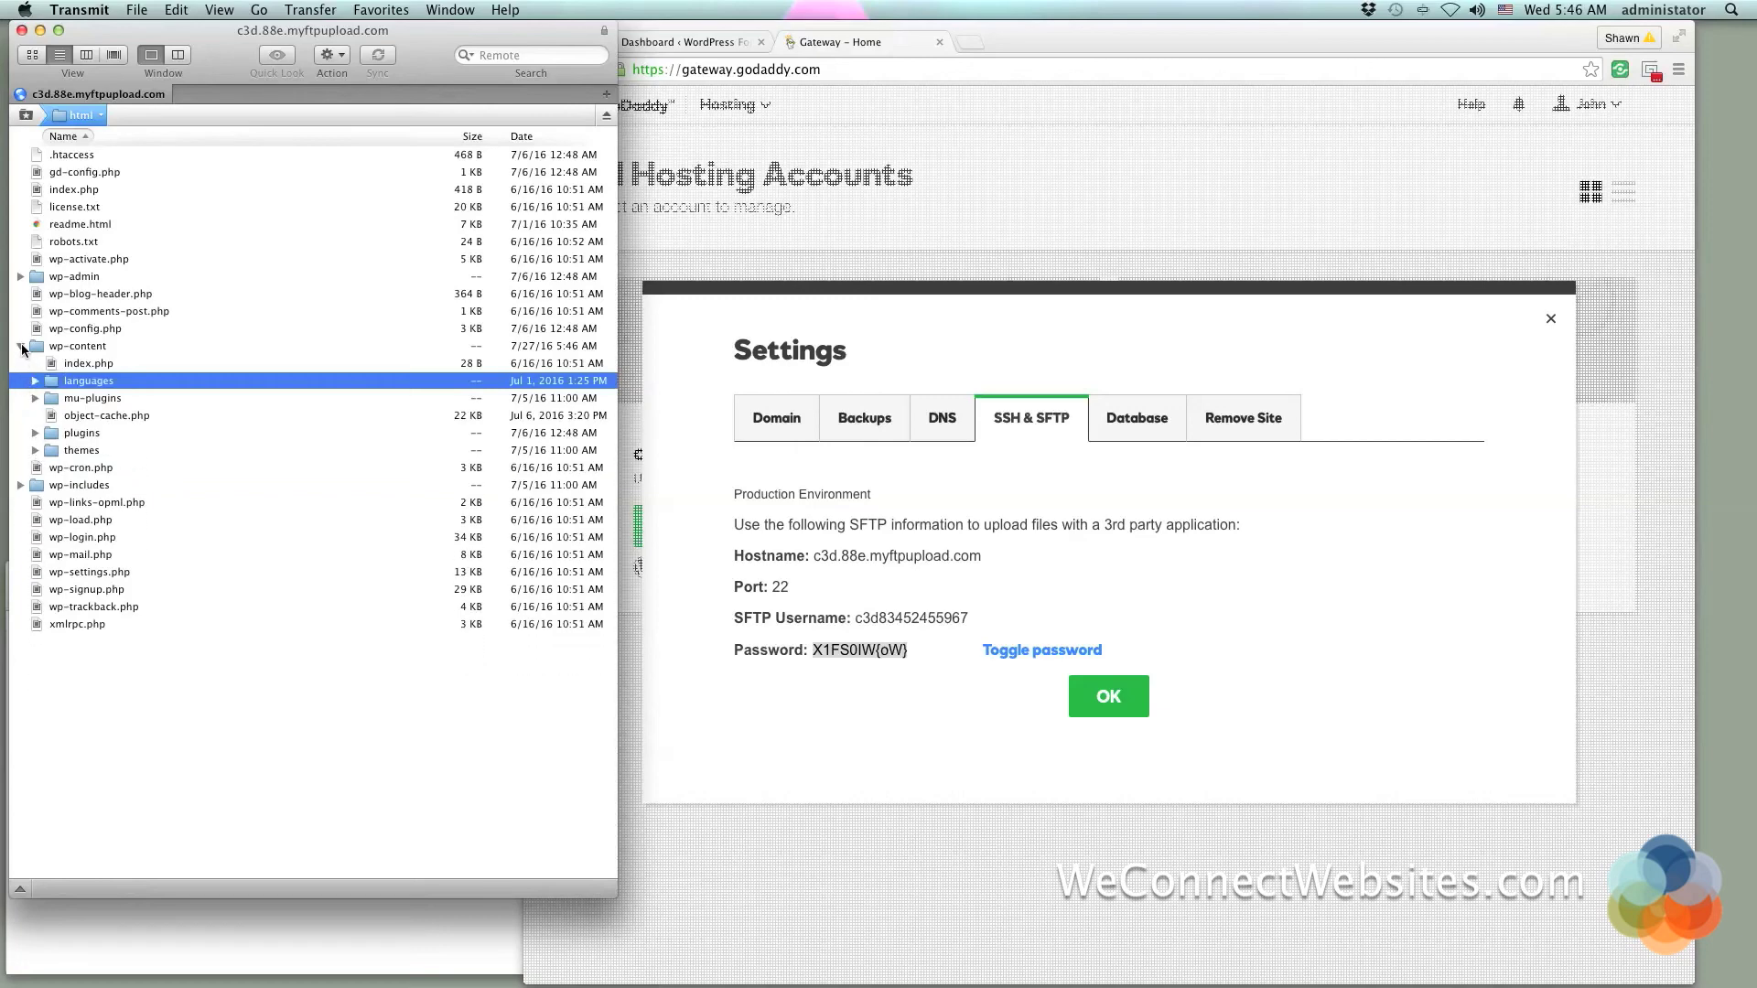
Collapse wp-content, bring the file list forward, and select wp-load.php and wp-config.php.
{"action": "left_click", "coordinate": [20, 345]}
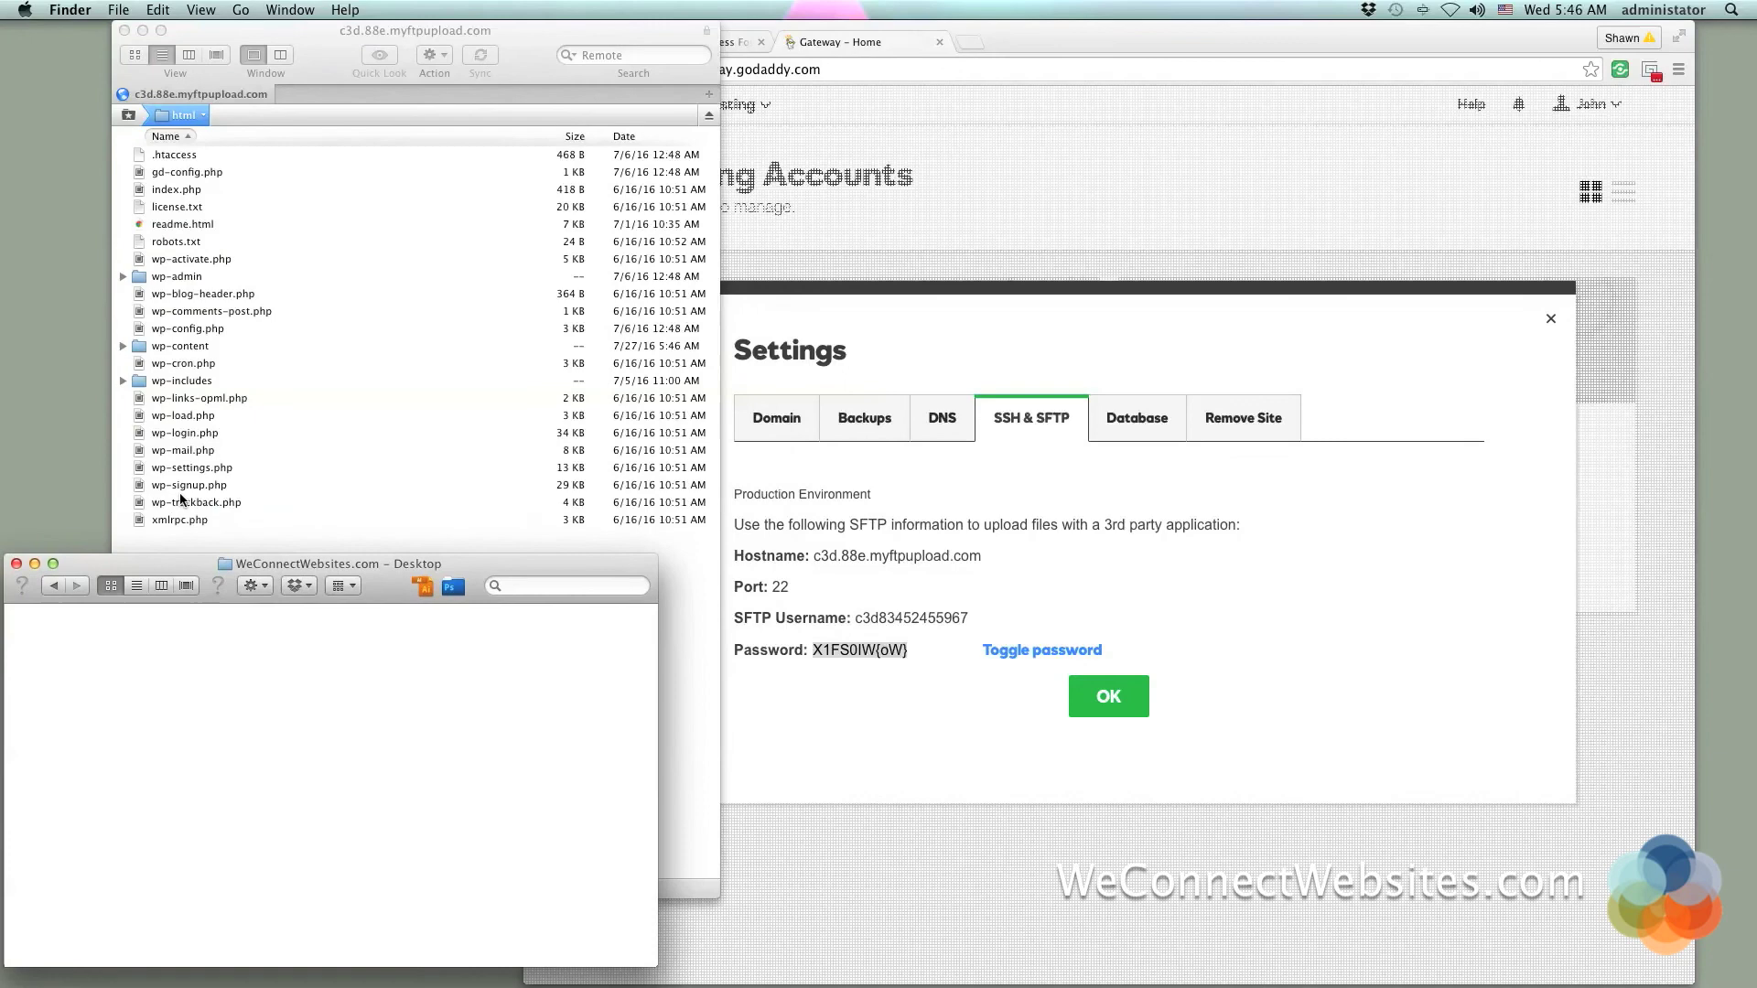
{"action": "left_click", "coordinate": [196, 502]}
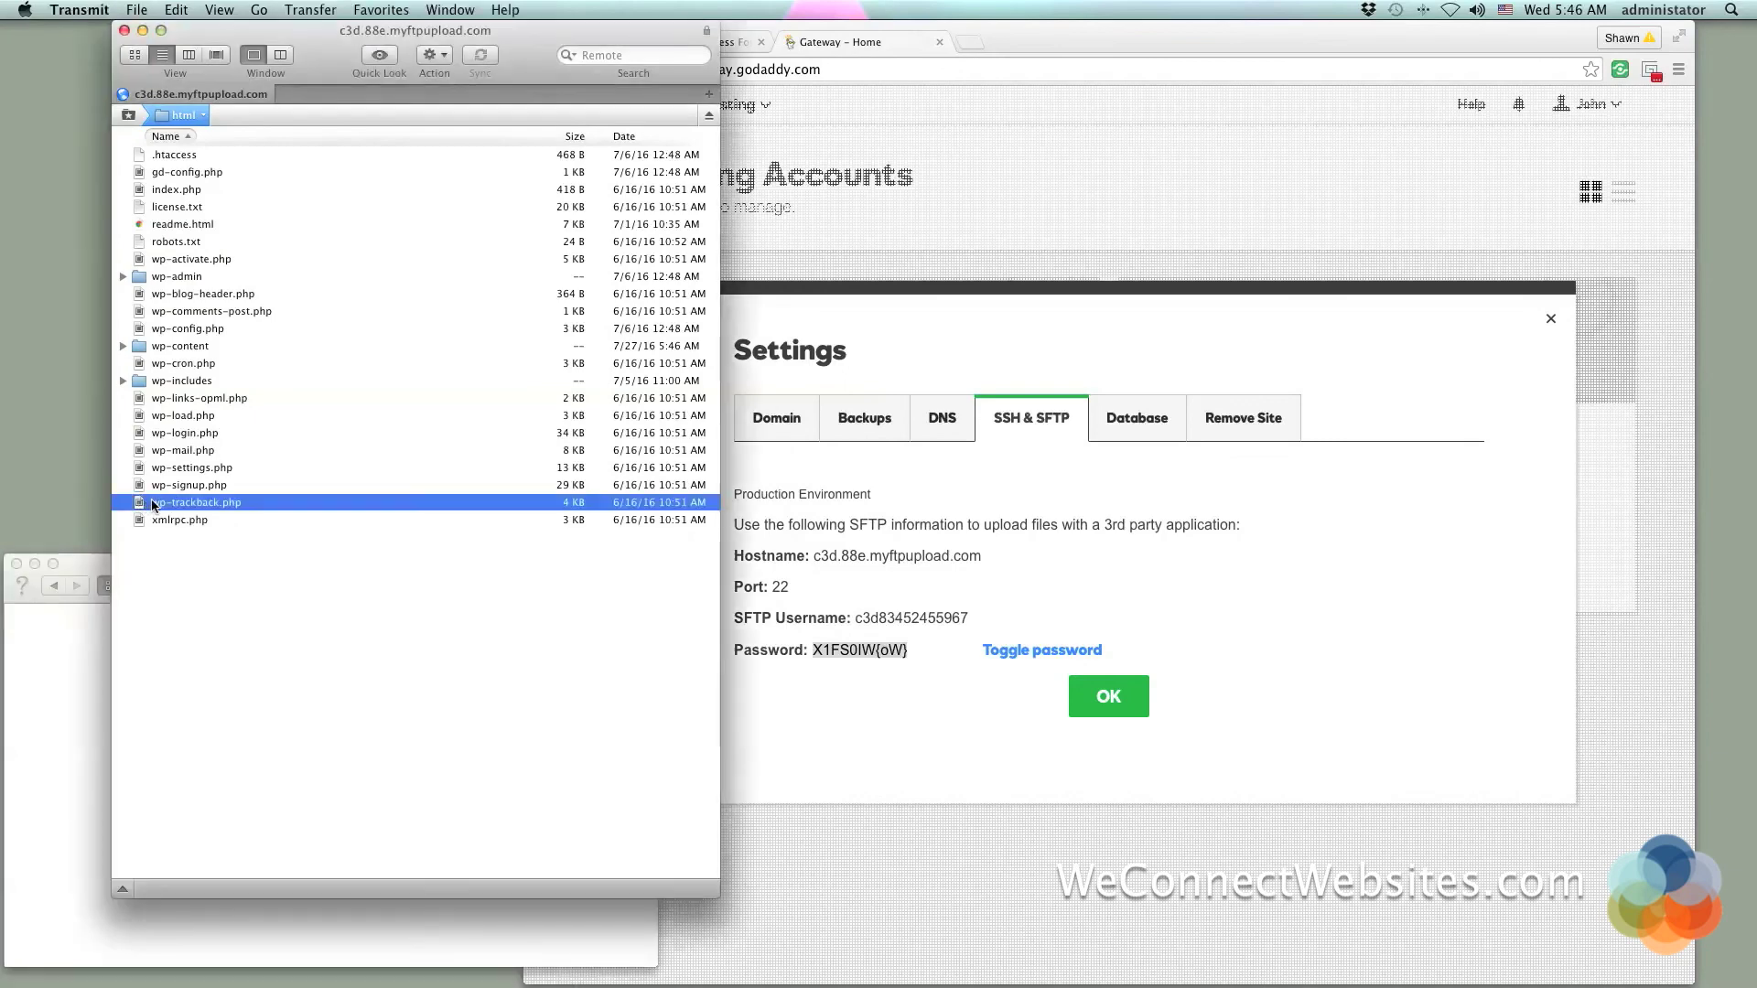
{"action": "left_click", "coordinate": [181, 416]}
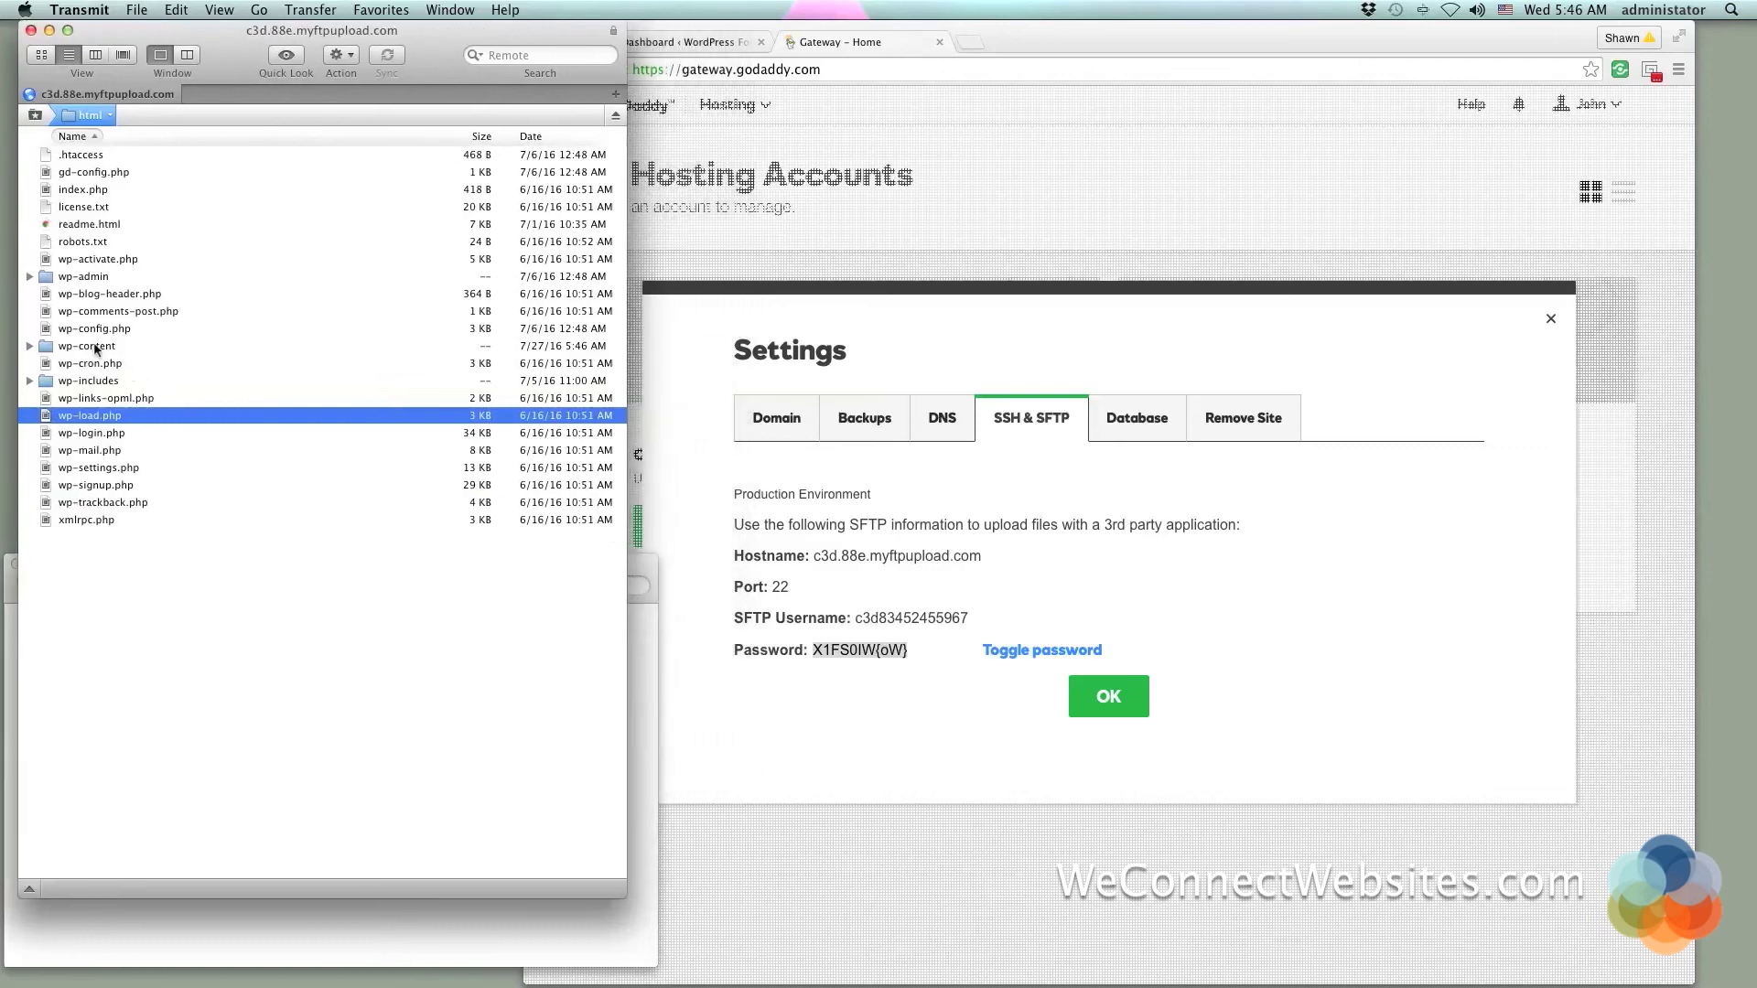
{"action": "left_click", "coordinate": [94, 328]}
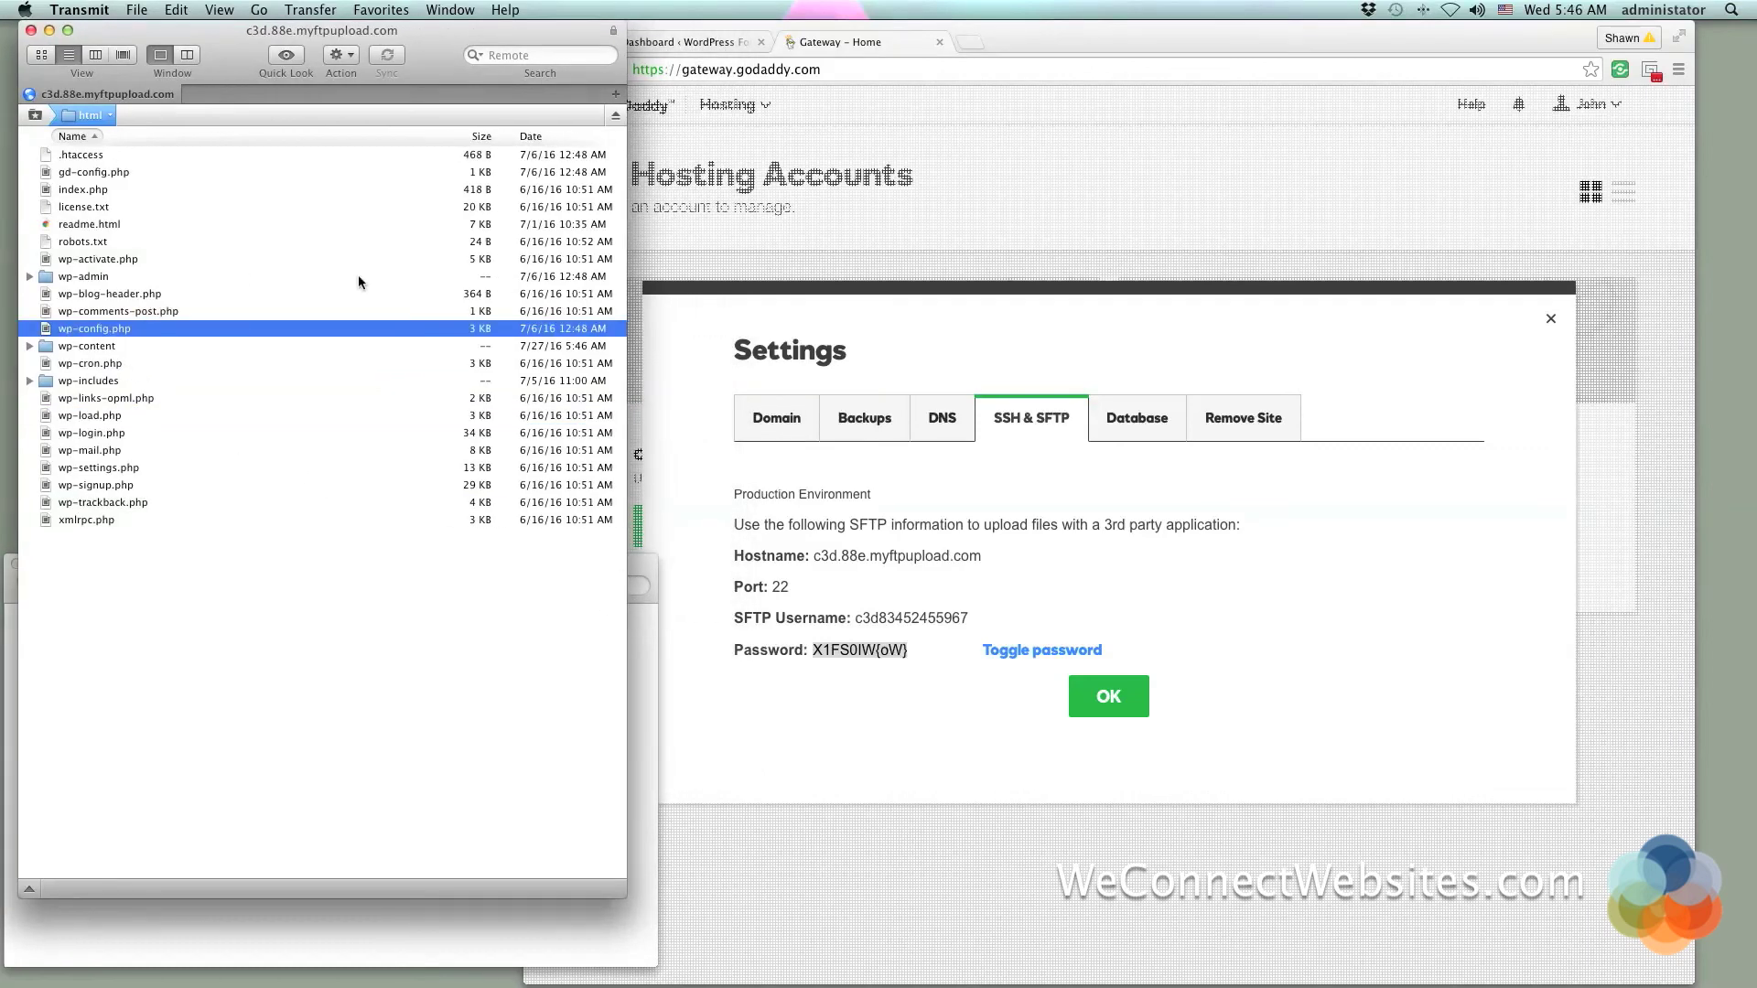